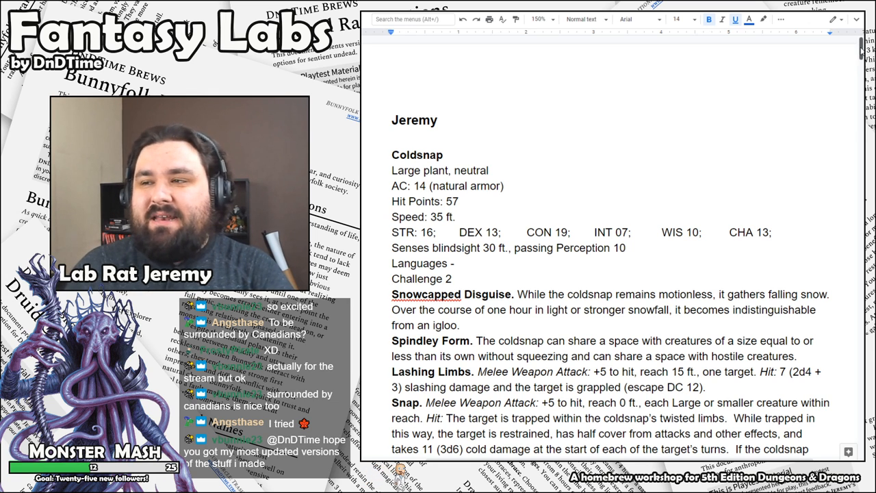
- Scroll down the submission doc to the Large plant coldsnap's traits and attacks
{"action": "scroll", "scroll_direction": "down", "scroll_amount": 3}
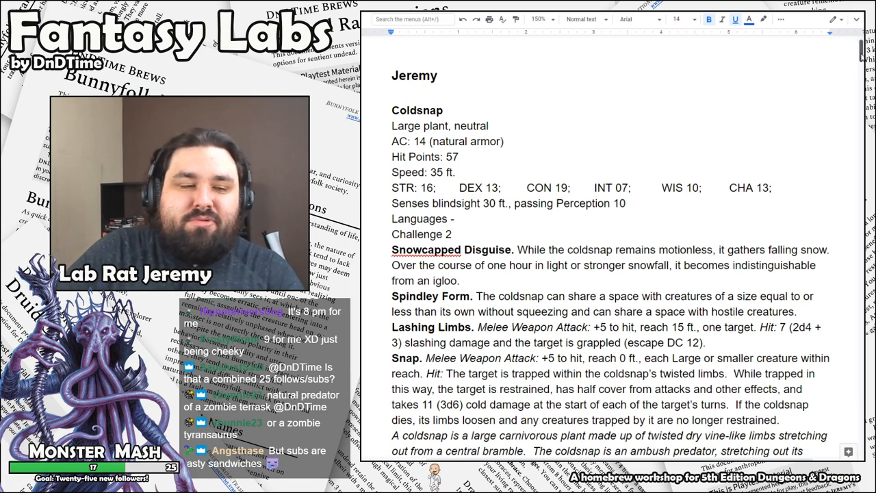
- Scroll to the coldsnap's lore paragraph describing its snowy-hut ambush disguise
{"action": "scroll", "scroll_direction": "down", "scroll_amount": 3}
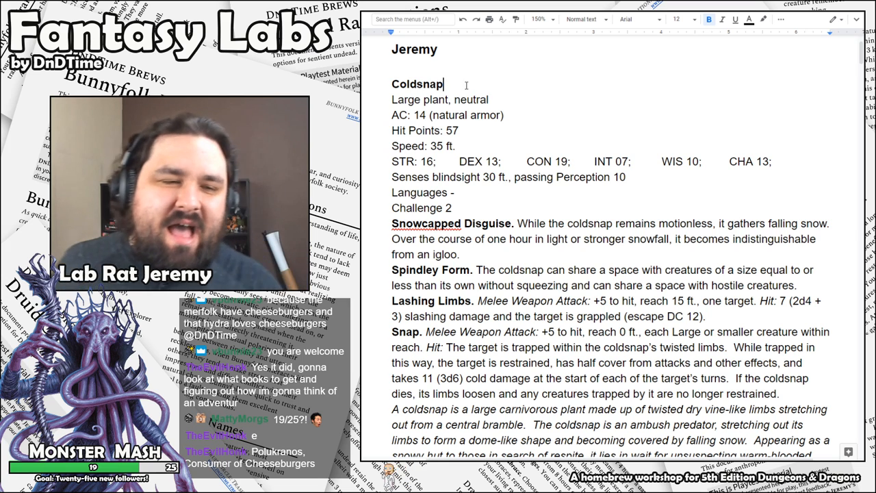
{"action": "double_click", "coordinate": [417, 83]}
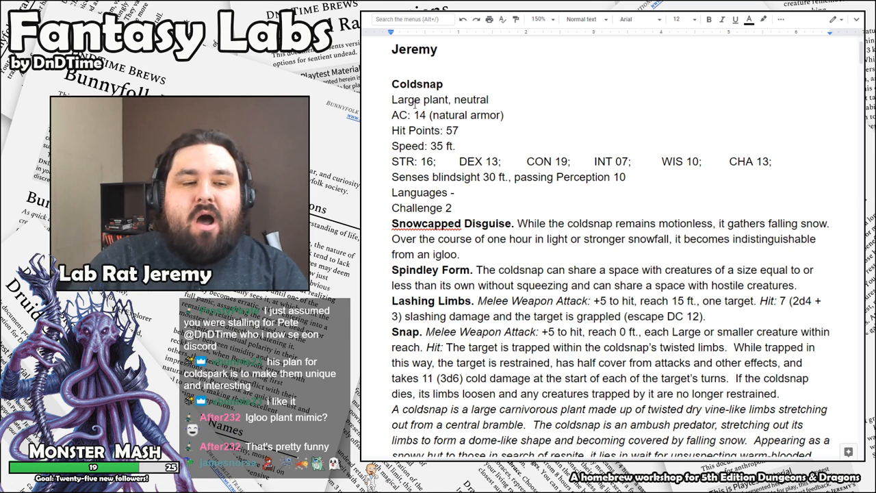
{"action": "scroll", "scroll_direction": "down", "scroll_amount": 3}
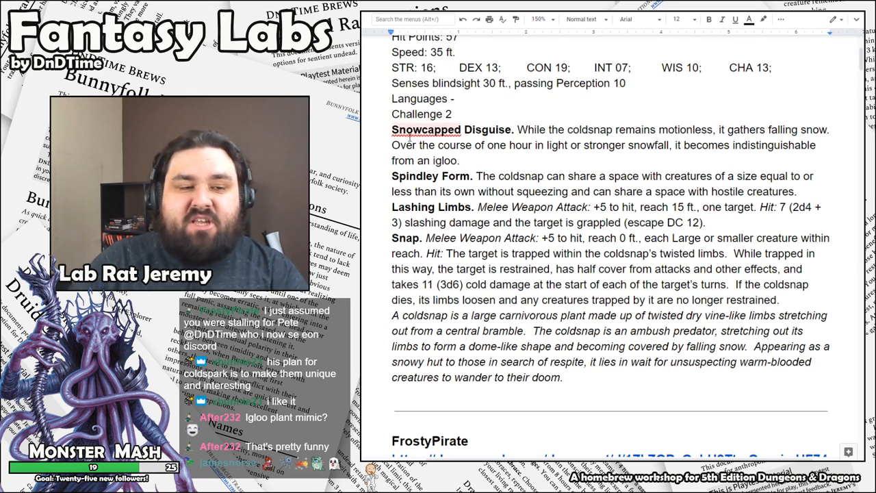
{"action": "left_click", "coordinate": [457, 160]}
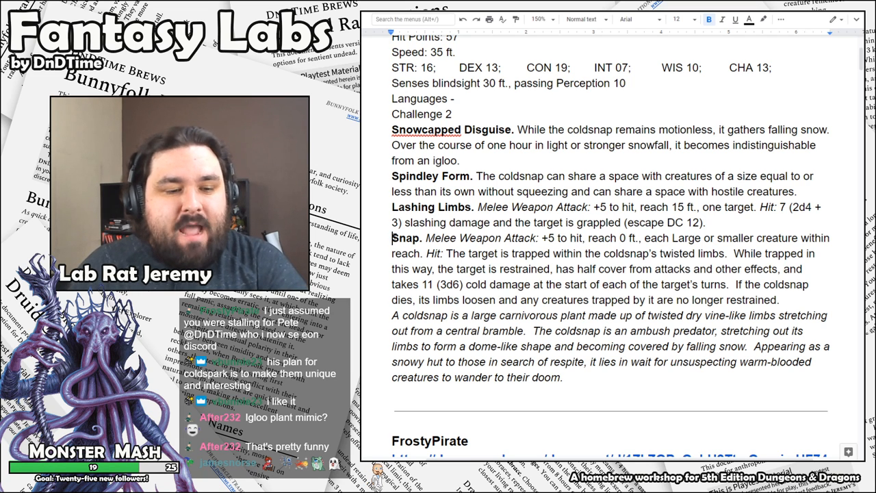
{"action": "left_click_drag", "start_coordinate": [392, 238], "coordinate": [777, 299]}
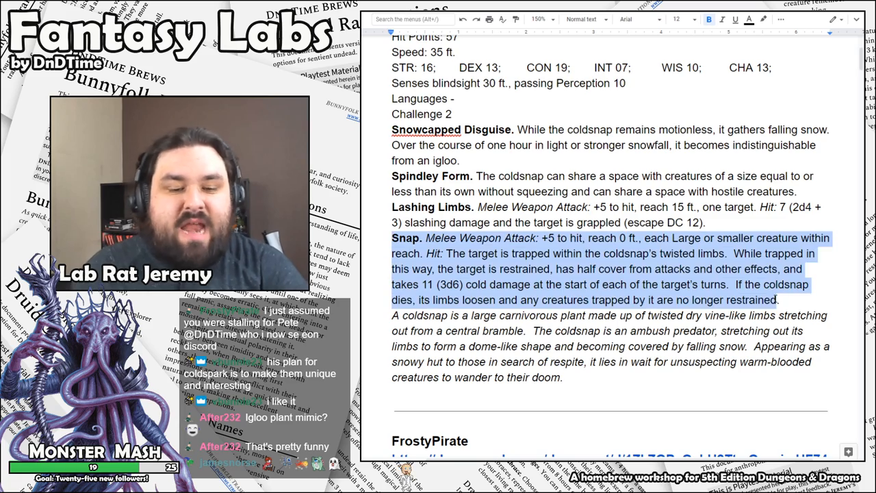
{"action": "scroll", "scroll_direction": "down", "scroll_amount": 3}
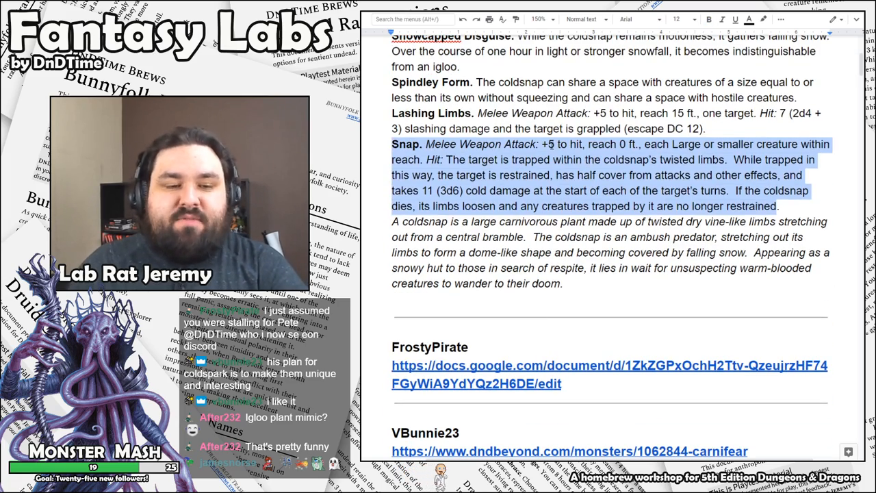
{"action": "scroll", "scroll_direction": "up", "scroll_amount": 3}
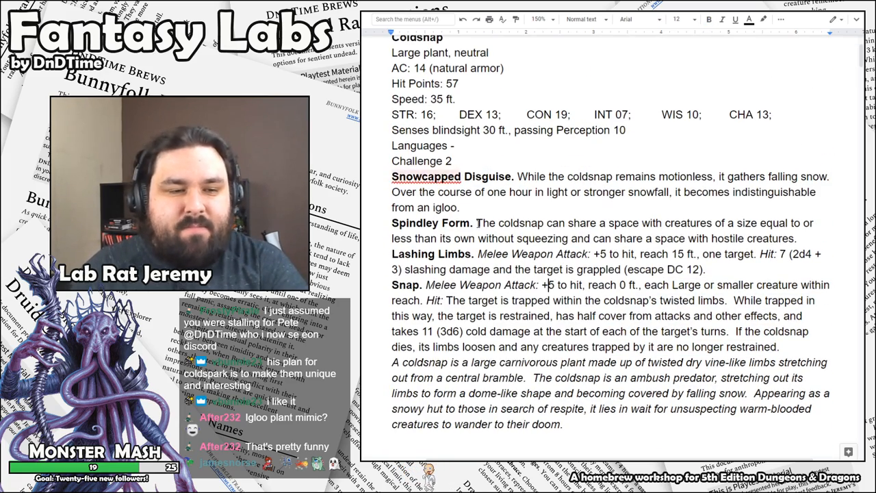
{"action": "scroll", "scroll_direction": "down", "scroll_amount": 3}
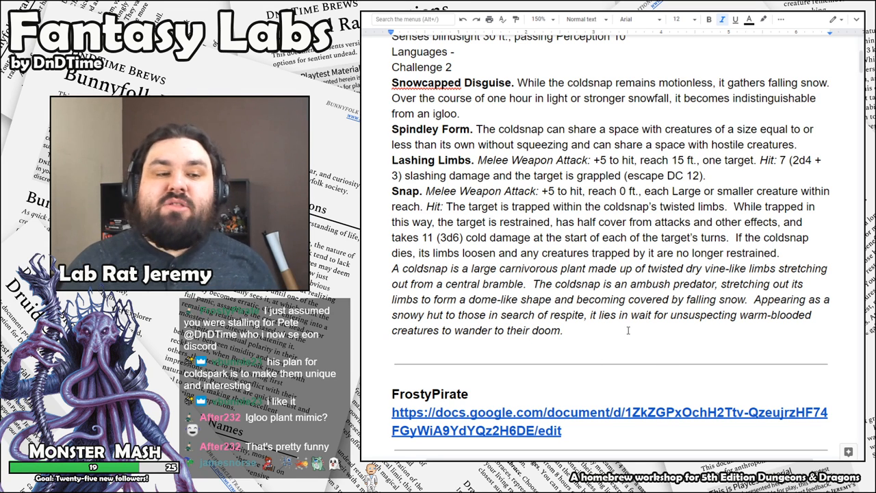
{"action": "scroll", "scroll_direction": "up", "scroll_amount": 3}
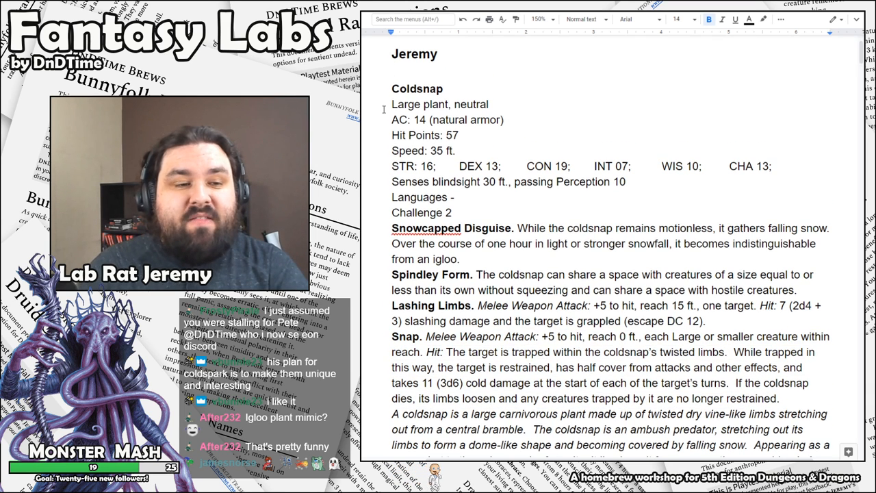
{"action": "scroll", "scroll_direction": "down", "scroll_amount": 3}
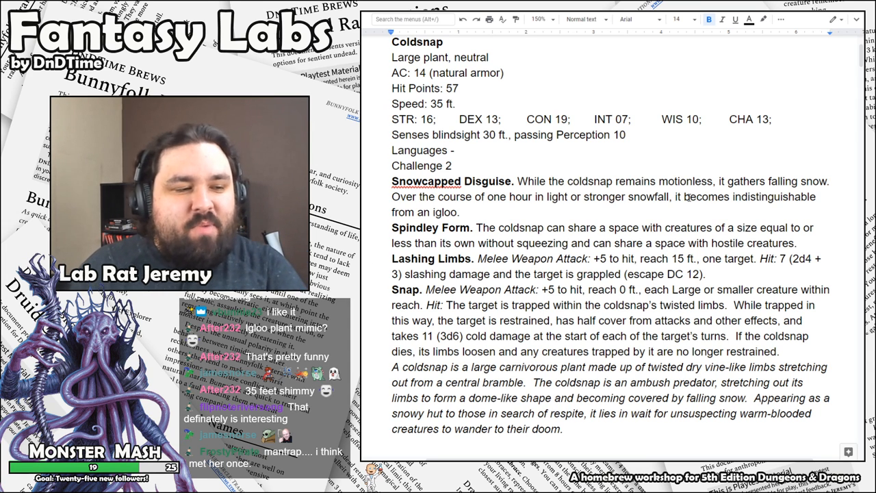
{"action": "scroll", "scroll_direction": "down", "scroll_amount": 3}
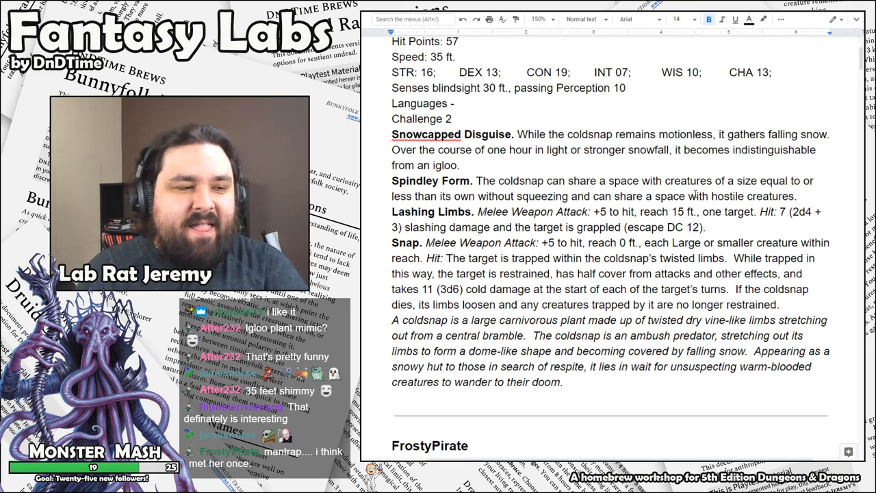
{"action": "scroll", "scroll_direction": "down", "scroll_amount": 3}
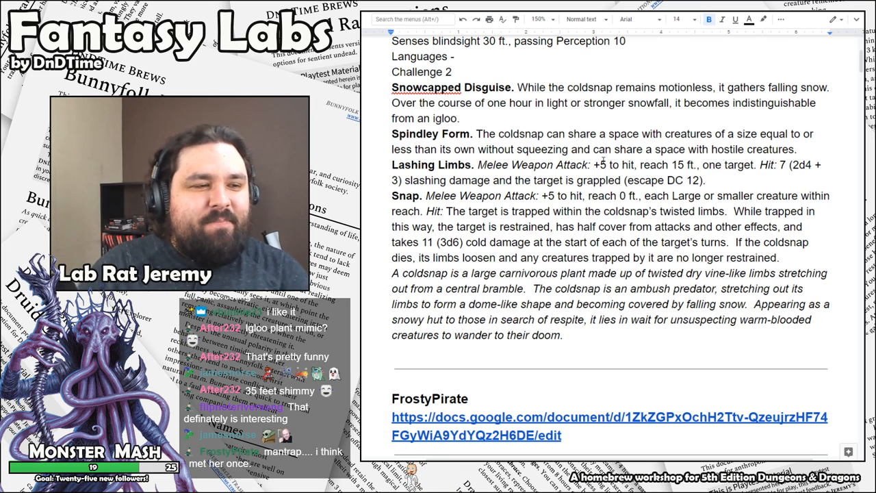
- Scroll past the coldsnap description to the list of remaining submission links
{"action": "scroll", "scroll_direction": "down", "scroll_amount": 3}
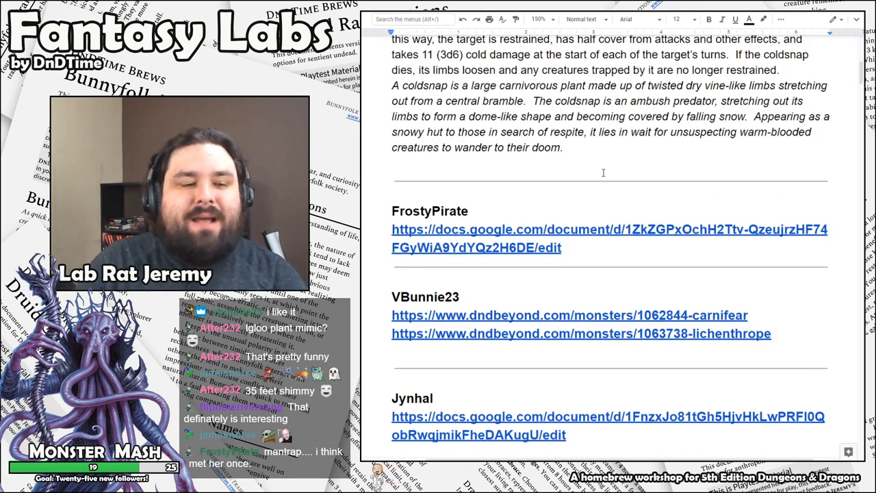
{"action": "scroll", "scroll_direction": "down", "scroll_amount": 3}
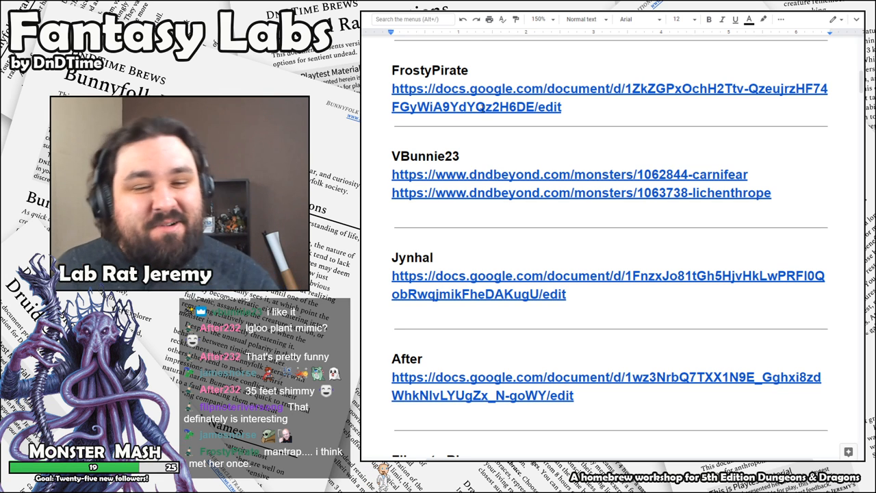
{"action": "scroll", "scroll_direction": "down", "scroll_amount": 3}
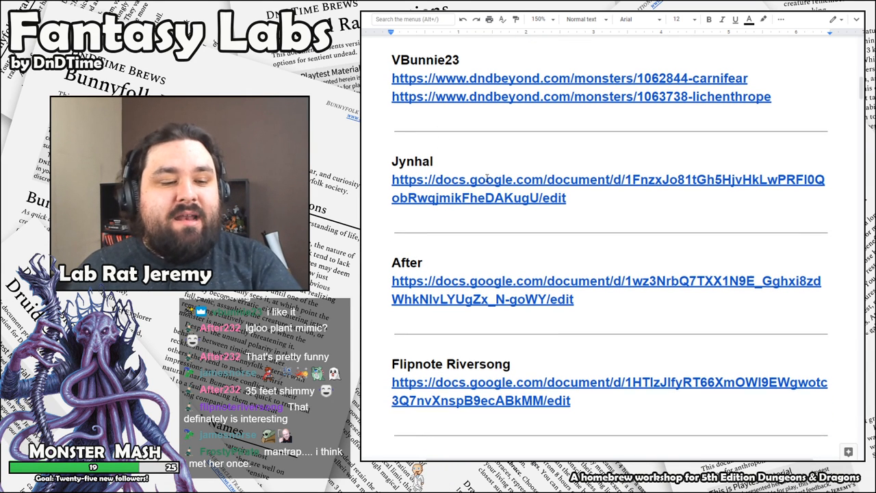
{"action": "scroll", "scroll_direction": "down", "scroll_amount": 3}
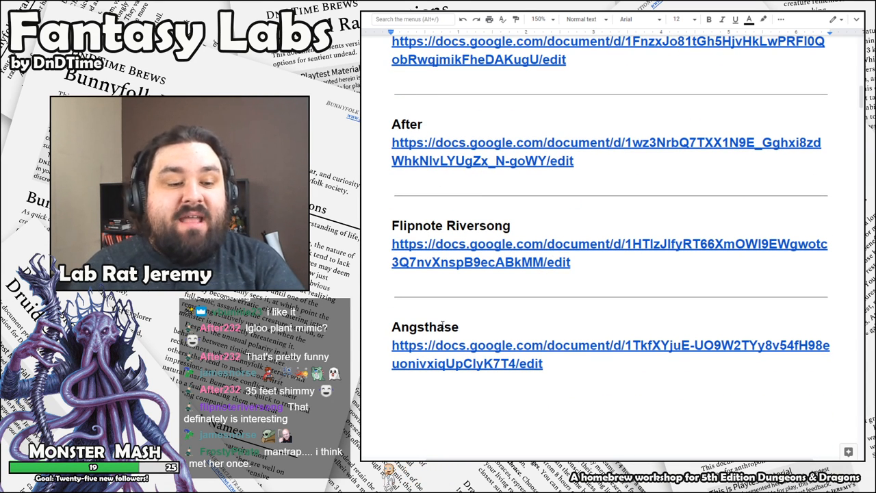
{"action": "scroll", "scroll_direction": "up", "scroll_amount": 3}
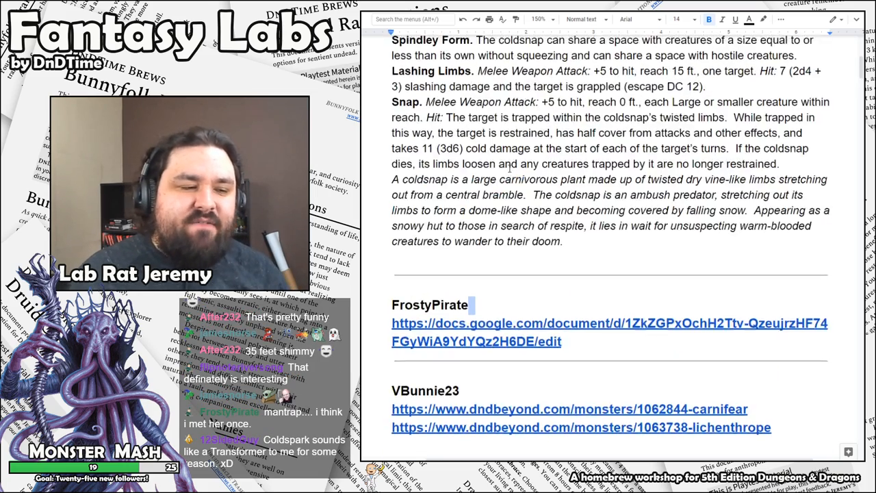
{"action": "scroll", "scroll_direction": "up", "scroll_amount": 3}
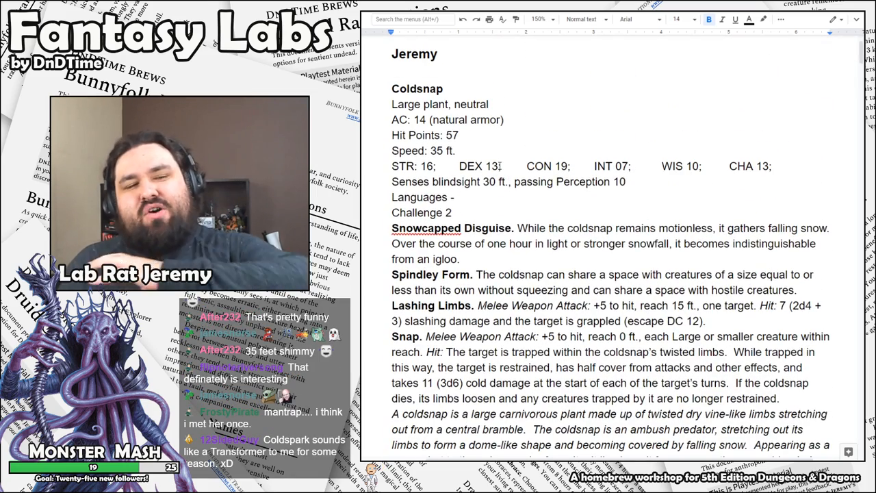
{"action": "scroll", "scroll_direction": "down", "scroll_amount": 3}
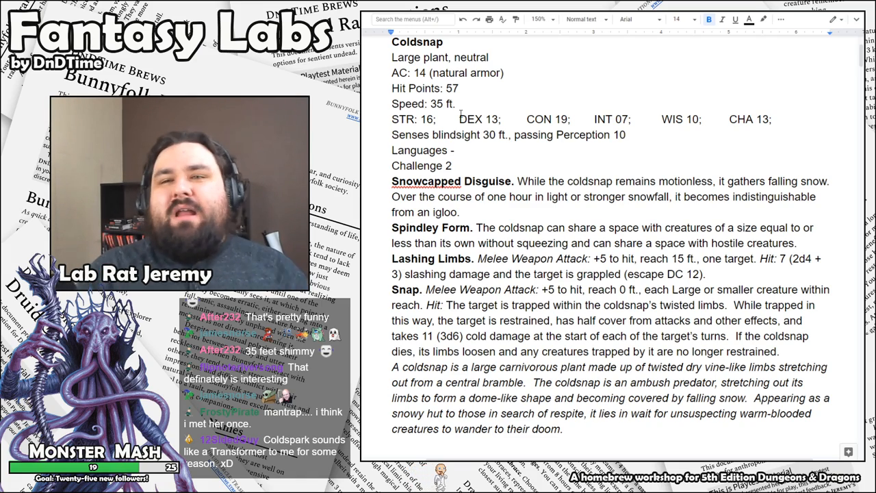
{"action": "scroll", "scroll_direction": "down", "scroll_amount": 3}
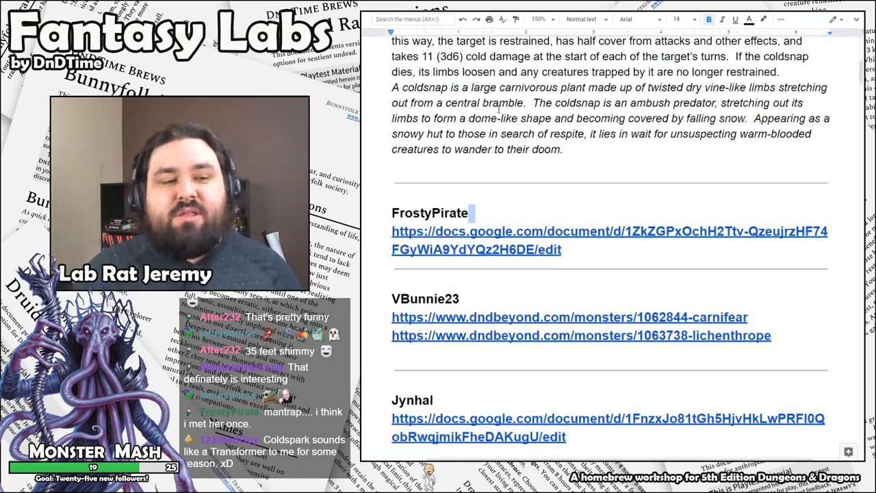
{"action": "scroll", "scroll_direction": "down", "scroll_amount": 3}
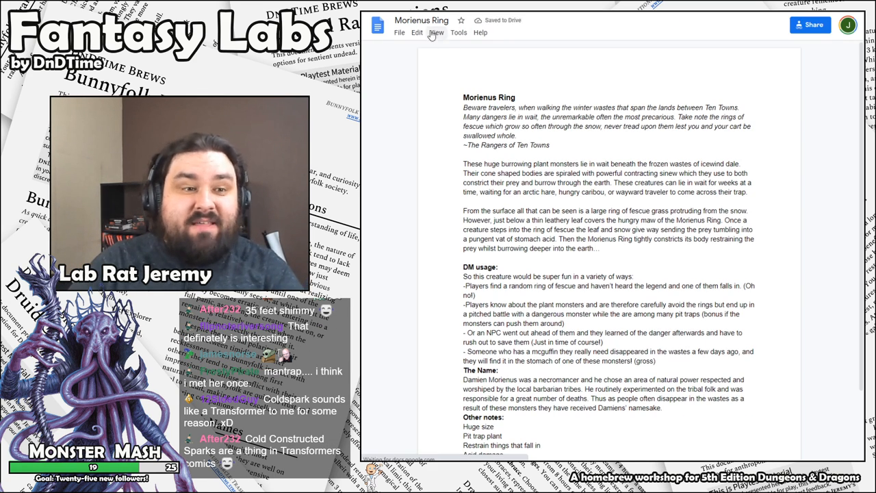
- Load the Morienus Ring doc and read its opening warning and lore
{"action": "left_click", "coordinate": [436, 33]}
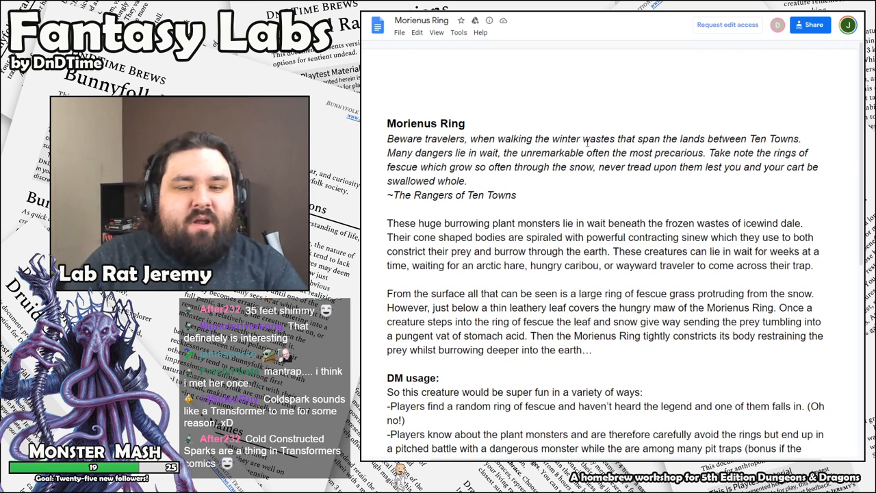
{"action": "scroll", "scroll_direction": "down", "scroll_amount": 3}
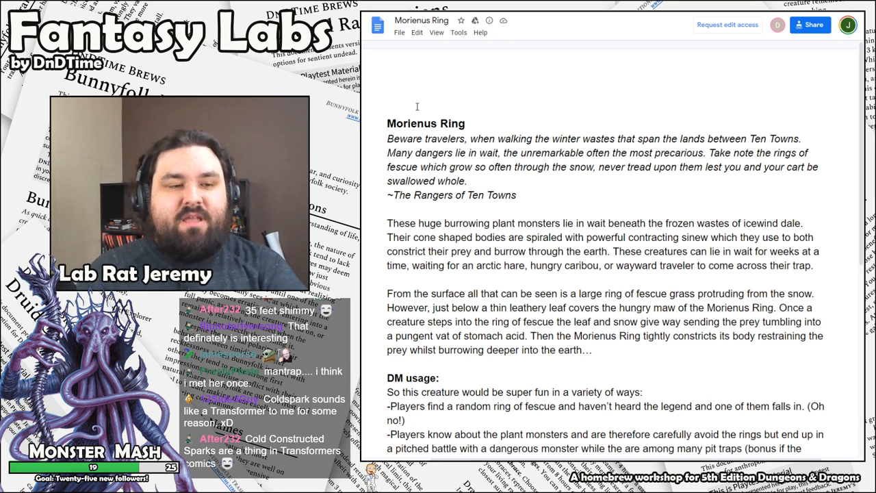
{"action": "scroll", "scroll_direction": "up", "scroll_amount": 3}
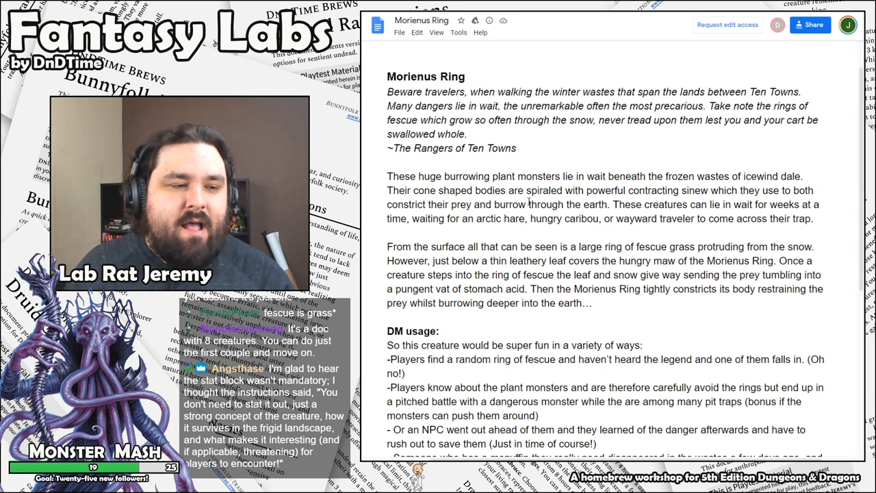
- Read the Morienus Ring's DM usage ideas down to The Name heading
{"action": "scroll", "scroll_direction": "down", "scroll_amount": 3}
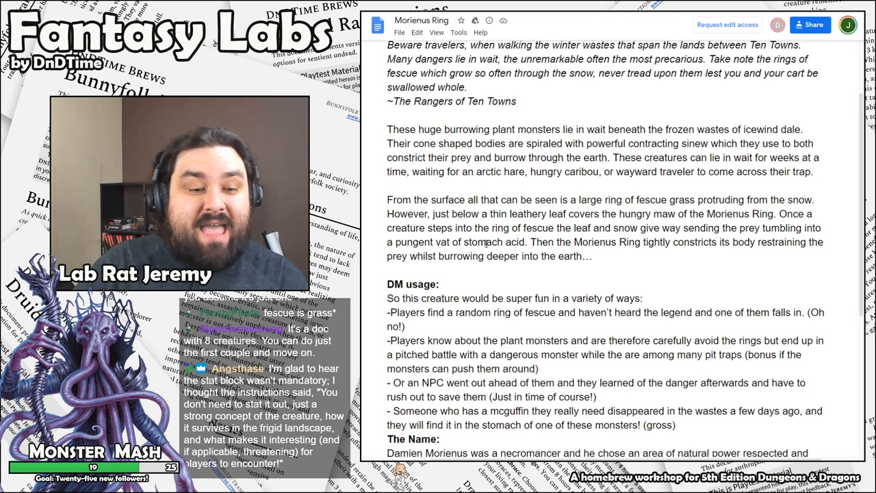
{"action": "left_click_drag", "start_coordinate": [531, 241], "coordinate": [595, 256]}
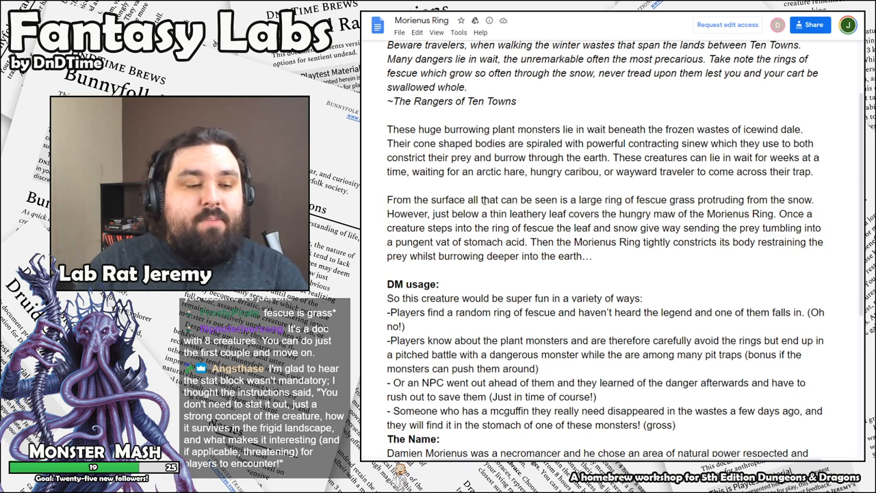
{"action": "scroll", "scroll_direction": "down", "scroll_amount": 3}
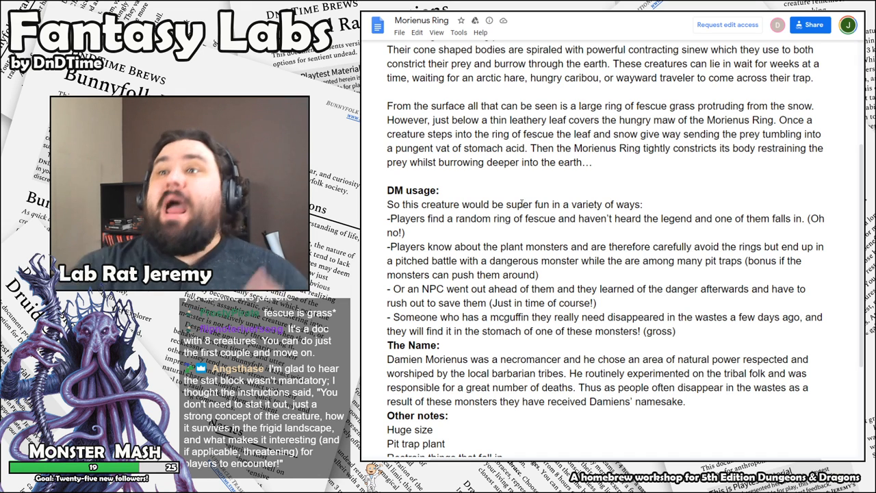
- Read the final notes on acid attacks and burrowing escape, then return to the title
{"action": "scroll", "scroll_direction": "down", "scroll_amount": 3}
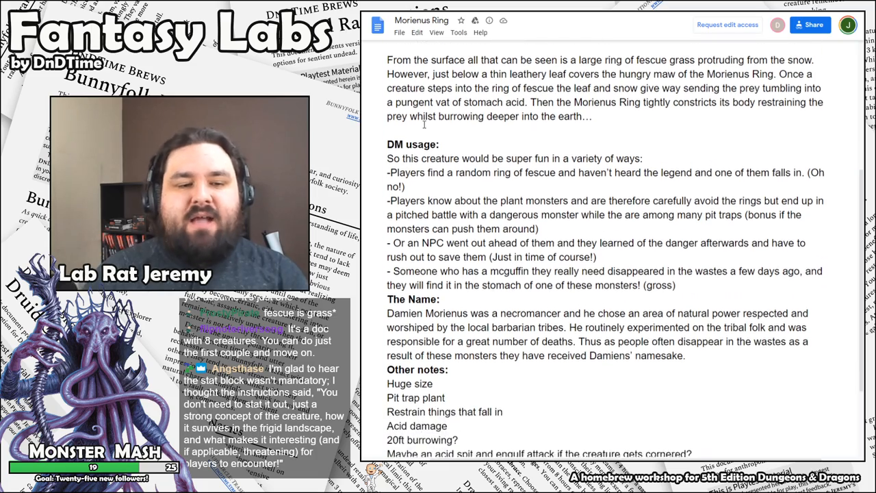
{"action": "scroll", "scroll_direction": "down", "scroll_amount": 3}
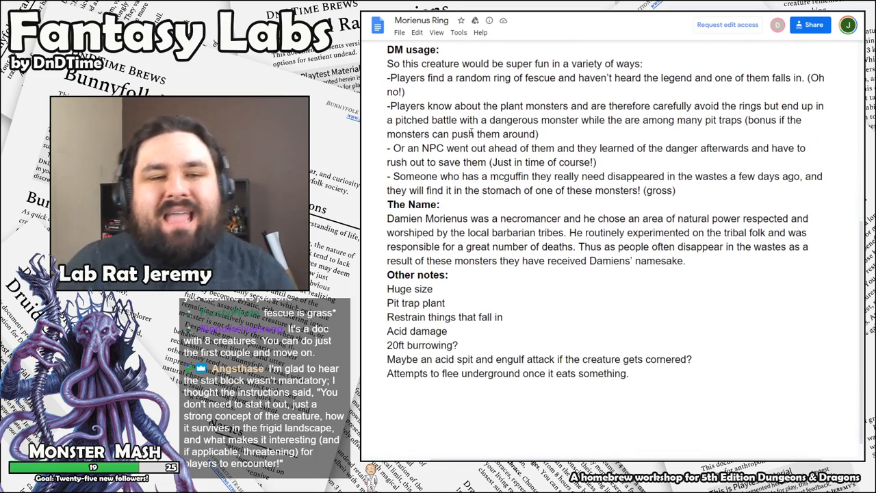
{"action": "scroll", "scroll_direction": "up", "scroll_amount": 3}
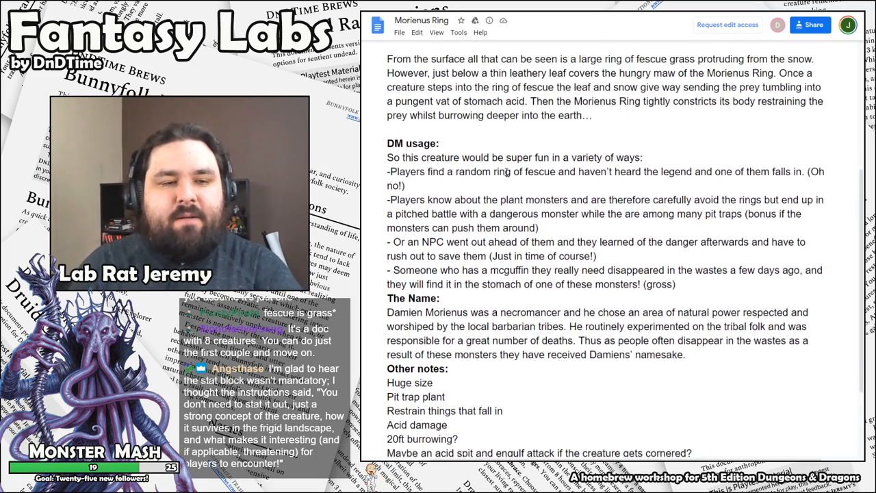
{"action": "scroll", "scroll_direction": "up", "scroll_amount": 3}
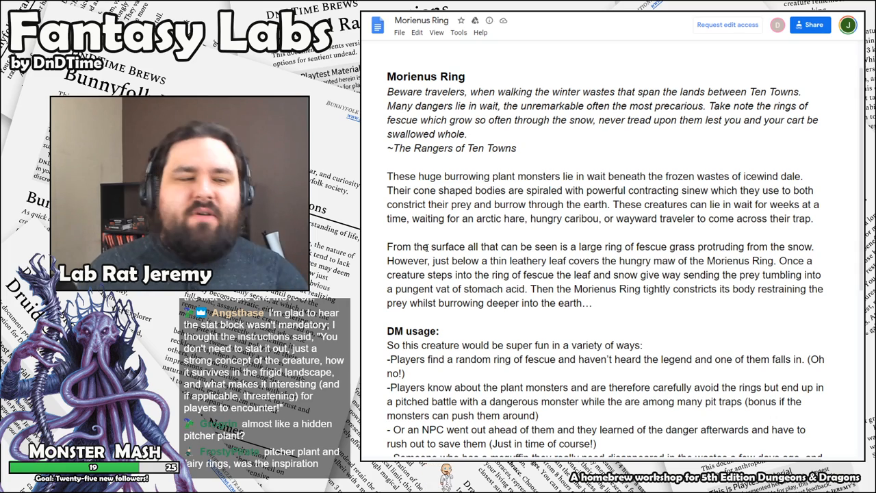
- Scroll back down to the DM usage, The Name and Other notes sections
{"action": "scroll", "scroll_direction": "down", "scroll_amount": 3}
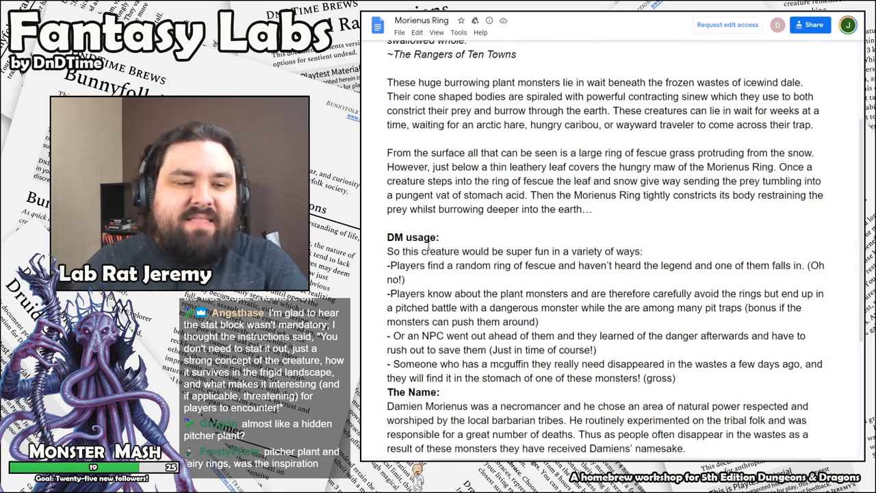
{"action": "scroll", "scroll_direction": "down", "scroll_amount": 3}
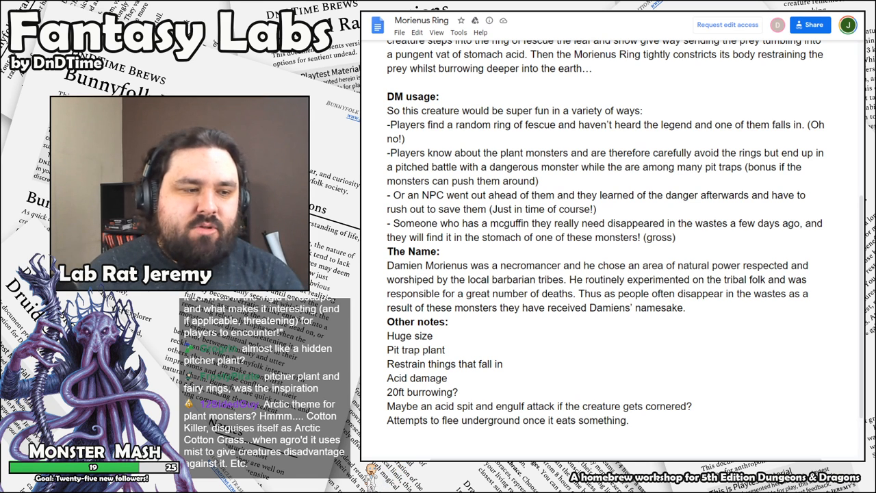
{"action": "mouse_move", "coordinate": [547, 184]}
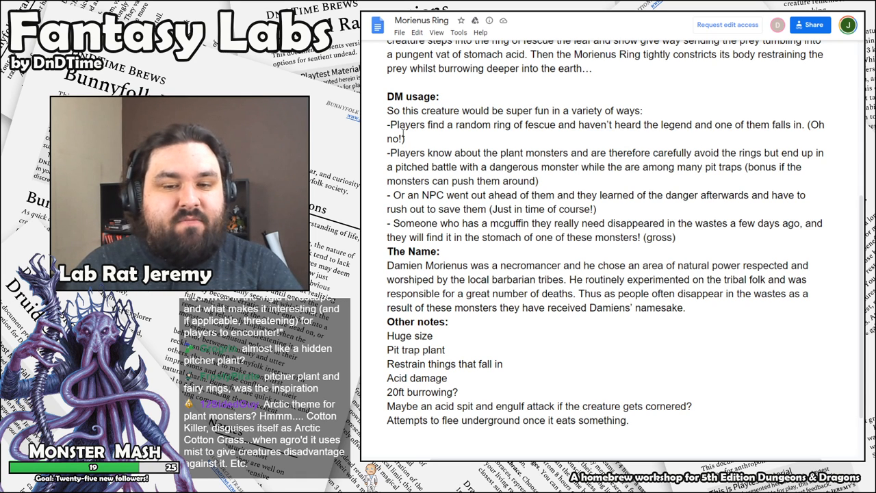
{"action": "double_click", "coordinate": [651, 124]}
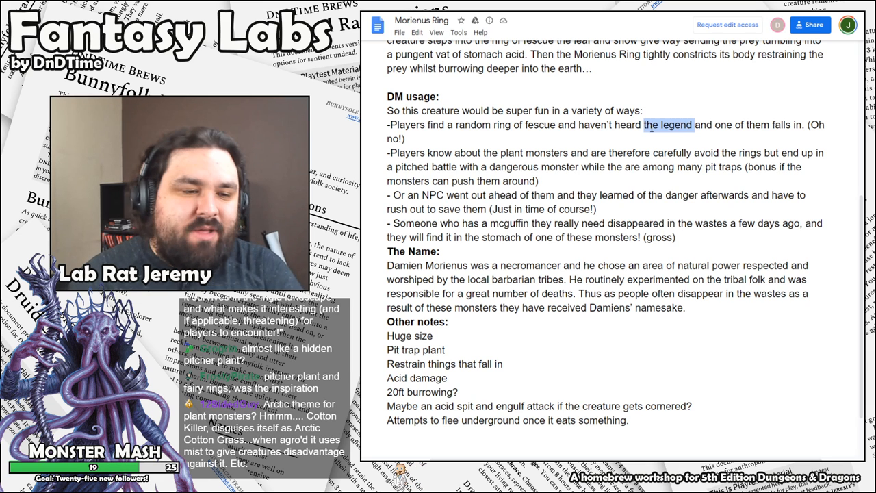
{"action": "left_click", "coordinate": [445, 152]}
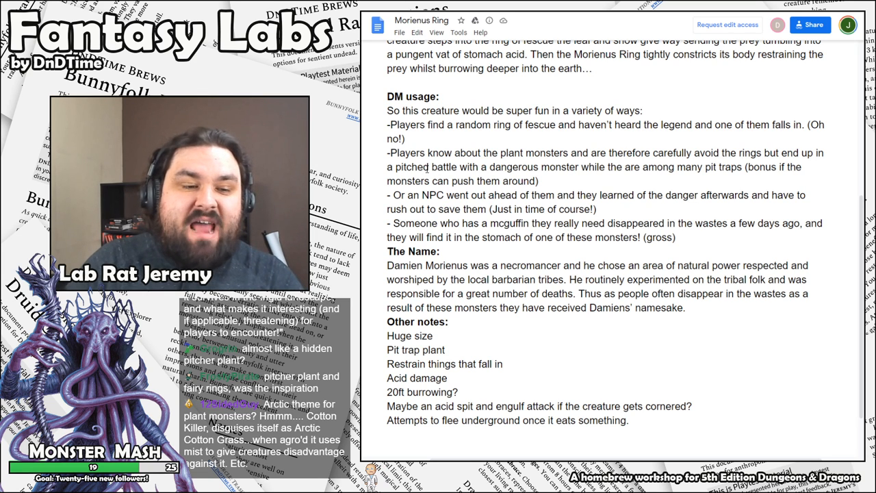
{"action": "left_click_drag", "start_coordinate": [427, 167], "coordinate": [805, 167]}
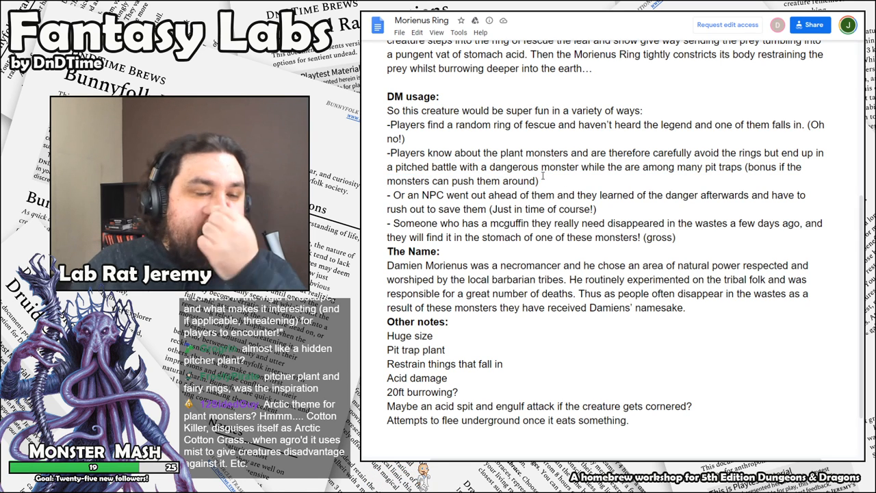
{"action": "left_click_drag", "start_coordinate": [388, 153], "coordinate": [539, 181]}
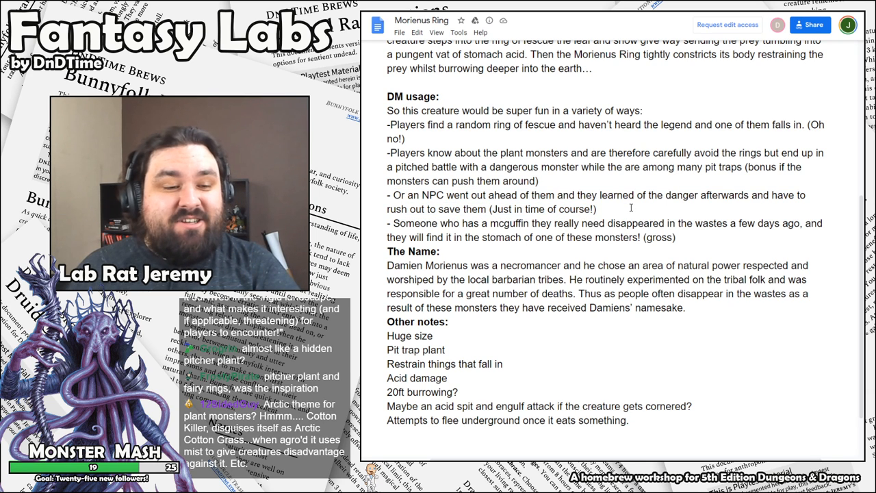
{"action": "left_click_drag", "start_coordinate": [387, 194], "coordinate": [595, 208]}
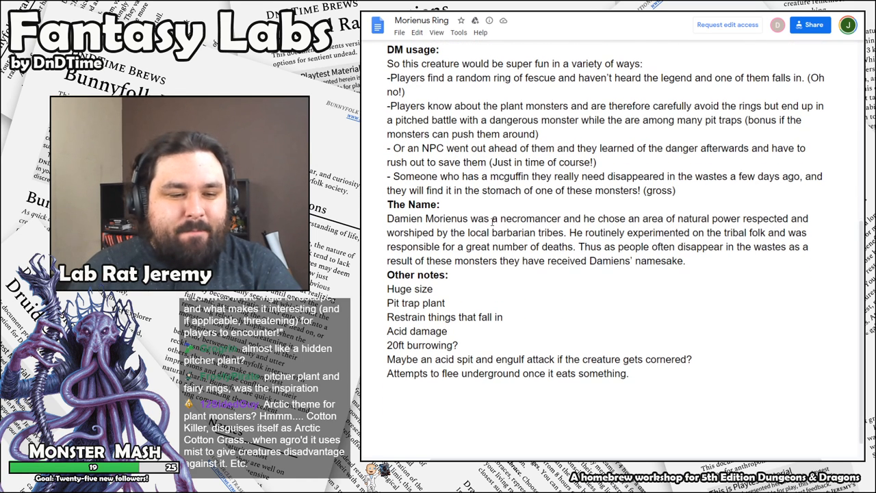
- Highlight the '20ft burrowing?' note and the word 'once', then return to the title
{"action": "scroll", "scroll_direction": "up", "scroll_amount": 3}
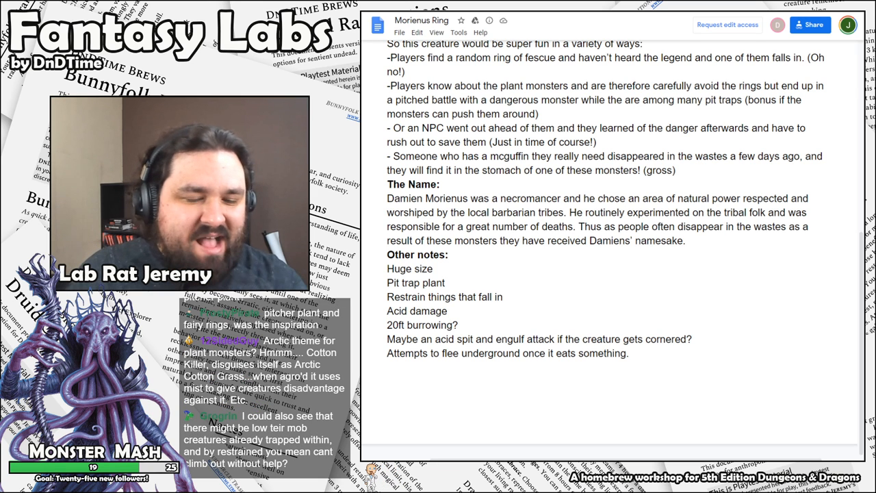
{"action": "left_click_drag", "start_coordinate": [386, 197], "coordinate": [643, 227]}
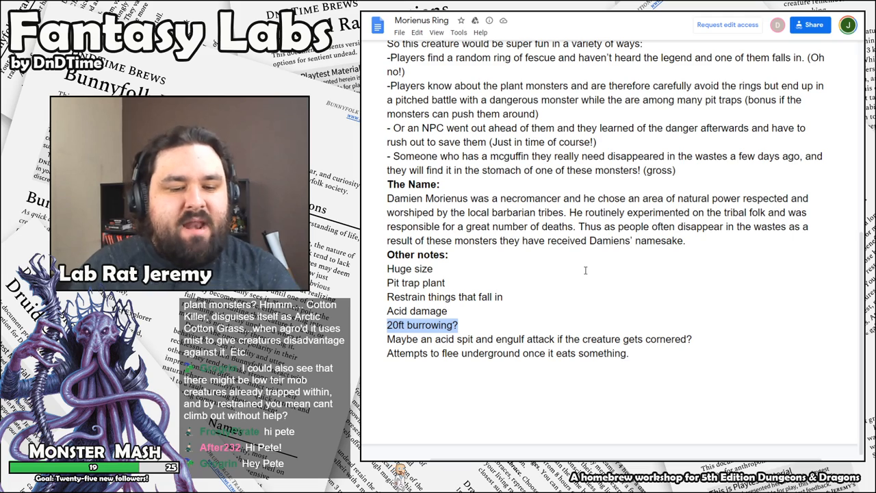
{"action": "double_click", "coordinate": [533, 353]}
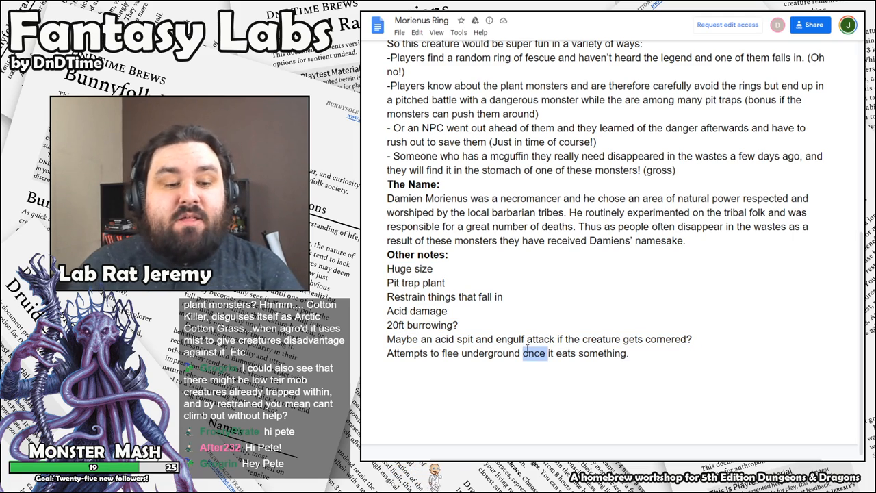
{"action": "scroll", "scroll_direction": "up", "scroll_amount": 3}
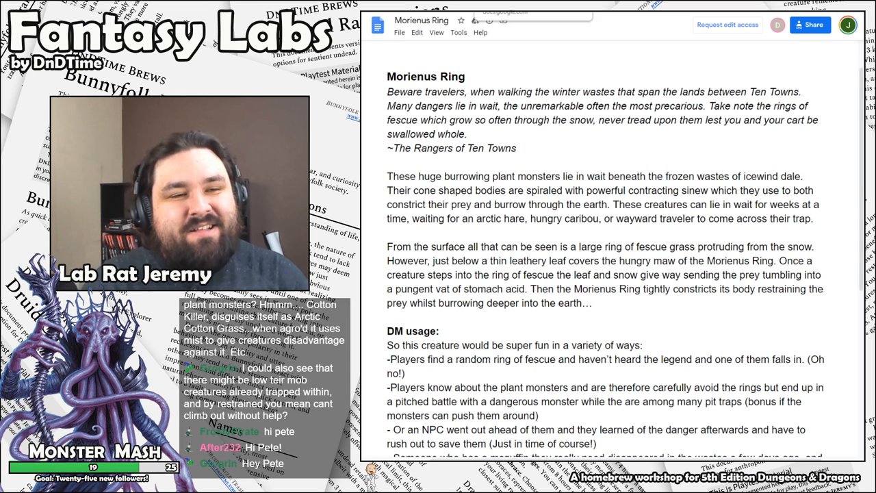
{"action": "scroll", "scroll_direction": "down", "scroll_amount": 3}
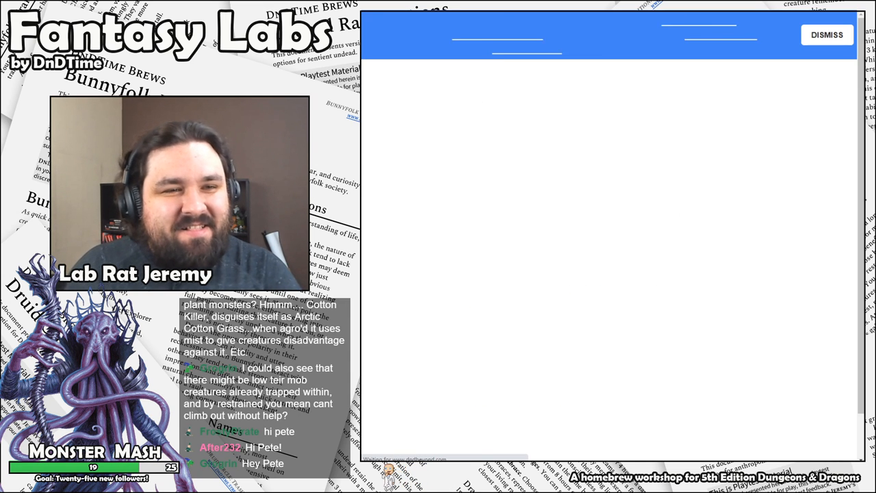
{"action": "left_click", "coordinate": [827, 34]}
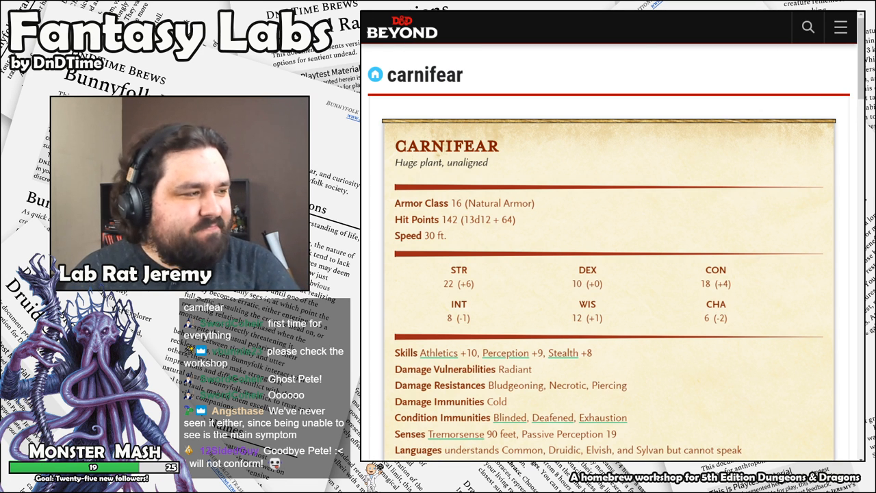
{"action": "scroll", "scroll_direction": "down", "scroll_amount": 3}
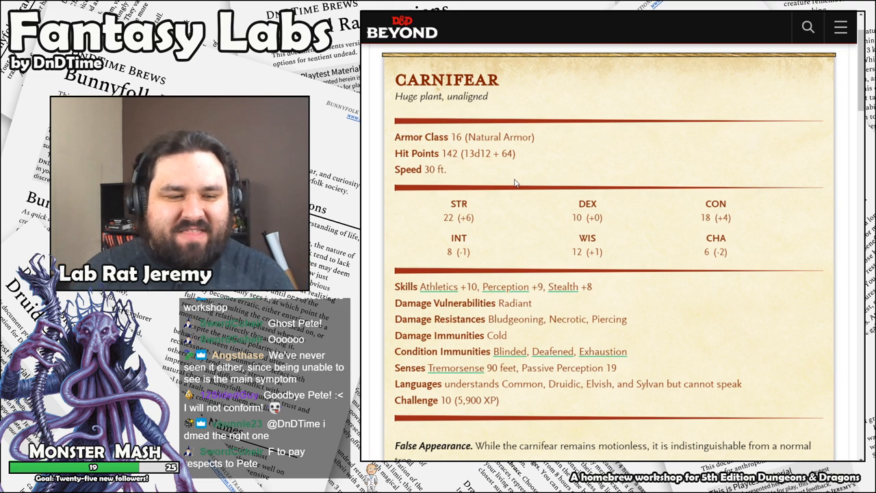
{"action": "scroll", "scroll_direction": "down", "scroll_amount": 3}
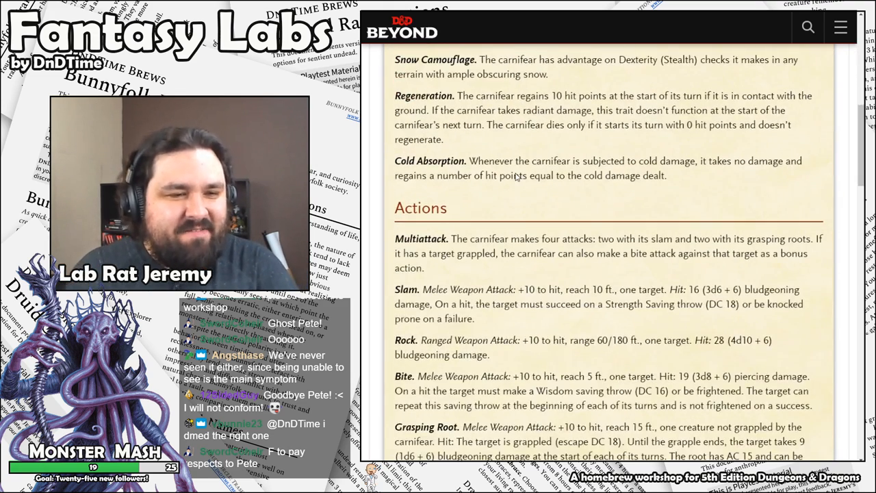
{"action": "scroll", "scroll_direction": "up", "scroll_amount": 3}
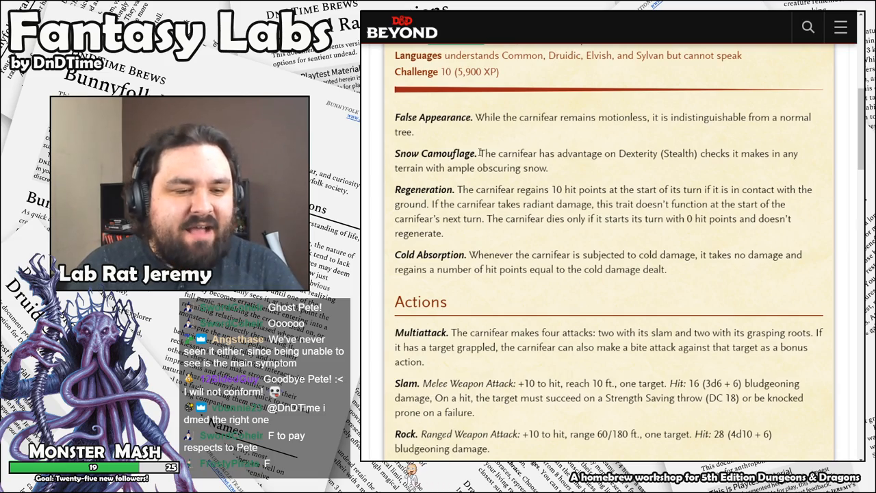
{"action": "scroll", "scroll_direction": "up", "scroll_amount": 3}
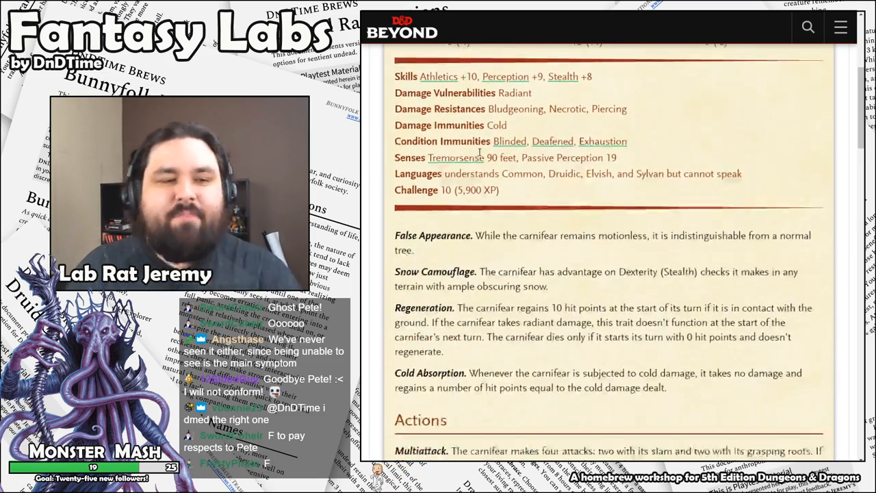
{"action": "scroll", "scroll_direction": "down", "scroll_amount": 3}
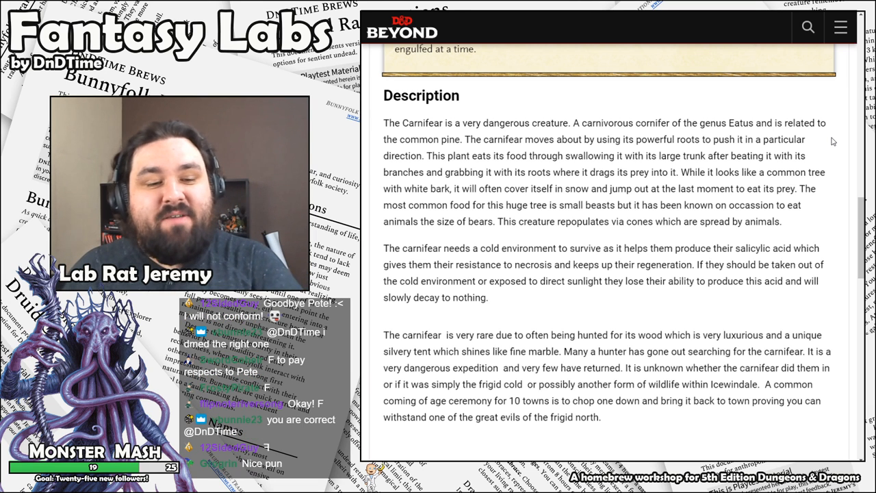
{"action": "mouse_move", "coordinate": [797, 166]}
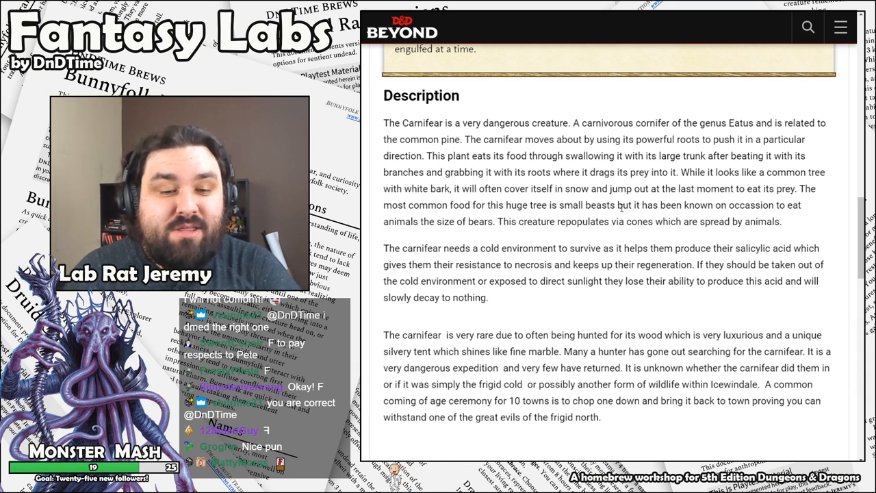
{"action": "mouse_move", "coordinate": [416, 231]}
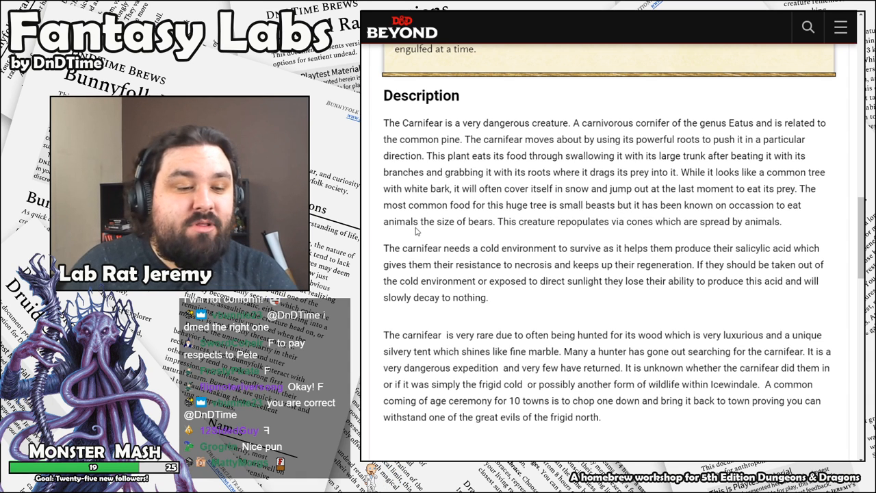
{"action": "mouse_move", "coordinate": [509, 227]}
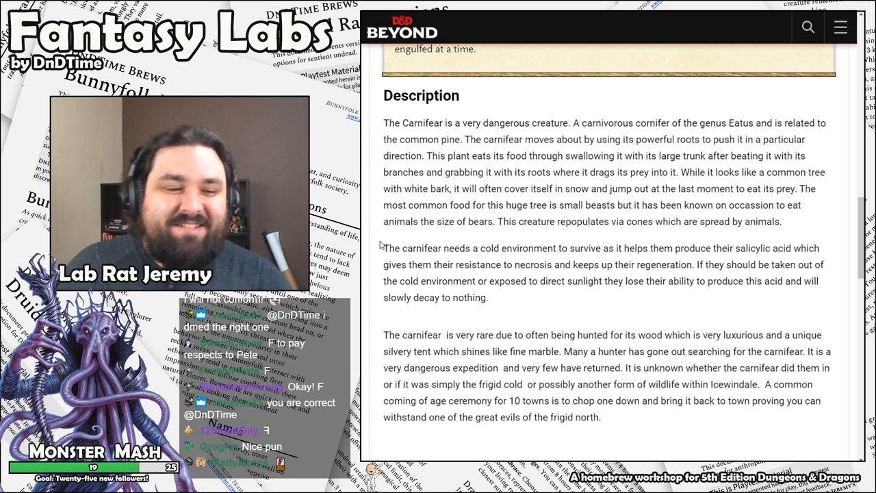
{"action": "scroll", "scroll_direction": "down", "scroll_amount": 3}
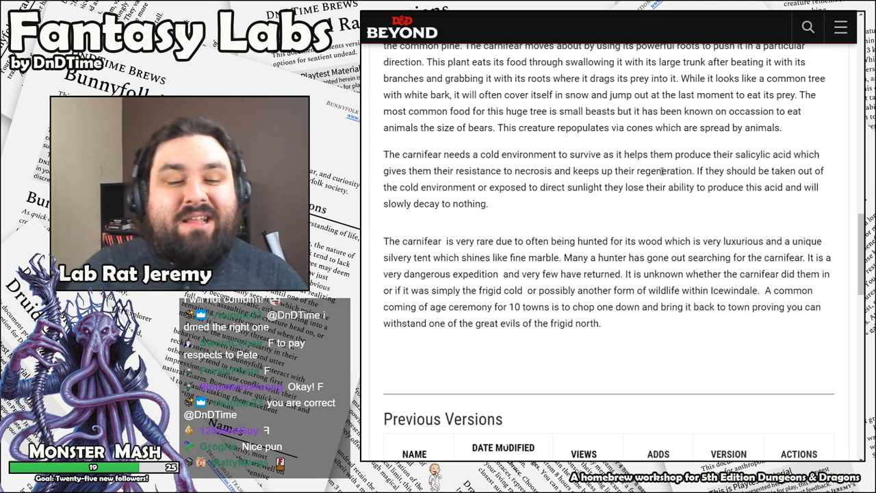
{"action": "left_click_drag", "start_coordinate": [692, 170], "coordinate": [563, 186]}
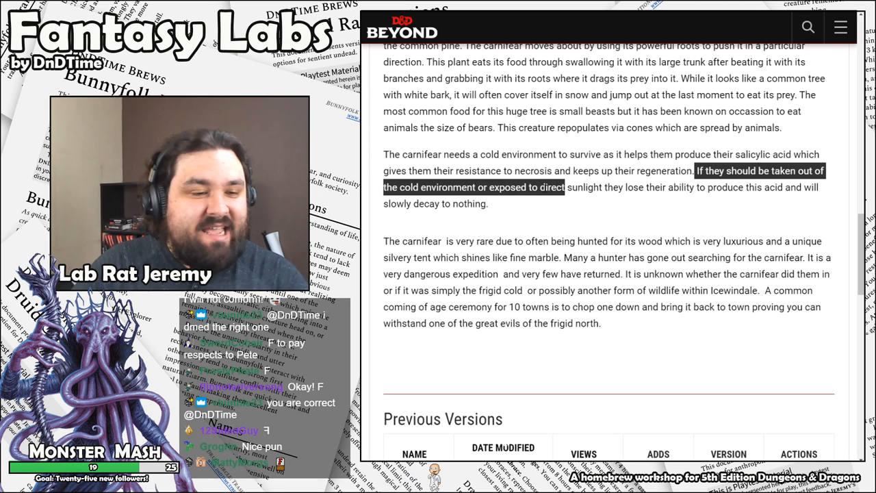
{"action": "left_click", "coordinate": [681, 208]}
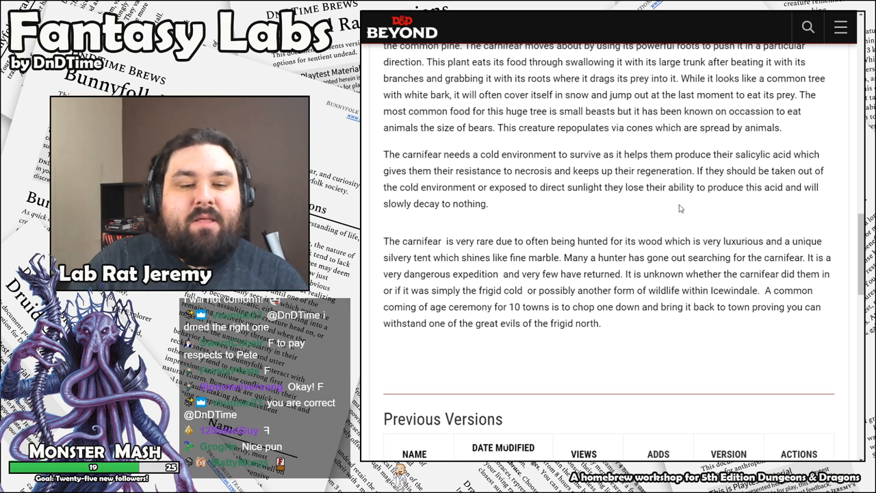
{"action": "mouse_move", "coordinate": [492, 204]}
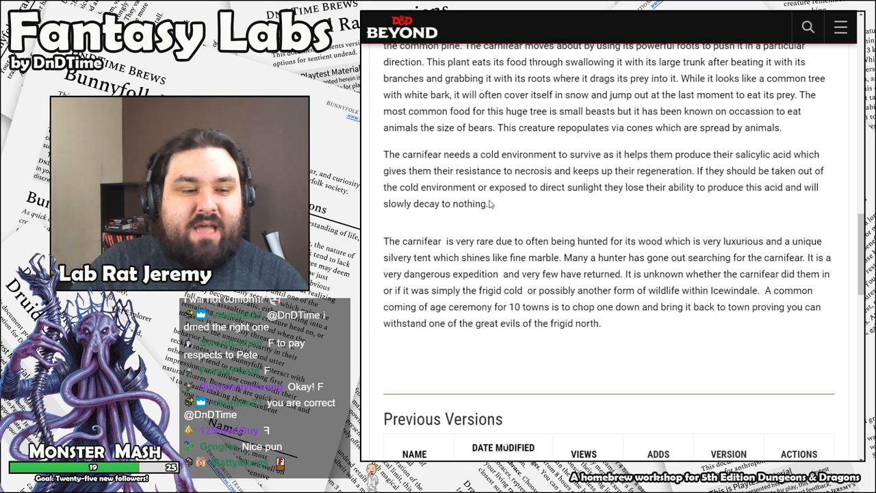
{"action": "scroll", "scroll_direction": "down", "scroll_amount": 3}
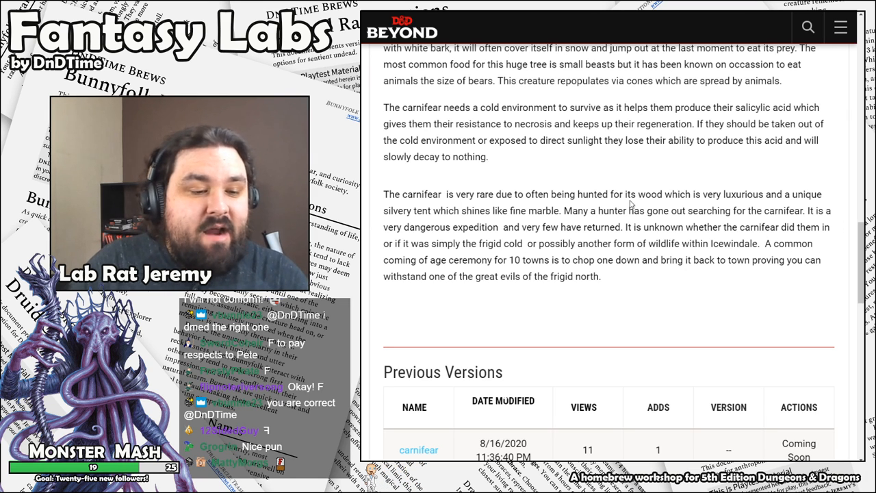
{"action": "scroll", "scroll_direction": "down", "scroll_amount": 3}
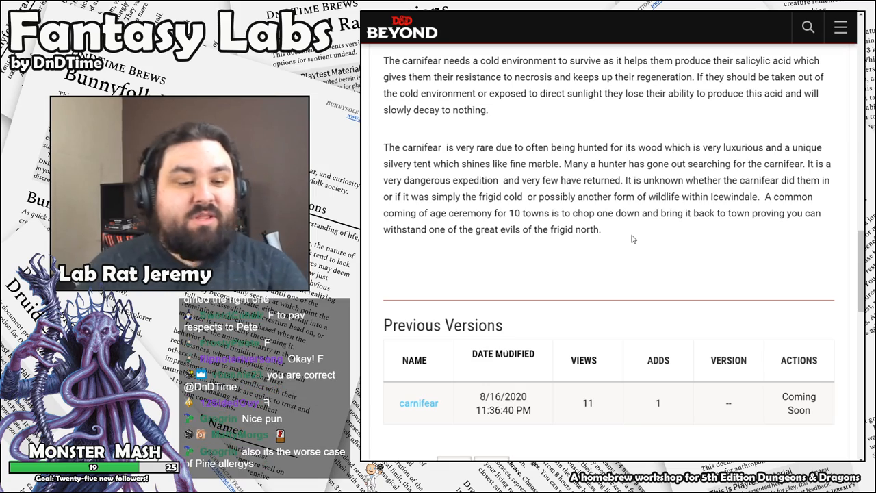
{"action": "scroll", "scroll_direction": "up", "scroll_amount": 3}
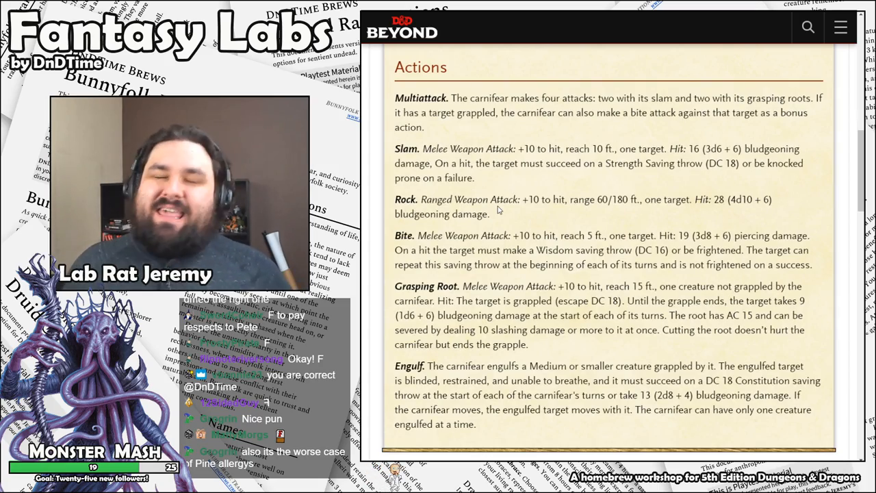
{"action": "scroll", "scroll_direction": "up", "scroll_amount": 3}
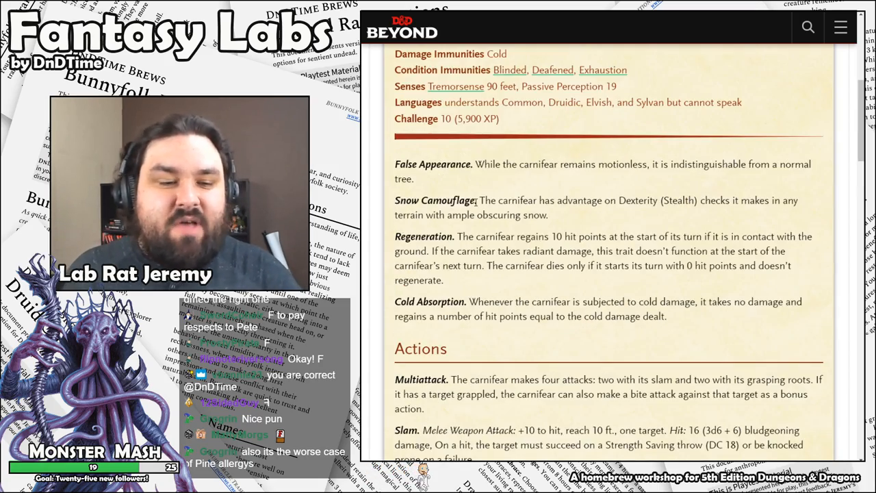
{"action": "scroll", "scroll_direction": "up", "scroll_amount": 3}
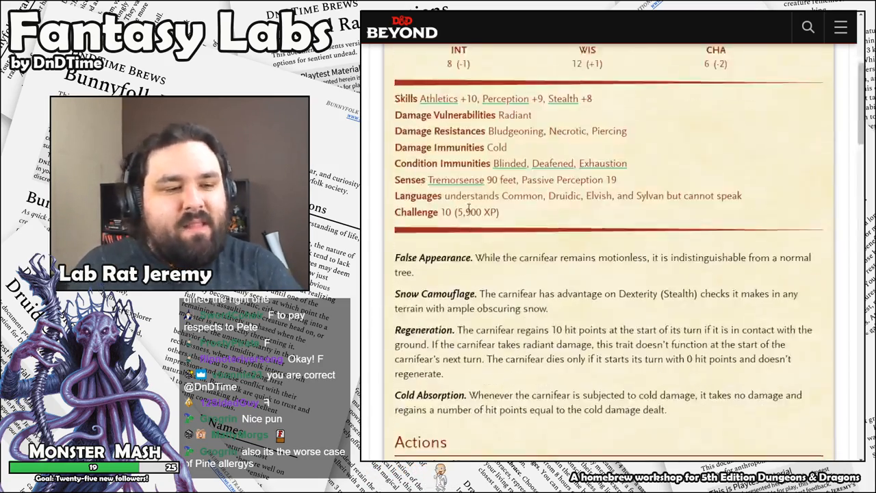
{"action": "scroll", "scroll_direction": "up", "scroll_amount": 3}
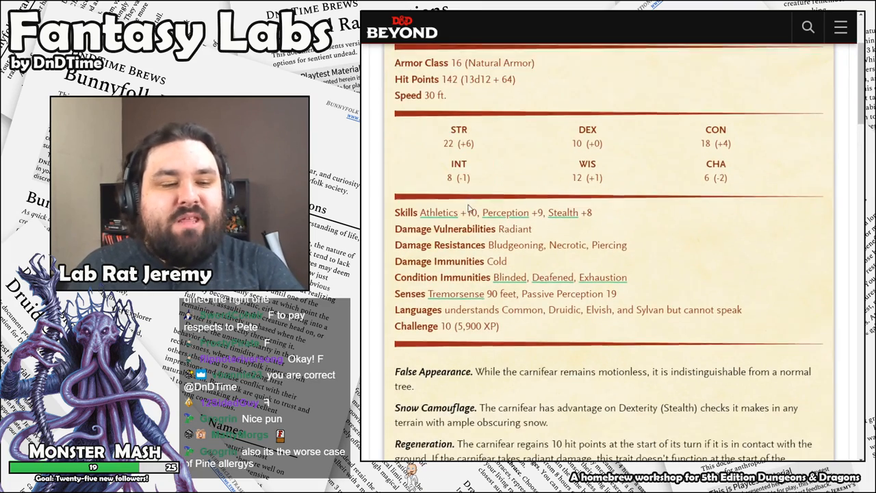
{"action": "scroll", "scroll_direction": "up", "scroll_amount": 3}
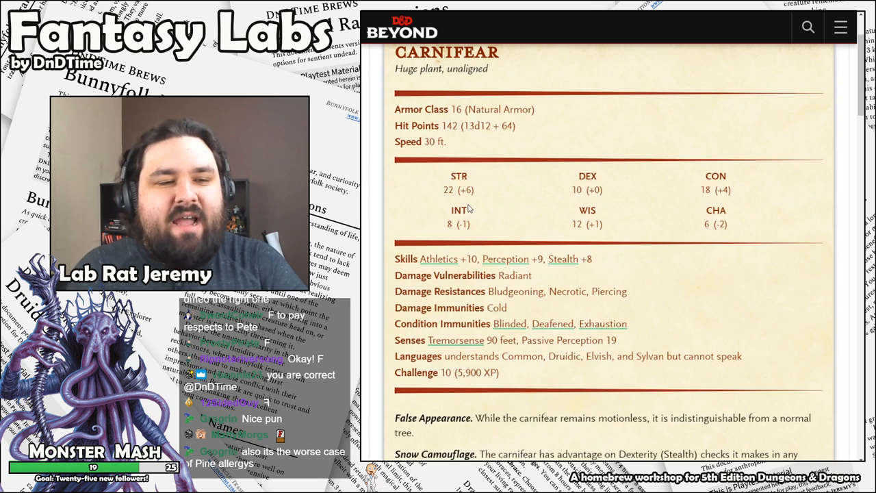
{"action": "scroll", "scroll_direction": "down", "scroll_amount": 3}
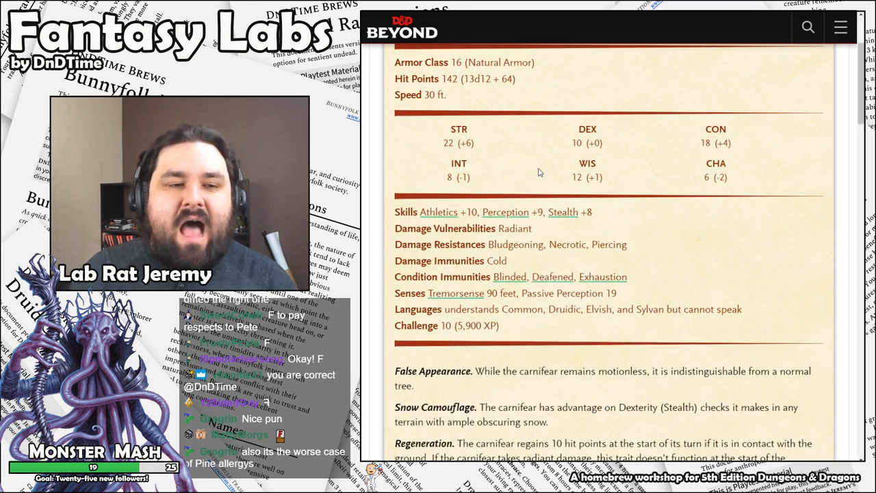
{"action": "scroll", "scroll_direction": "down", "scroll_amount": 3}
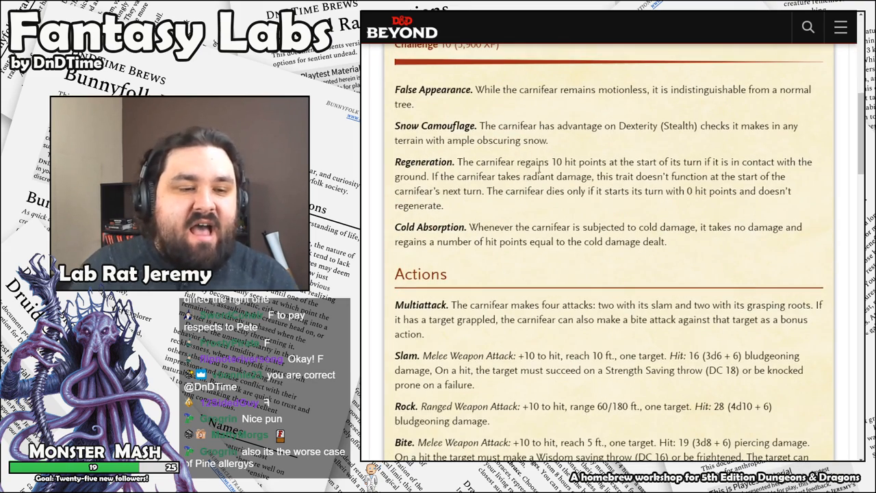
{"action": "scroll", "scroll_direction": "down", "scroll_amount": 3}
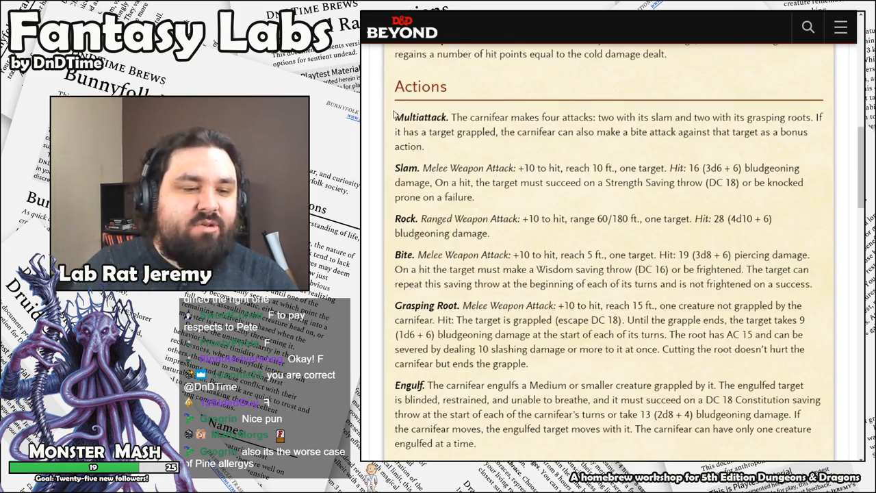
{"action": "scroll", "scroll_direction": "down", "scroll_amount": 3}
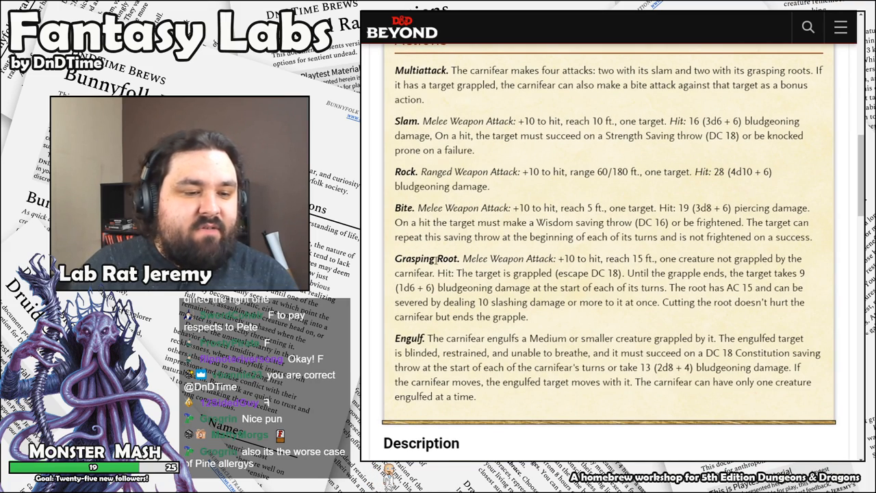
{"action": "scroll", "scroll_direction": "up", "scroll_amount": 3}
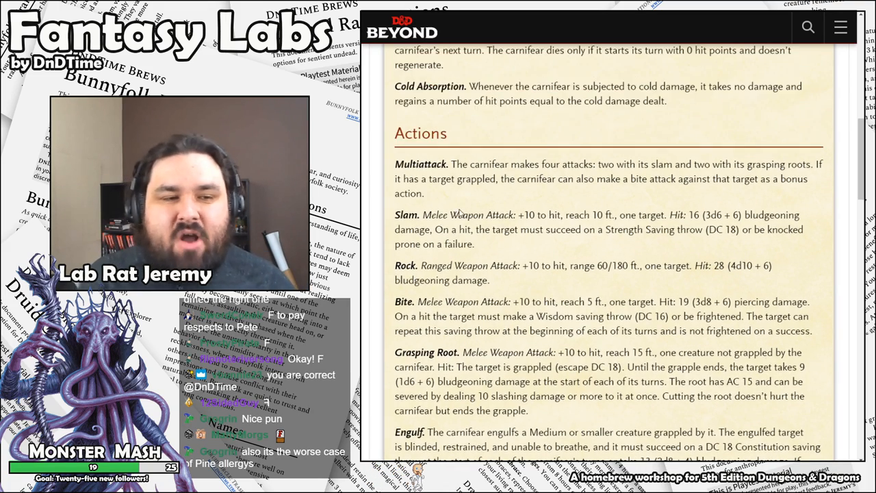
{"action": "scroll", "scroll_direction": "up", "scroll_amount": 3}
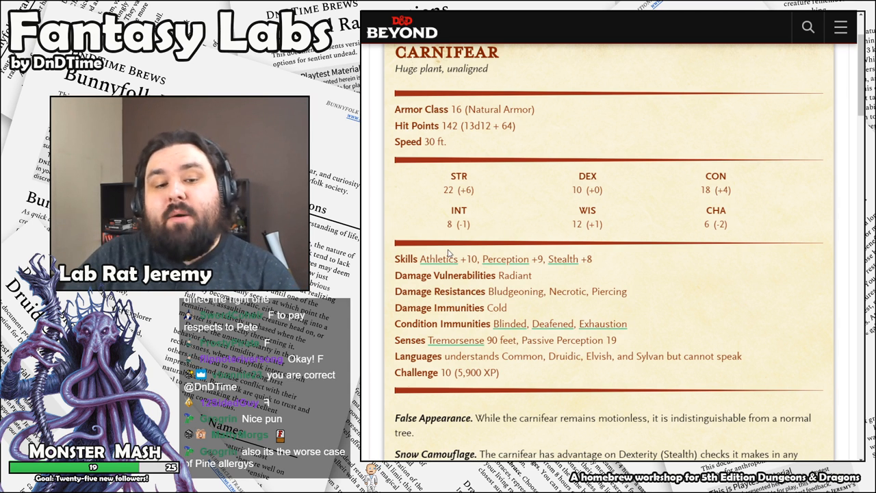
{"action": "scroll", "scroll_direction": "down", "scroll_amount": 3}
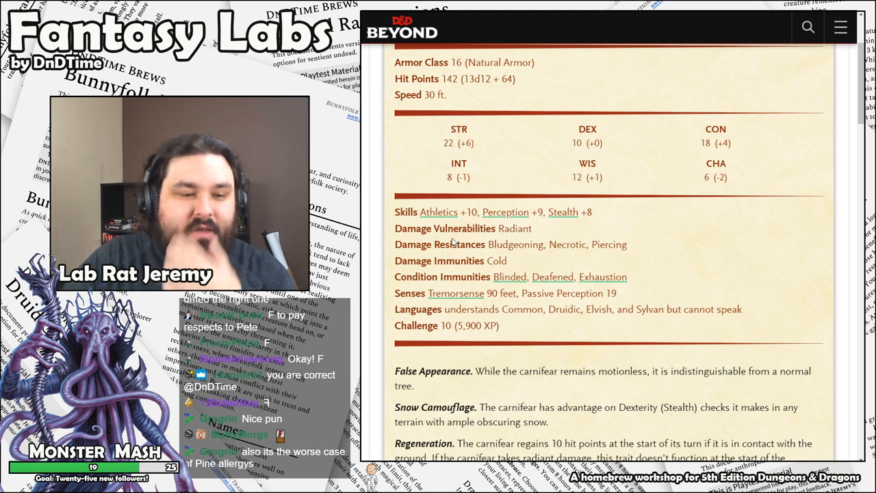
{"action": "scroll", "scroll_direction": "up", "scroll_amount": 3}
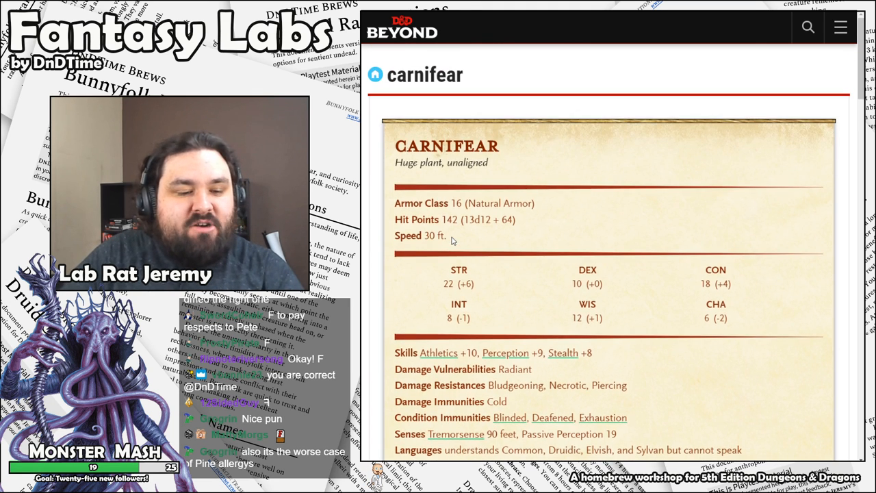
{"action": "scroll", "scroll_direction": "down", "scroll_amount": 3}
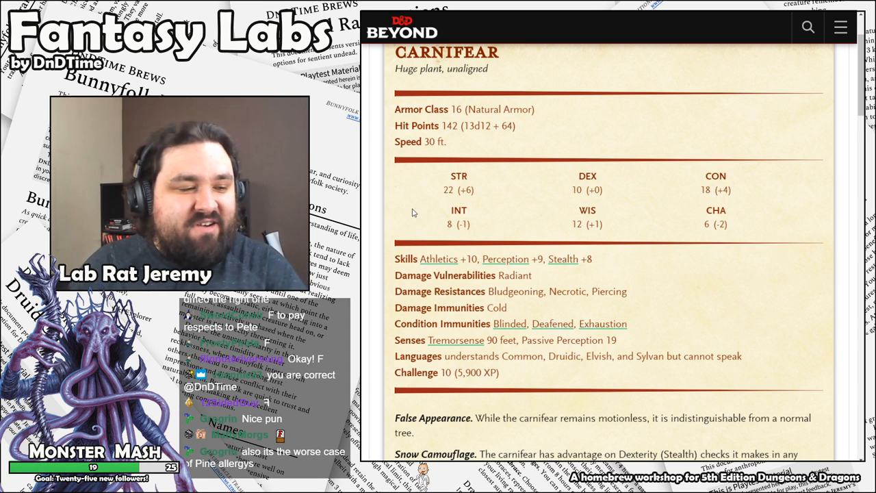
{"action": "scroll", "scroll_direction": "down", "scroll_amount": 3}
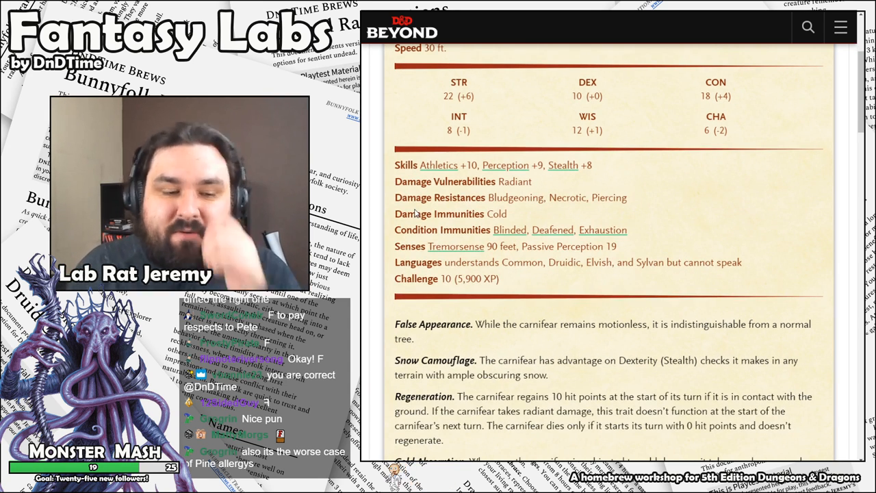
{"action": "scroll", "scroll_direction": "down", "scroll_amount": 3}
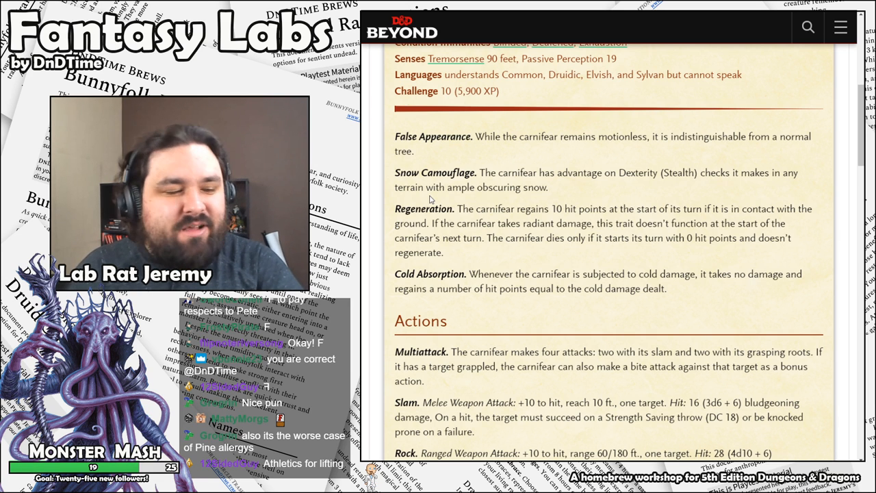
- Scroll to the carnifear's Actions and highlight the Grasping Root paragraph
{"action": "scroll", "scroll_direction": "down", "scroll_amount": 3}
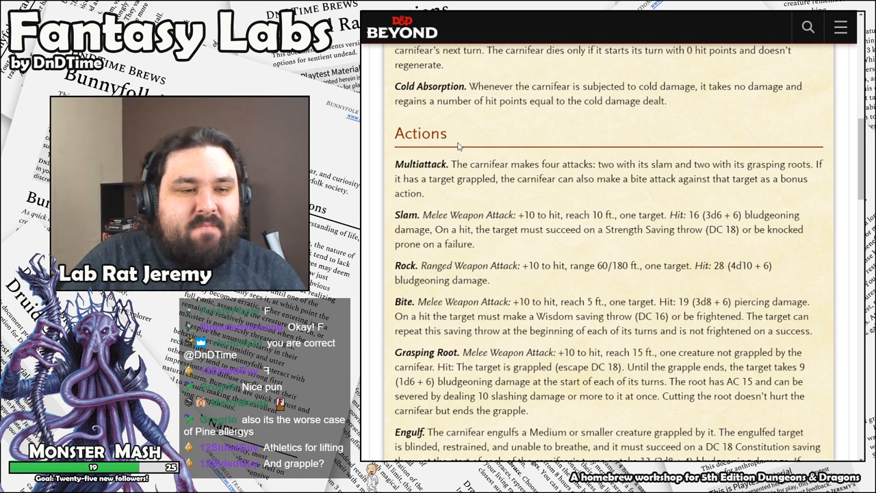
{"action": "scroll", "scroll_direction": "down", "scroll_amount": 3}
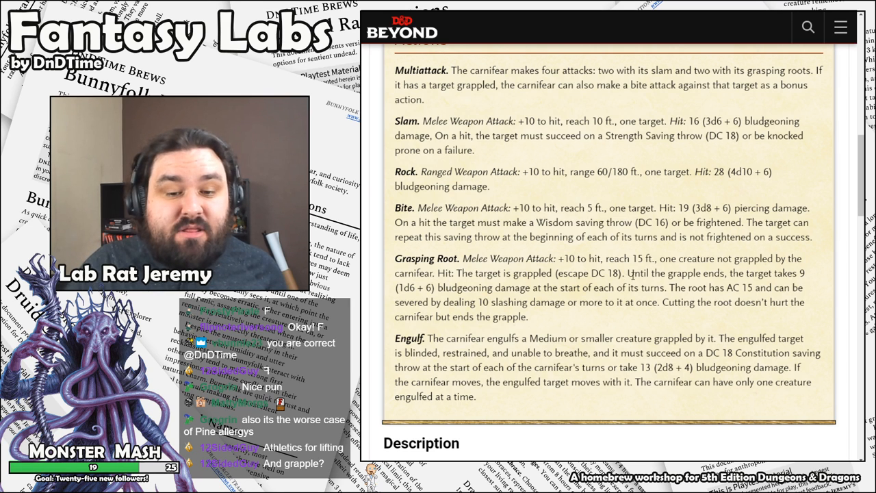
{"action": "left_click_drag", "start_coordinate": [633, 272], "coordinate": [668, 302]}
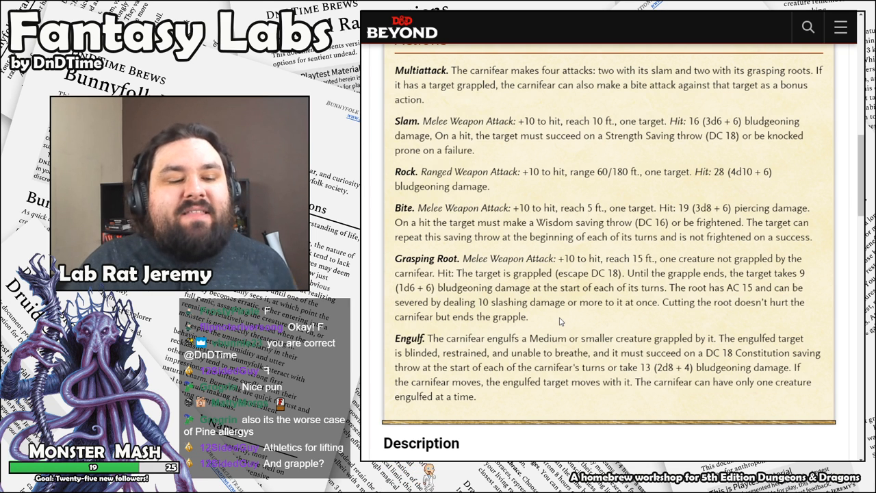
{"action": "left_click_drag", "start_coordinate": [691, 287], "coordinate": [527, 317]}
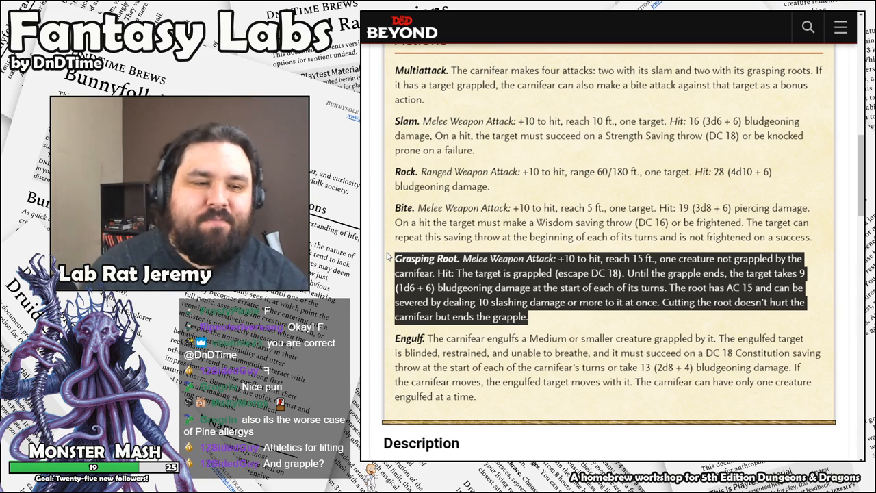
- Return to the submissions list and open the lichenthrope D&D Beyond link
{"action": "scroll", "scroll_direction": "down", "scroll_amount": 3}
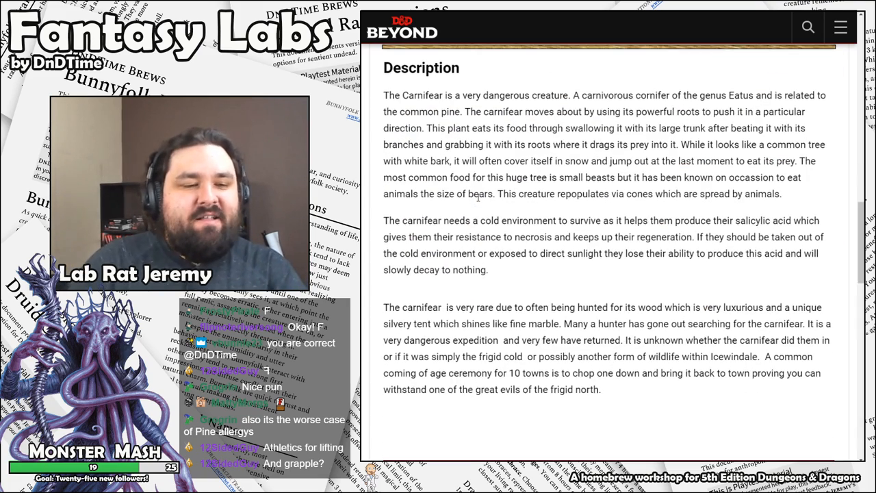
{"action": "scroll", "scroll_direction": "up", "scroll_amount": 3}
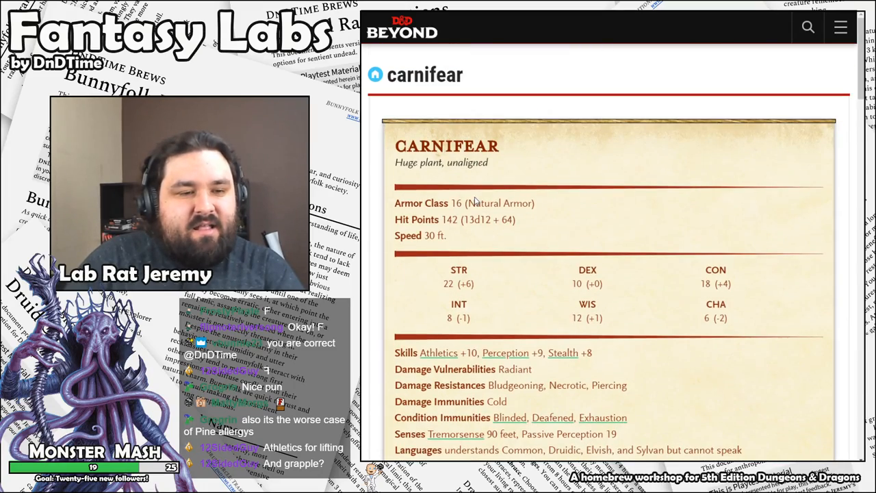
{"action": "scroll", "scroll_direction": "down", "scroll_amount": 3}
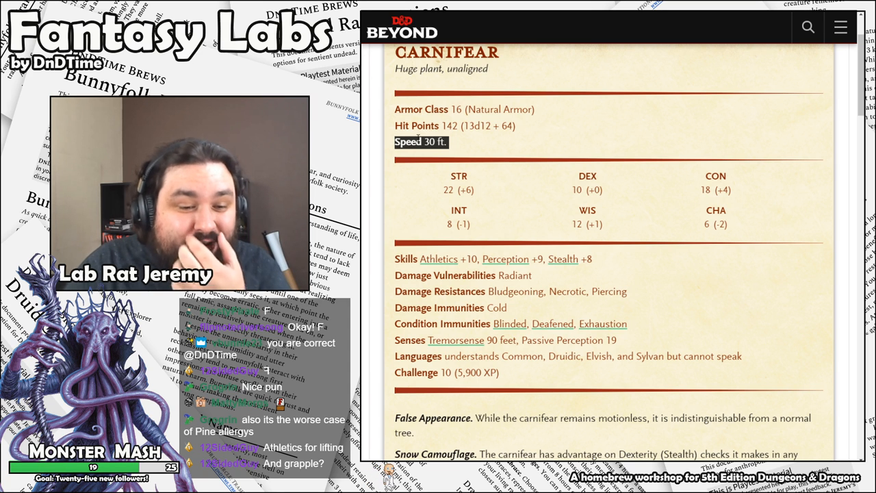
{"action": "scroll", "scroll_direction": "down", "scroll_amount": 3}
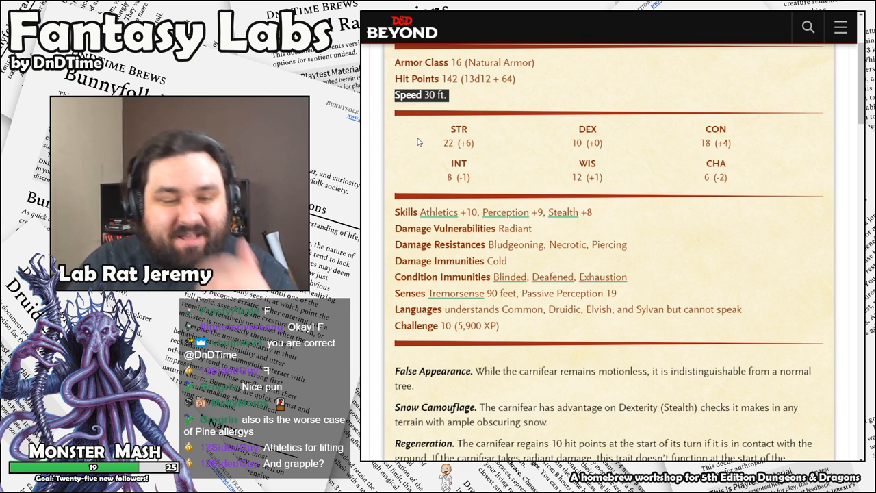
{"action": "scroll", "scroll_direction": "up", "scroll_amount": 3}
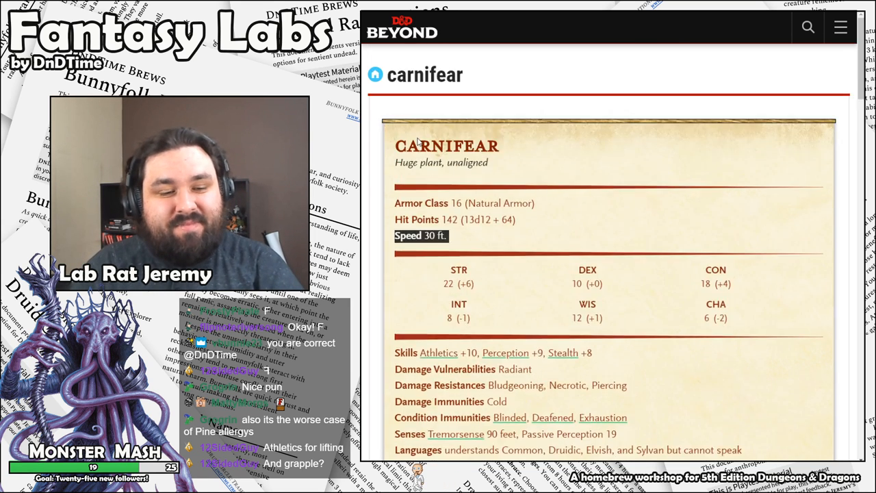
{"action": "scroll", "scroll_direction": "down", "scroll_amount": 3}
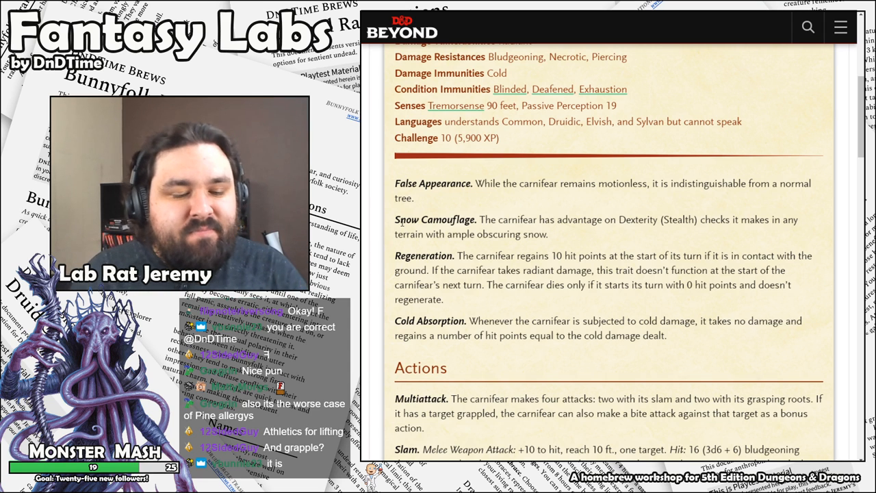
{"action": "scroll", "scroll_direction": "down", "scroll_amount": 3}
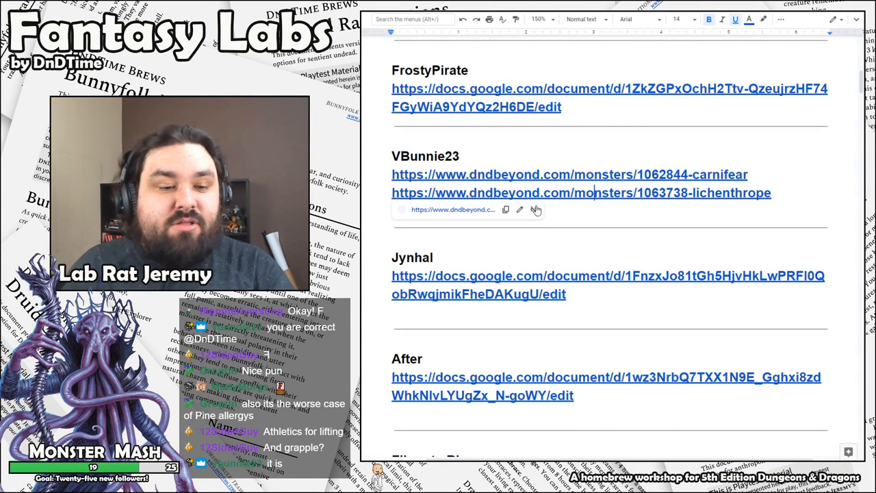
{"action": "left_click", "coordinate": [580, 191]}
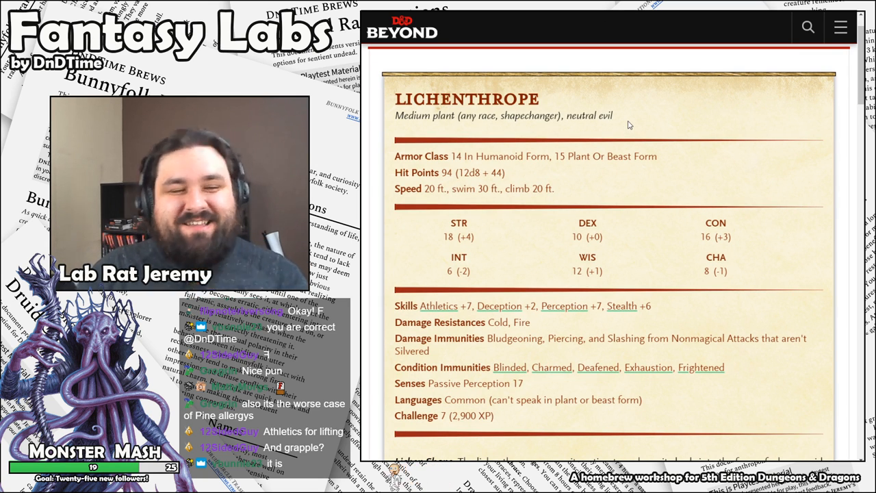
{"action": "scroll", "scroll_direction": "down", "scroll_amount": 3}
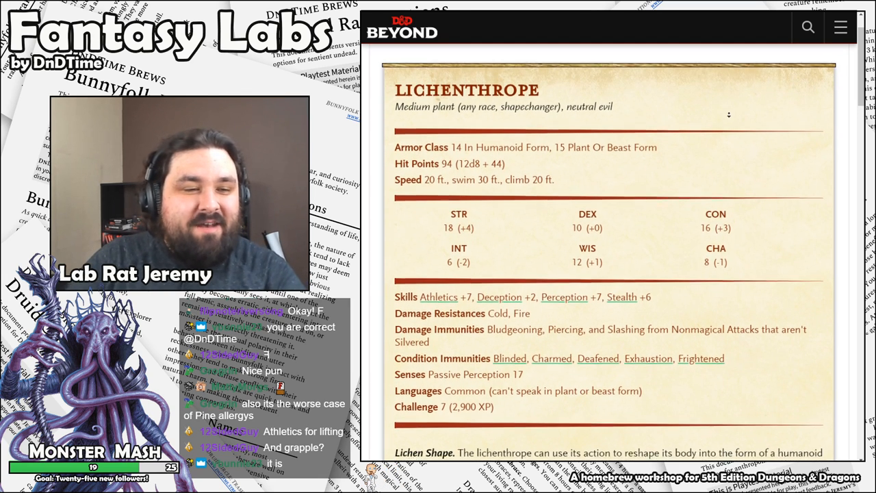
{"action": "scroll", "scroll_direction": "down", "scroll_amount": 3}
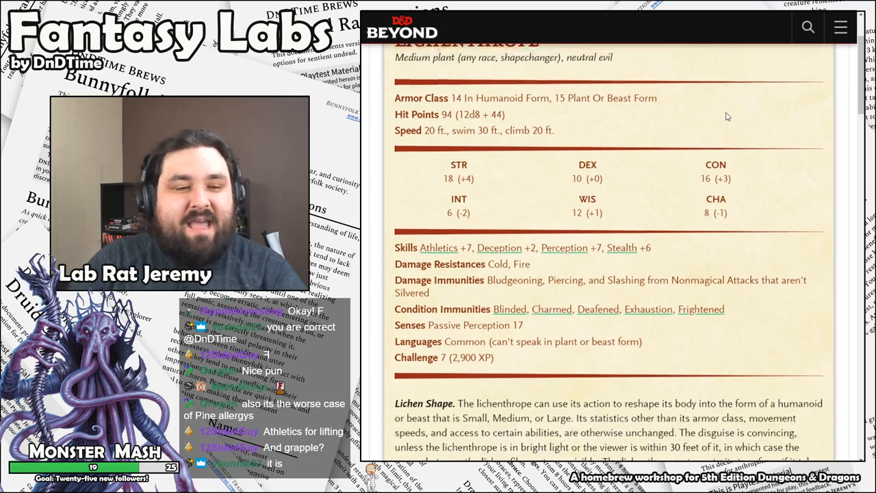
{"action": "scroll", "scroll_direction": "down", "scroll_amount": 3}
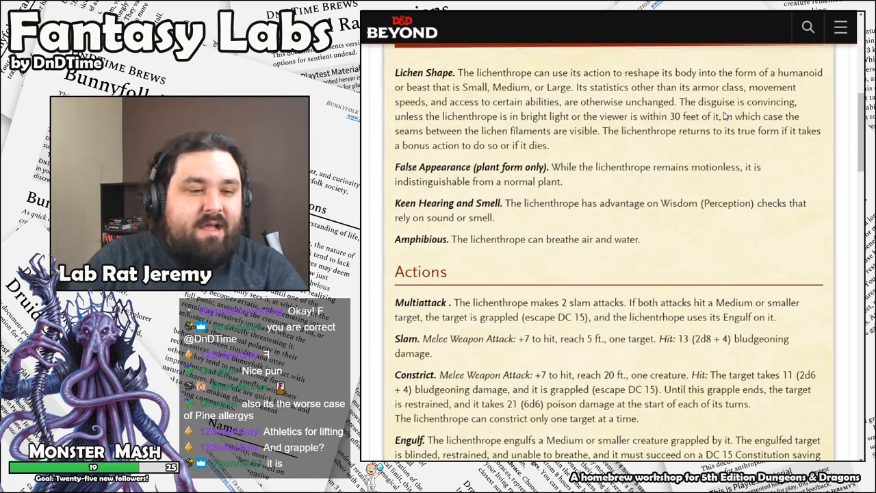
{"action": "scroll", "scroll_direction": "down", "scroll_amount": 3}
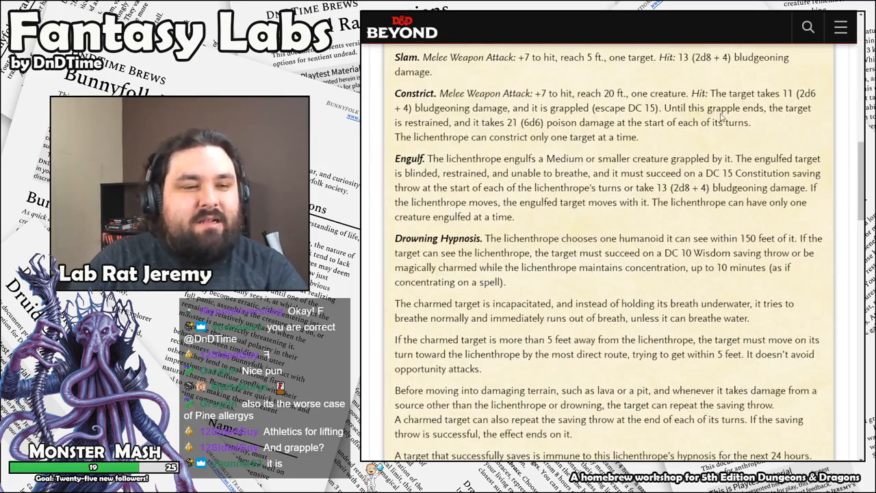
{"action": "scroll", "scroll_direction": "down", "scroll_amount": 3}
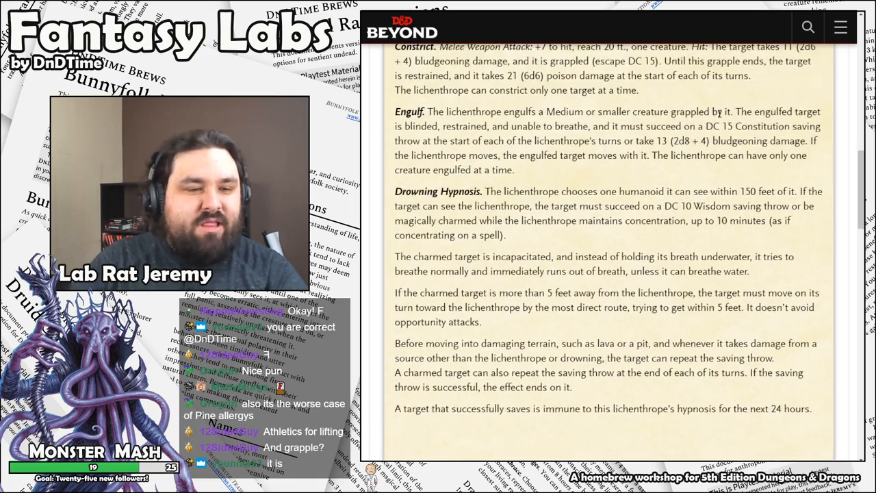
{"action": "scroll", "scroll_direction": "up", "scroll_amount": 3}
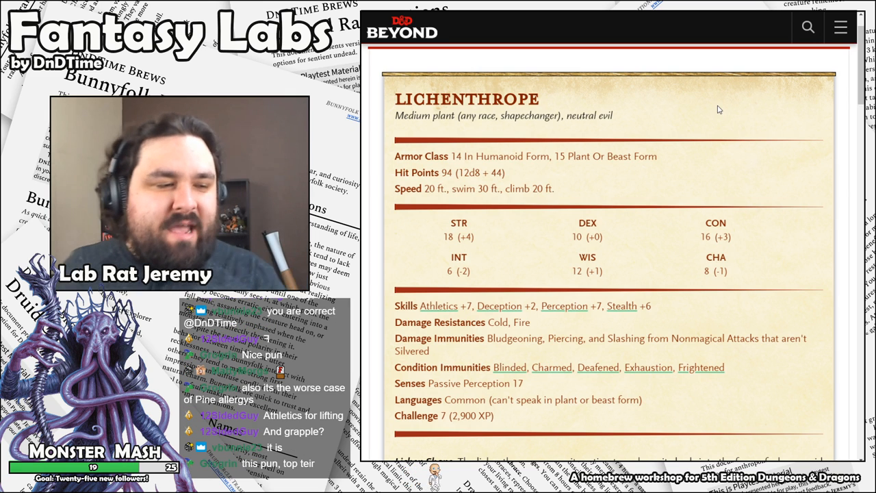
{"action": "scroll", "scroll_direction": "down", "scroll_amount": 3}
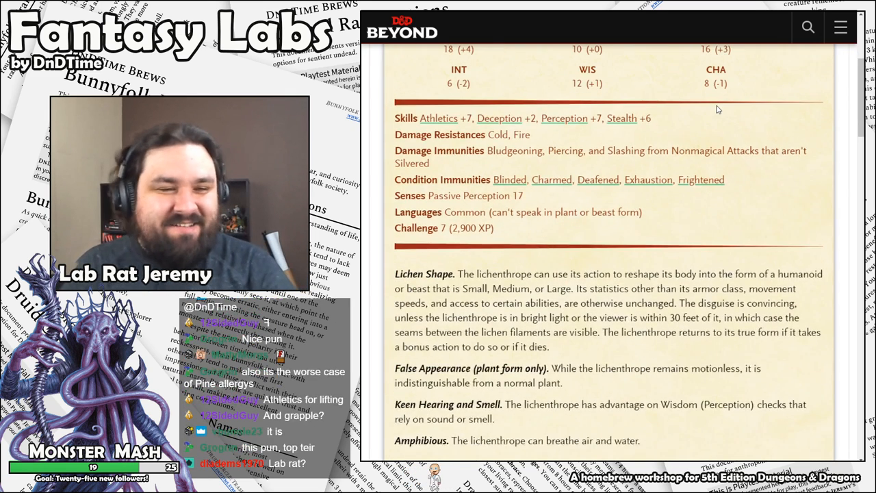
{"action": "scroll", "scroll_direction": "up", "scroll_amount": 3}
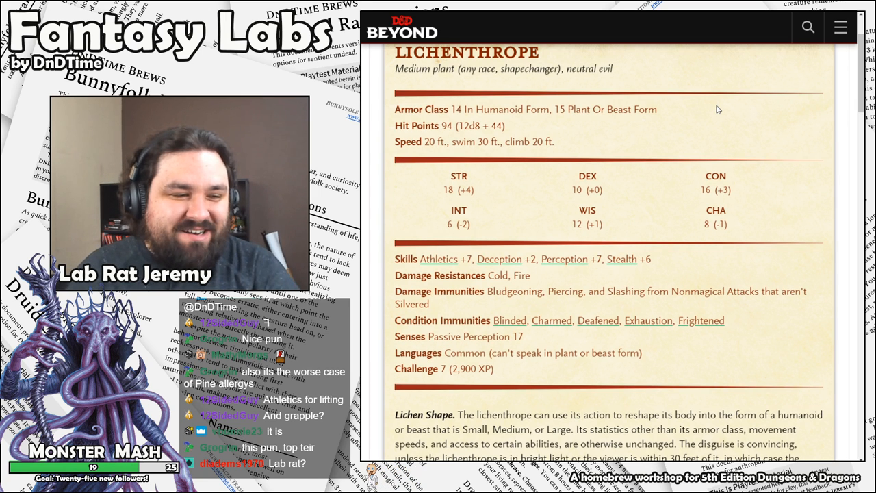
{"action": "scroll", "scroll_direction": "down", "scroll_amount": 3}
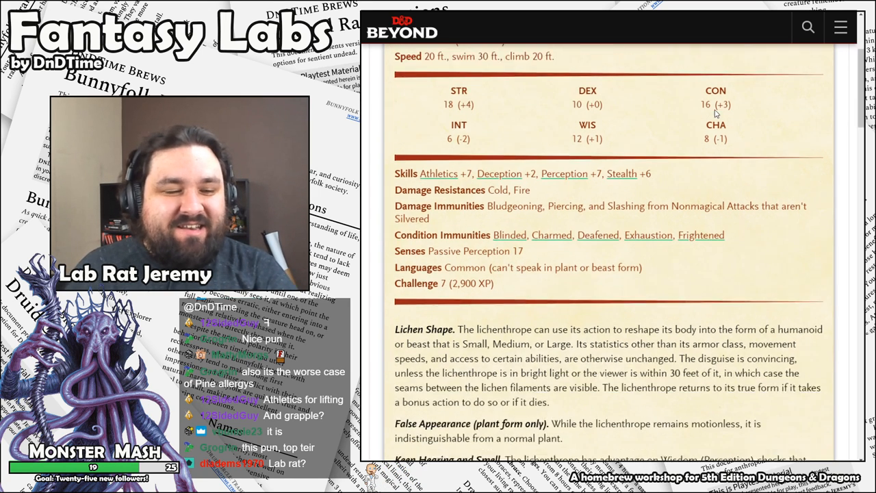
{"action": "scroll", "scroll_direction": "down", "scroll_amount": 3}
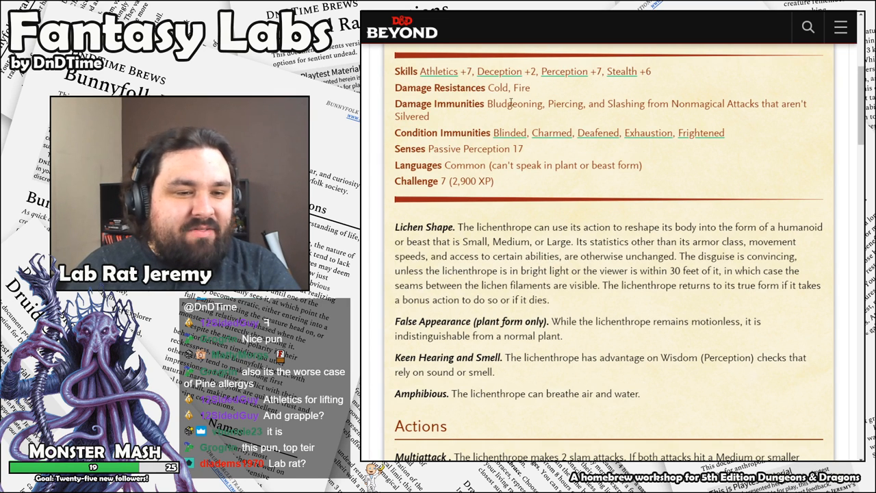
{"action": "left_click_drag", "start_coordinate": [487, 104], "coordinate": [431, 117]}
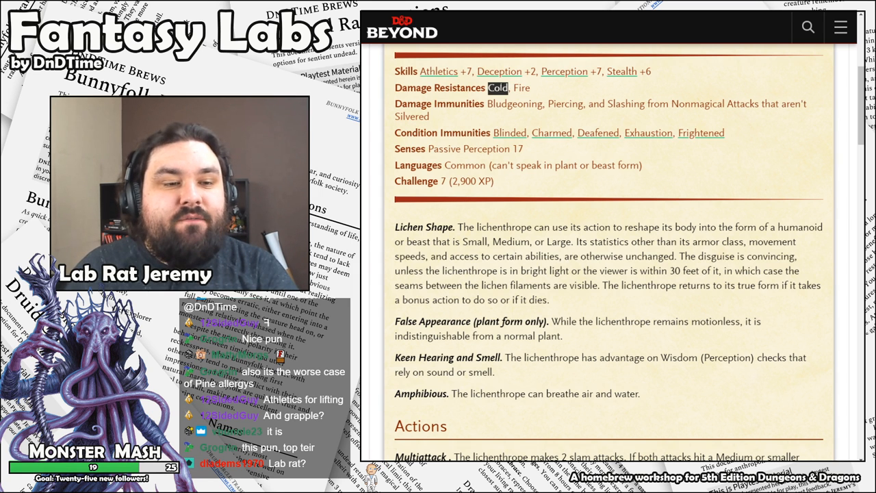
{"action": "scroll", "scroll_direction": "up", "scroll_amount": 3}
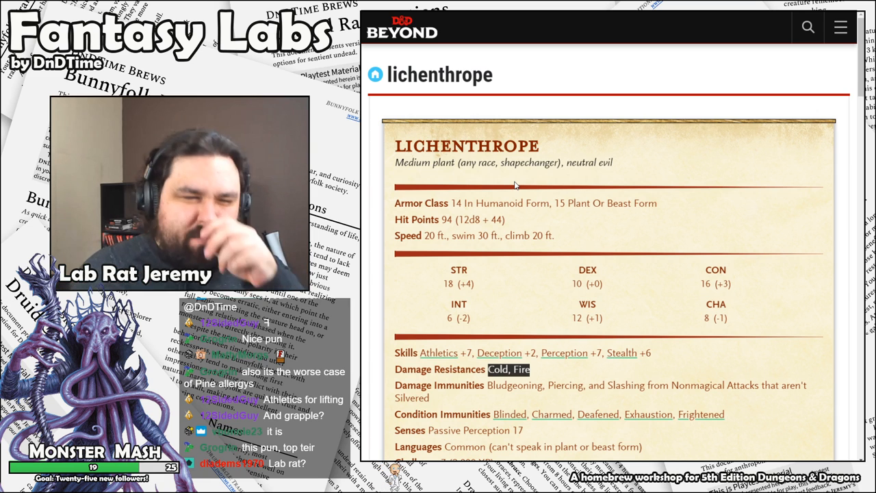
{"action": "scroll", "scroll_direction": "down", "scroll_amount": 3}
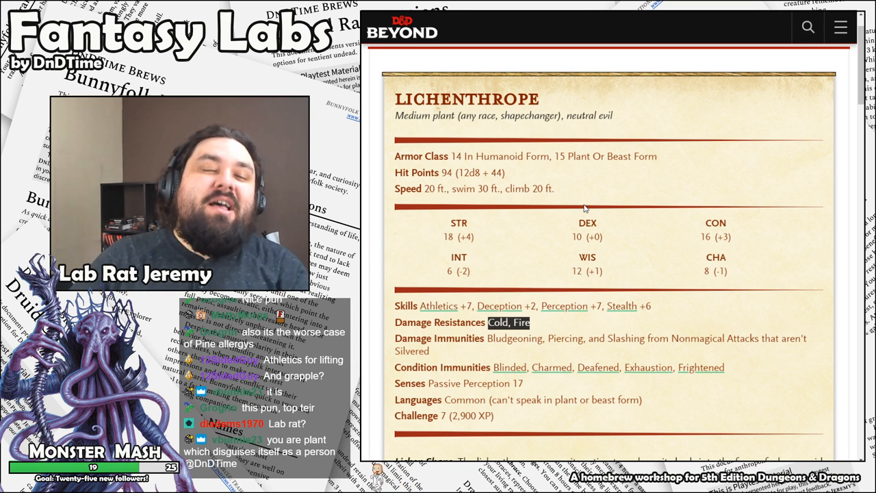
{"action": "scroll", "scroll_direction": "down", "scroll_amount": 3}
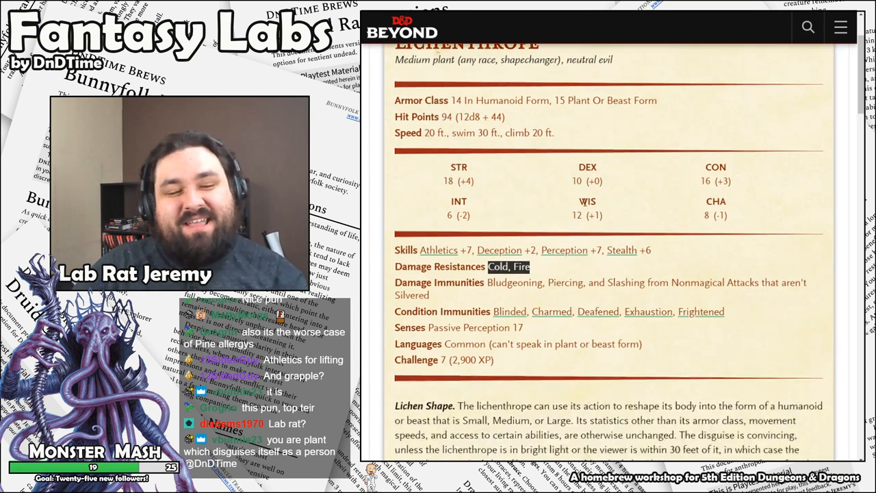
{"action": "scroll", "scroll_direction": "down", "scroll_amount": 3}
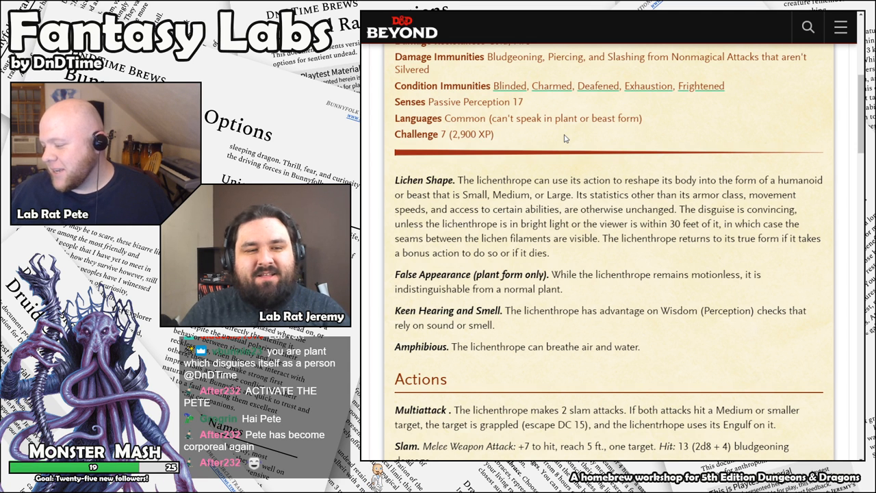
{"action": "scroll", "scroll_direction": "down", "scroll_amount": 3}
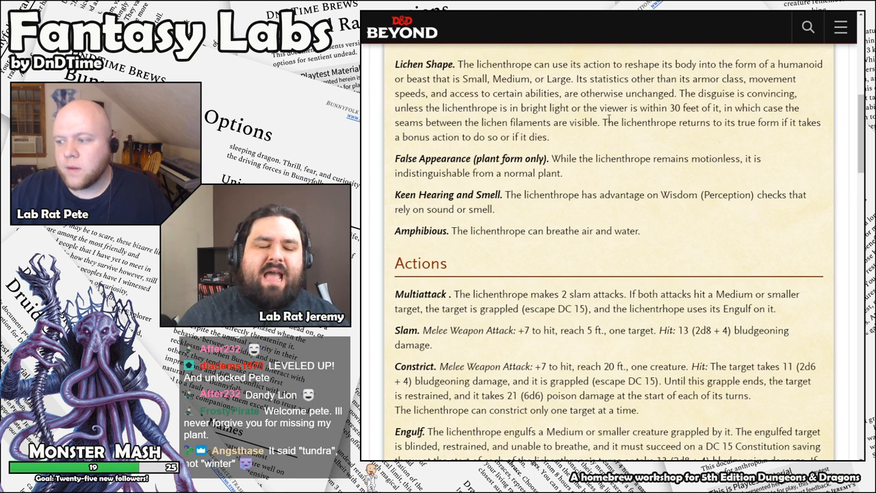
{"action": "scroll", "scroll_direction": "up", "scroll_amount": 3}
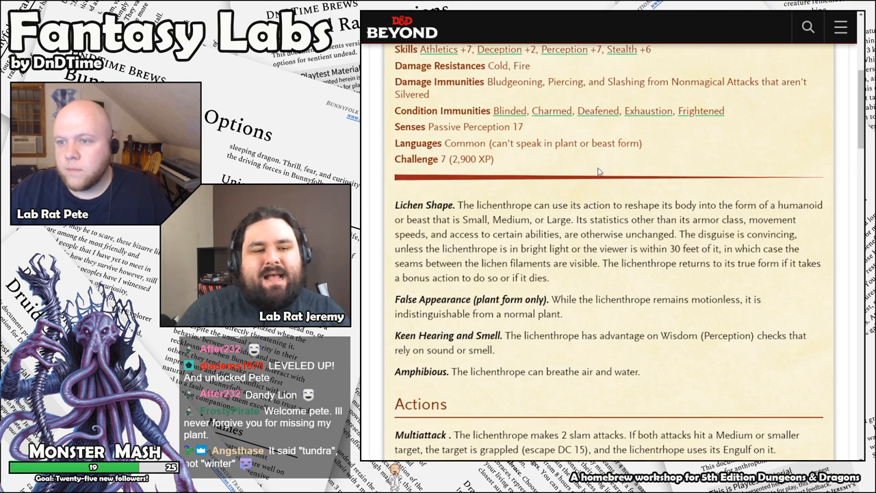
{"action": "scroll", "scroll_direction": "up", "scroll_amount": 3}
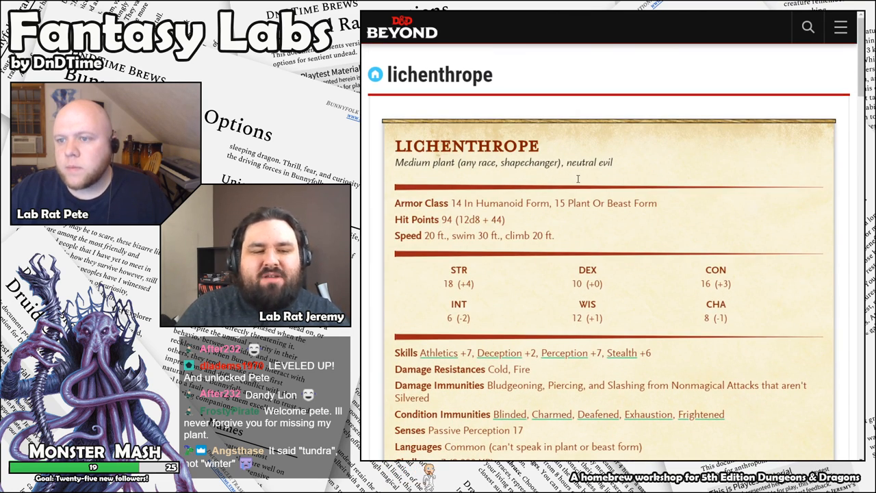
{"action": "mouse_move", "coordinate": [577, 180]}
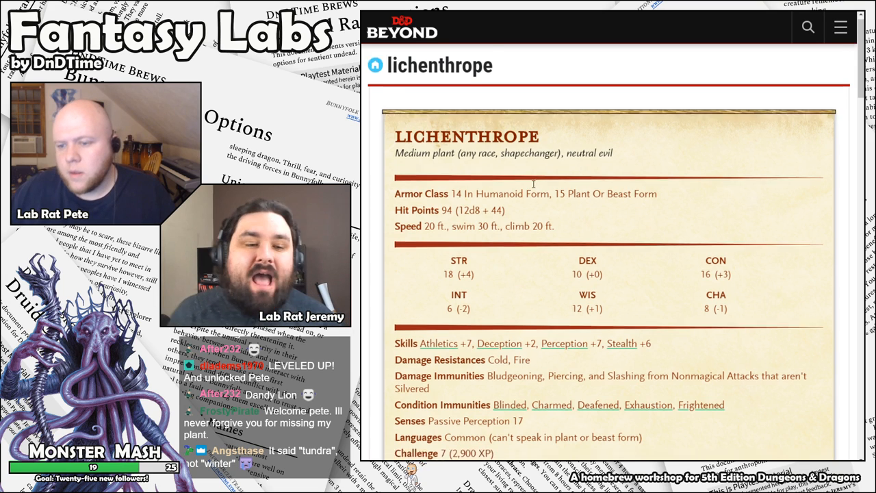
{"action": "scroll", "scroll_direction": "down", "scroll_amount": 3}
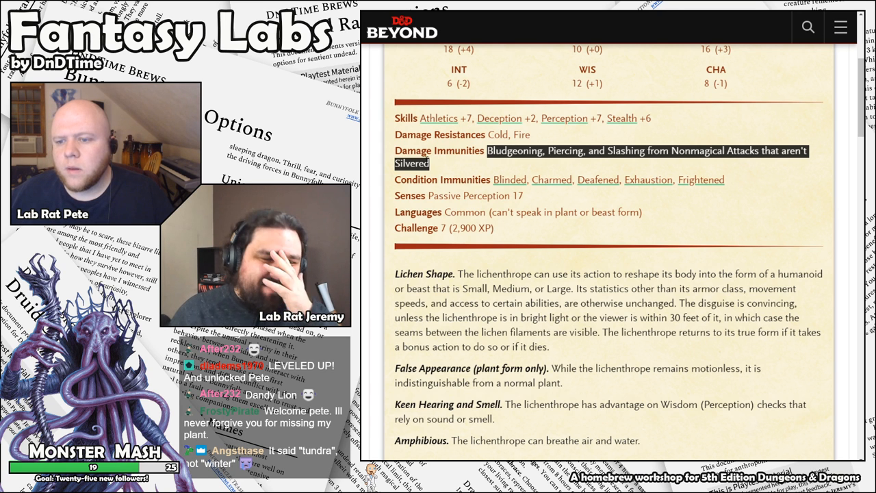
{"action": "scroll", "scroll_direction": "down", "scroll_amount": 3}
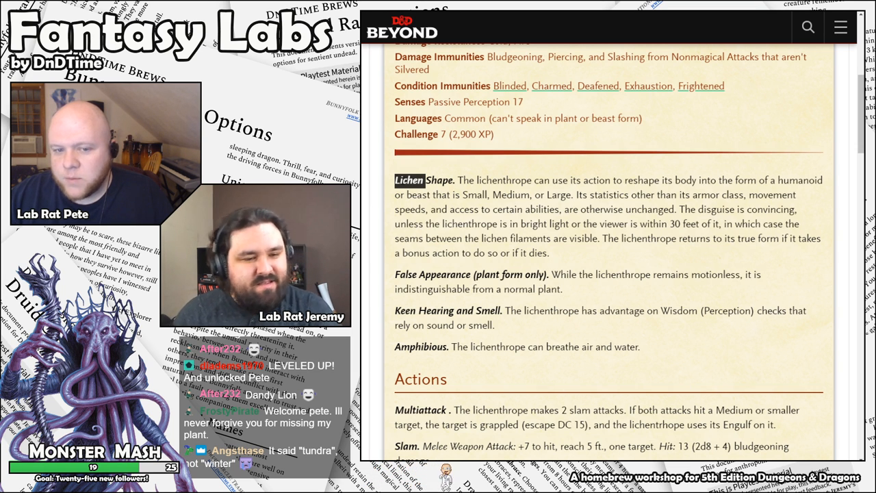
{"action": "scroll", "scroll_direction": "down", "scroll_amount": 3}
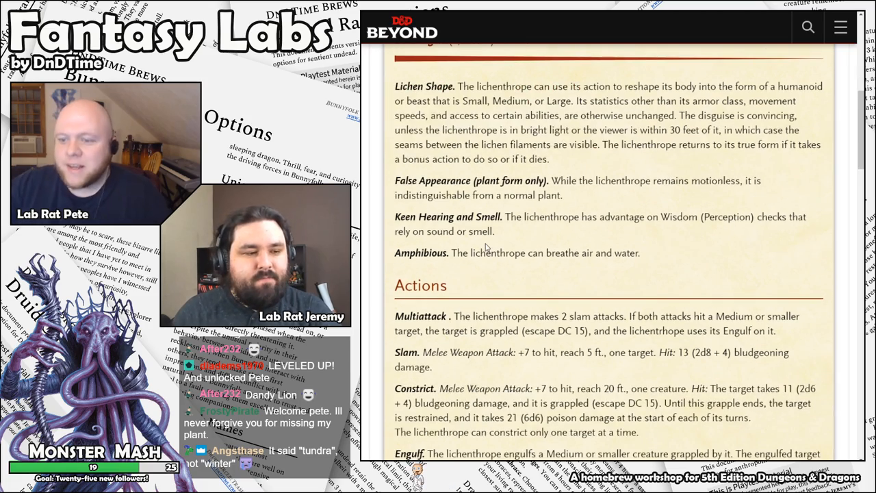
{"action": "scroll", "scroll_direction": "down", "scroll_amount": 3}
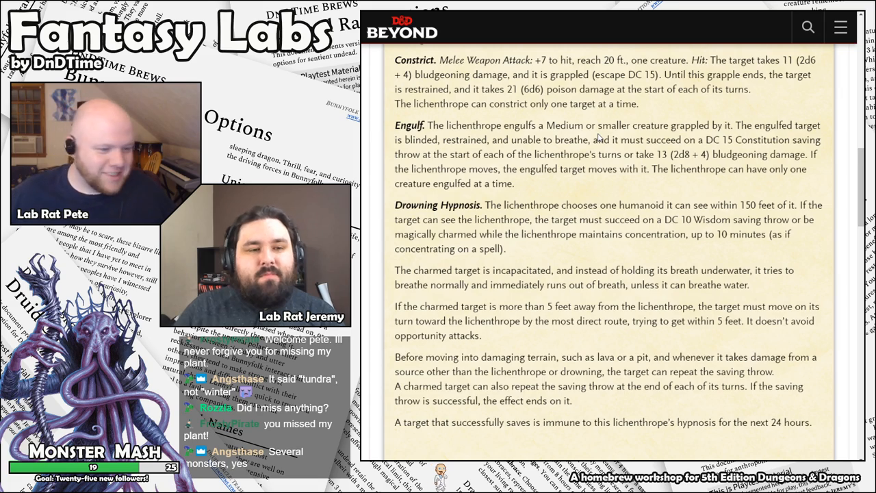
{"action": "scroll", "scroll_direction": "down", "scroll_amount": 3}
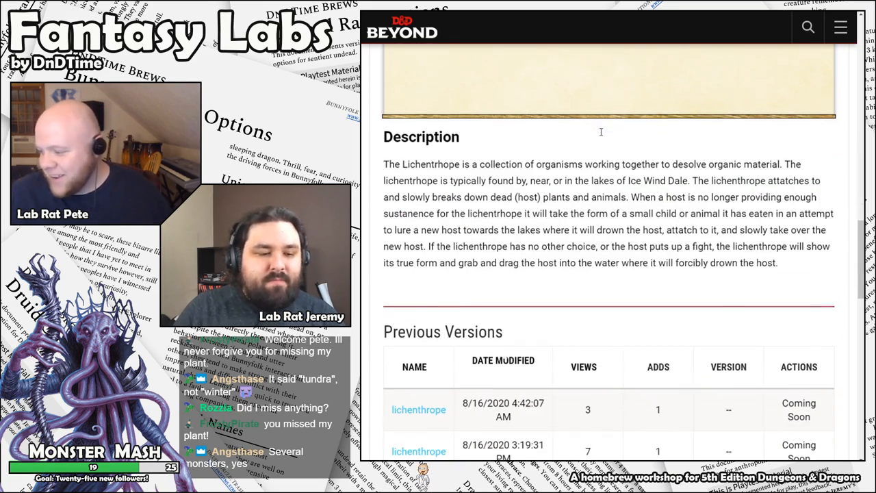
{"action": "scroll", "scroll_direction": "up", "scroll_amount": 3}
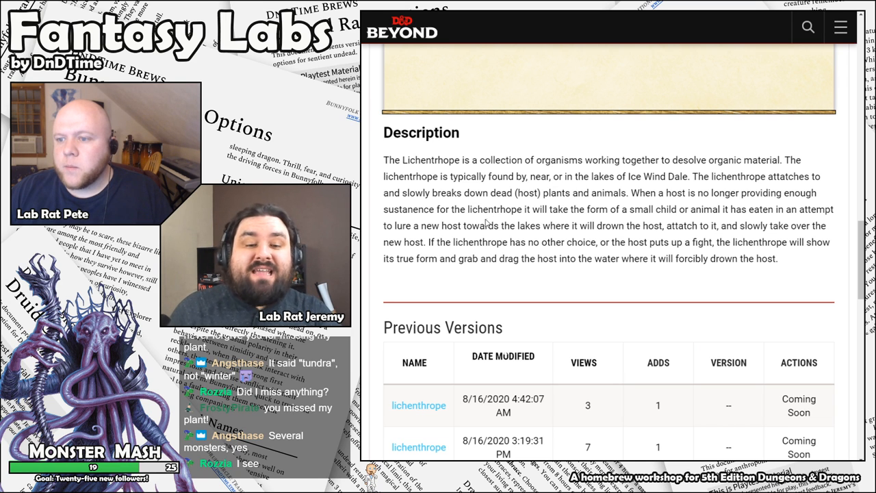
{"action": "mouse_move", "coordinate": [465, 156]}
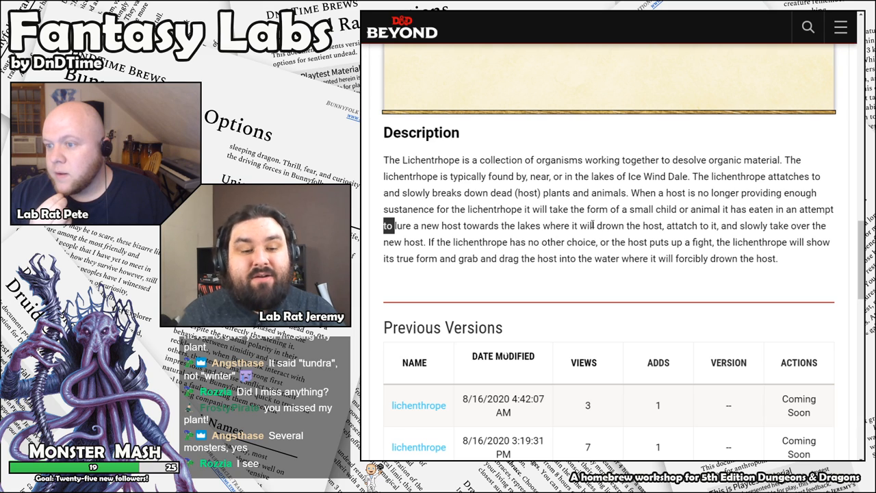
{"action": "scroll", "scroll_direction": "up", "scroll_amount": 3}
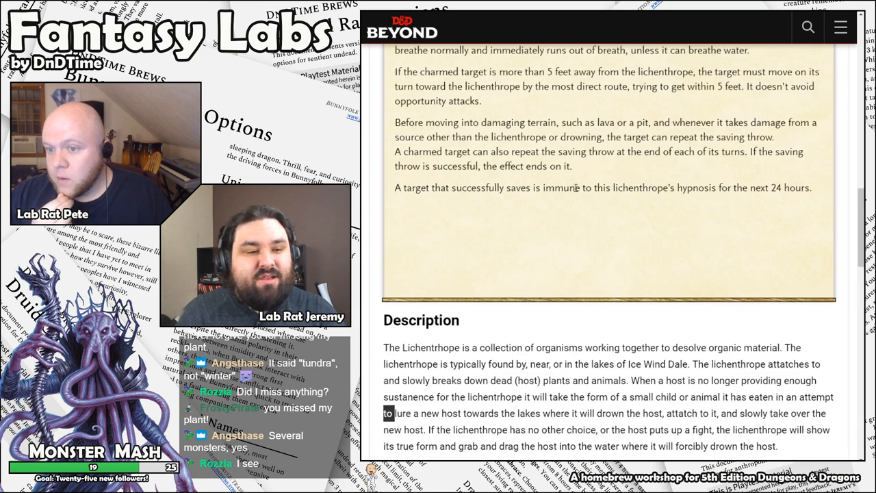
{"action": "scroll", "scroll_direction": "up", "scroll_amount": 3}
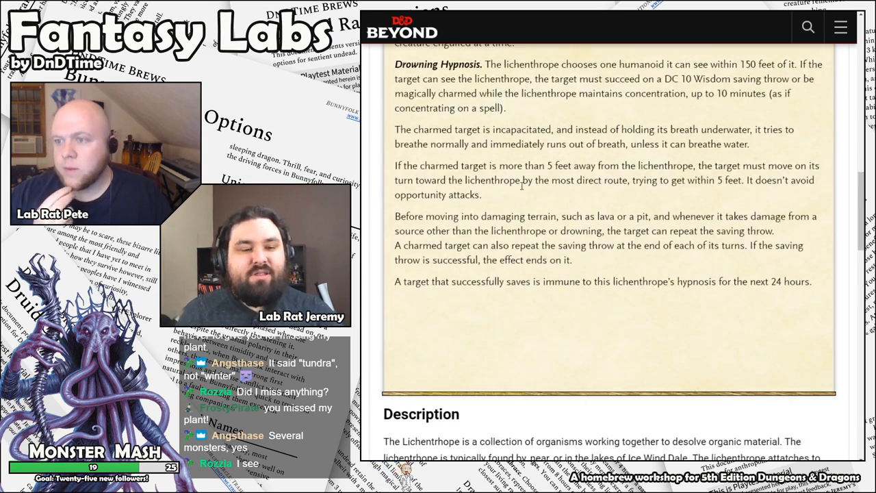
{"action": "scroll", "scroll_direction": "down", "scroll_amount": 3}
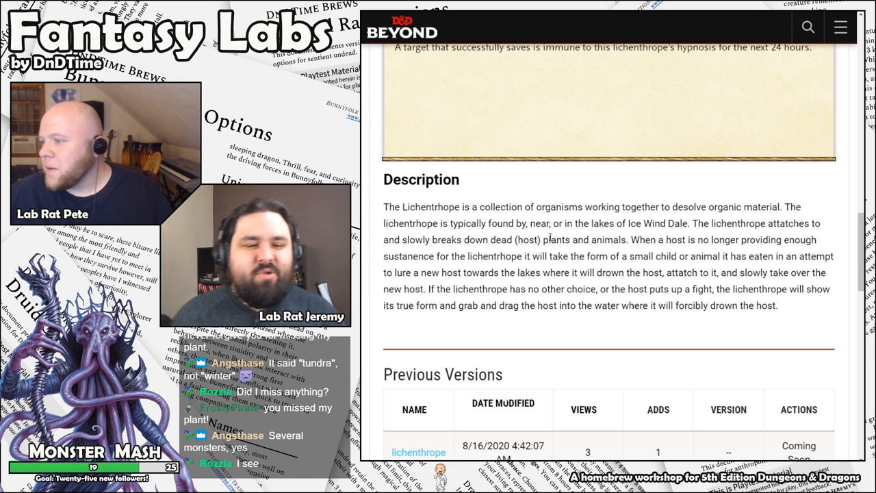
{"action": "scroll", "scroll_direction": "up", "scroll_amount": 3}
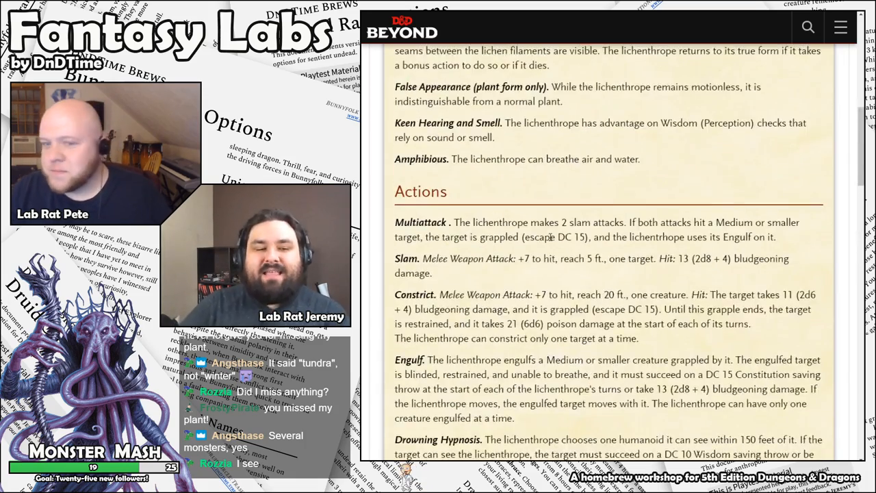
{"action": "scroll", "scroll_direction": "up", "scroll_amount": 3}
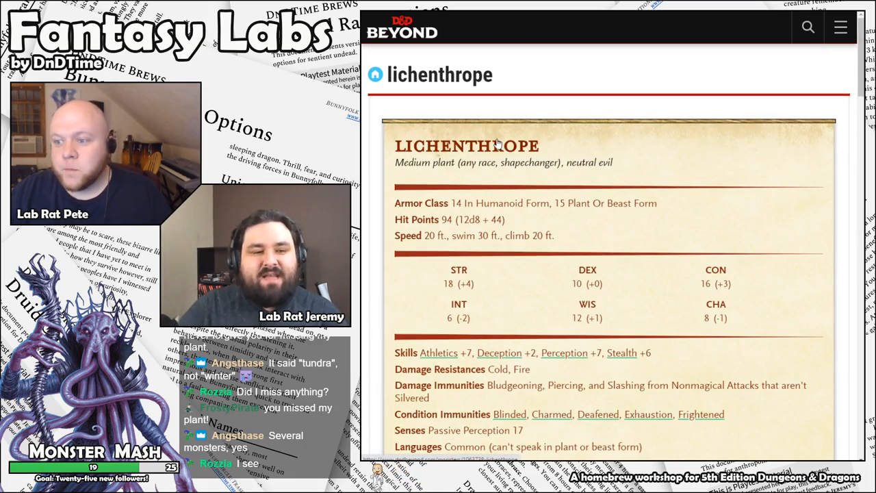
{"action": "mouse_move", "coordinate": [559, 145]}
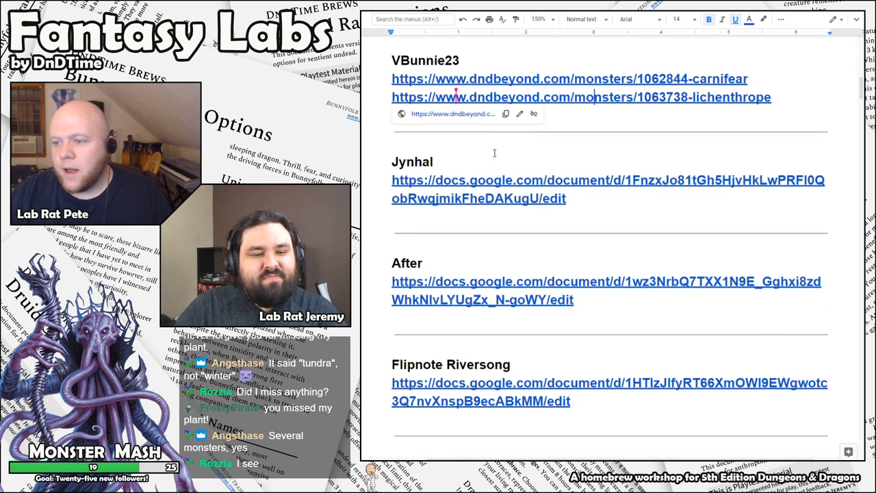
- Scroll the submissions list down to PETE's link and back up to VBunnie23's entries
{"action": "scroll", "scroll_direction": "down", "scroll_amount": 3}
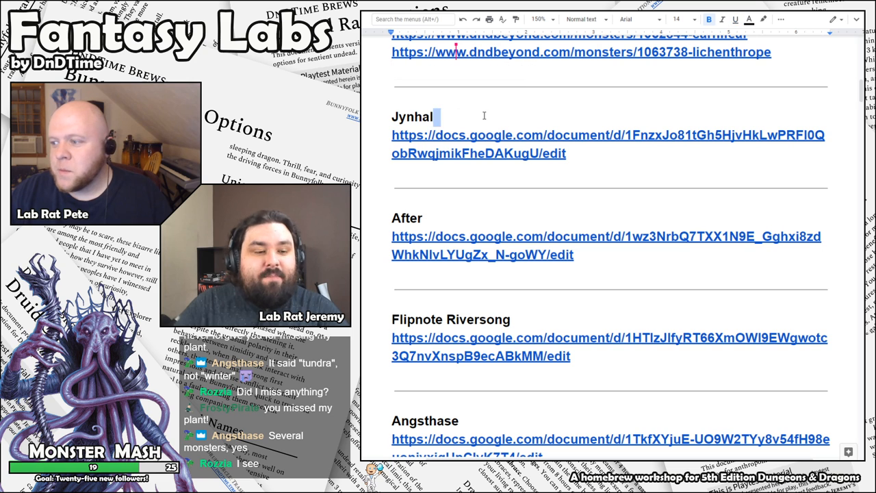
{"action": "scroll", "scroll_direction": "down", "scroll_amount": 3}
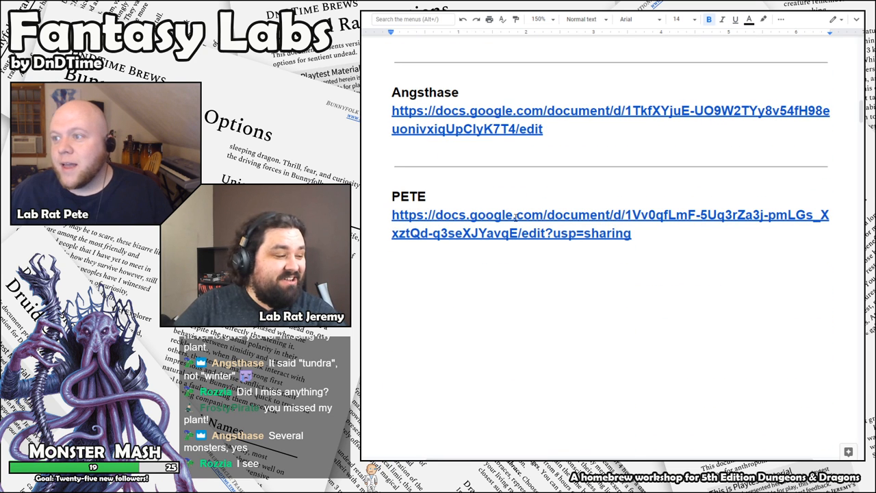
{"action": "mouse_move", "coordinate": [513, 214]}
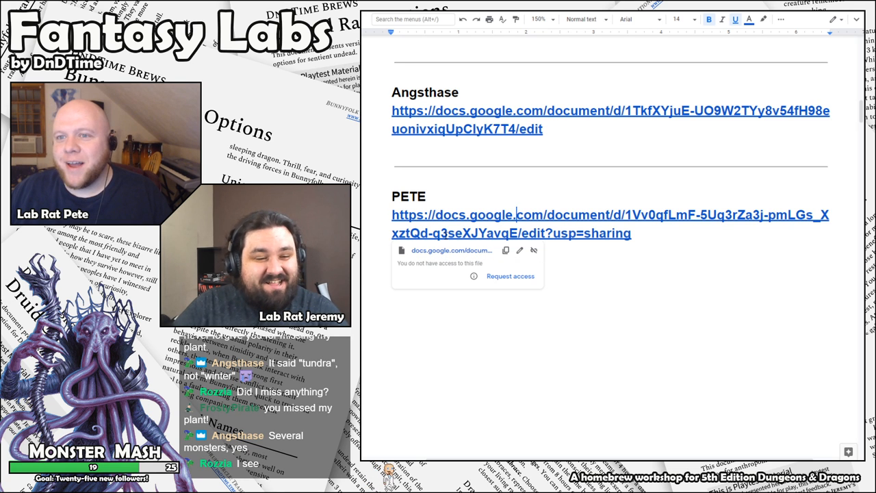
{"action": "scroll", "scroll_direction": "up", "scroll_amount": 3}
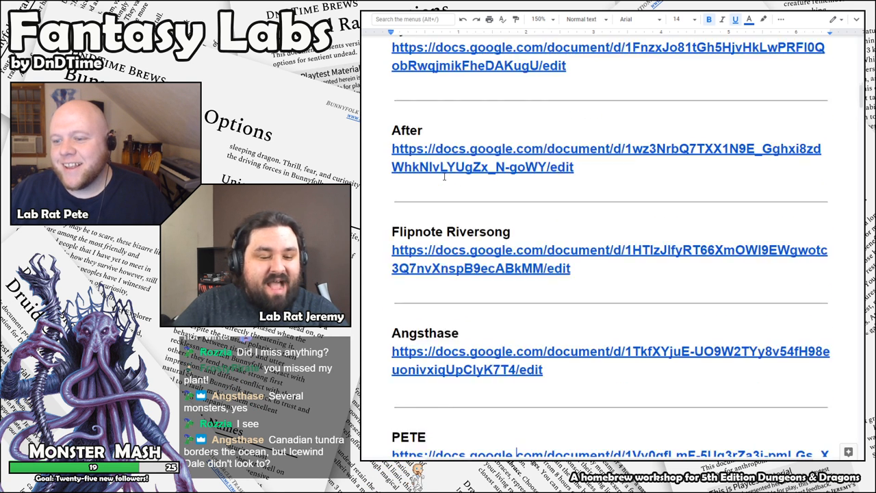
{"action": "scroll", "scroll_direction": "down", "scroll_amount": 3}
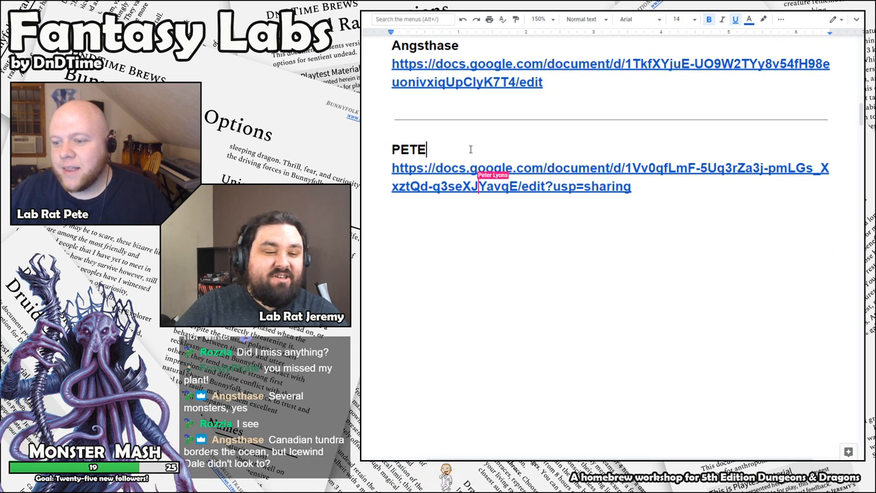
{"action": "scroll", "scroll_direction": "down", "scroll_amount": 3}
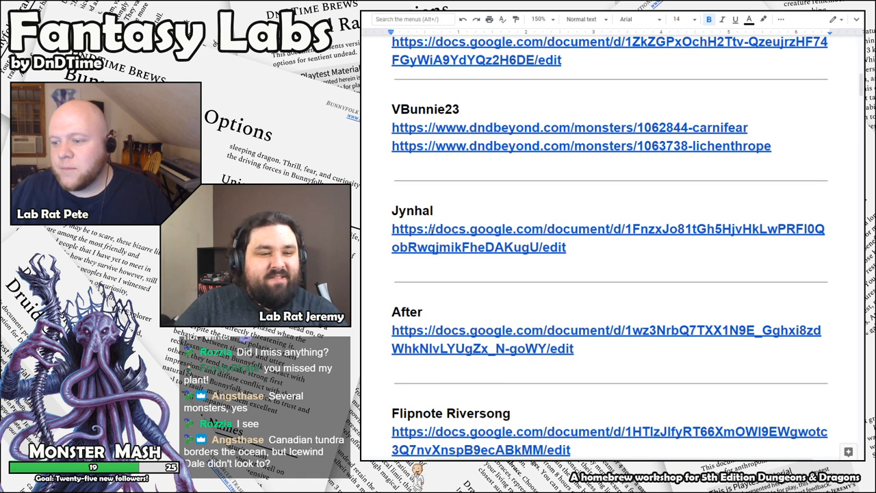
- Follow the docs.google.com link to load the Winters Bite carnivorous icicle plant submission
{"action": "left_click", "coordinate": [605, 330]}
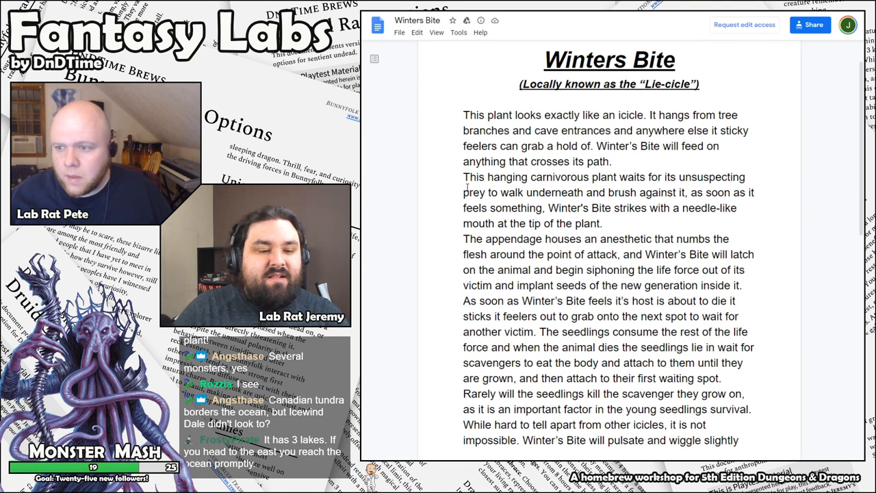
{"action": "scroll", "scroll_direction": "down", "scroll_amount": 3}
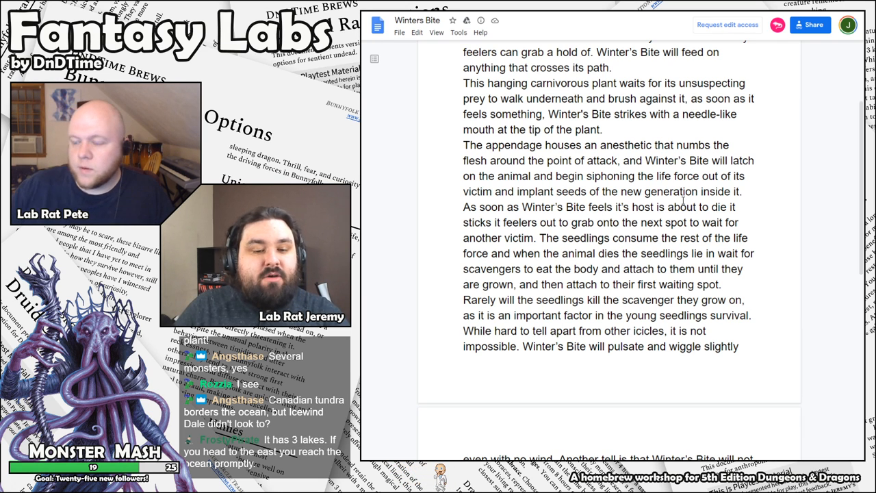
{"action": "mouse_move", "coordinate": [501, 227]}
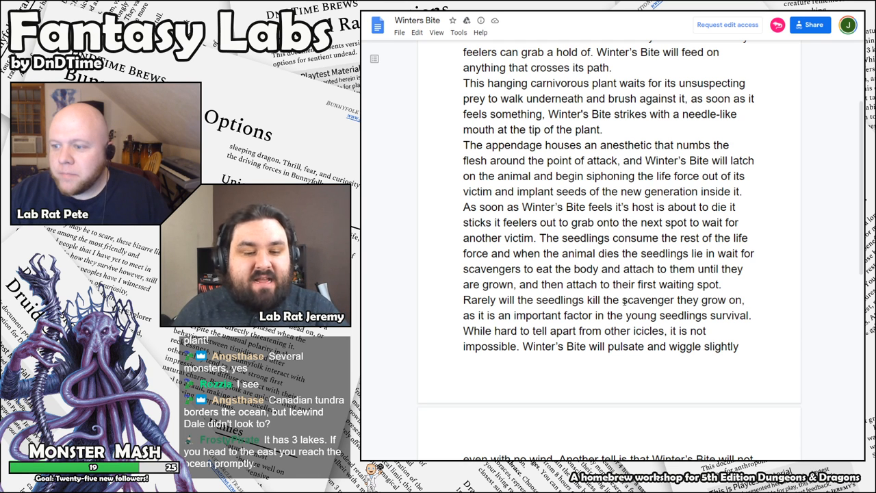
{"action": "scroll", "scroll_direction": "down", "scroll_amount": 3}
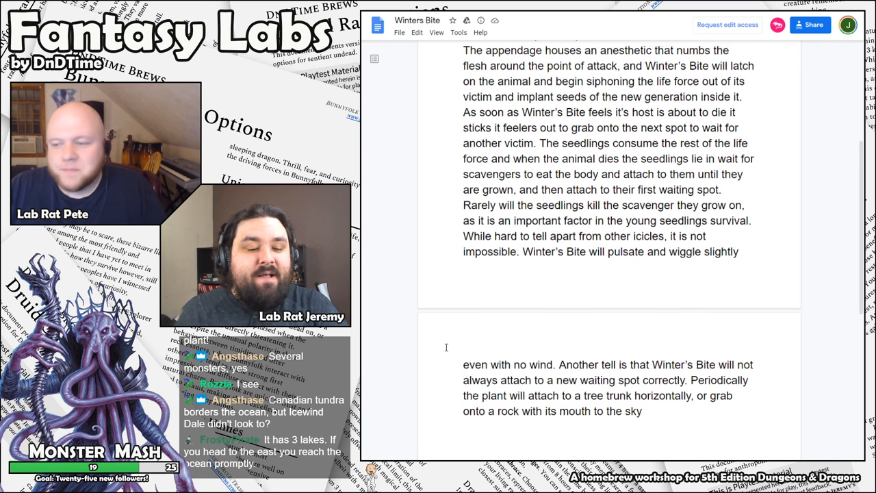
{"action": "scroll", "scroll_direction": "down", "scroll_amount": 3}
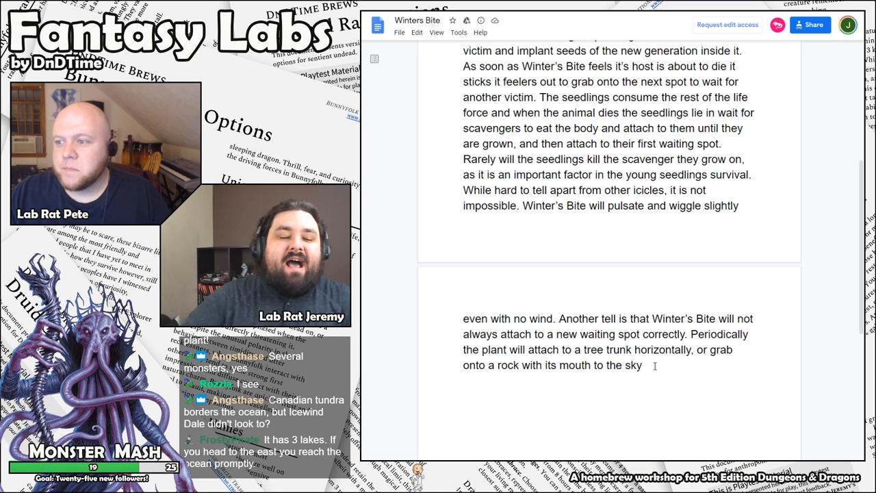
{"action": "scroll", "scroll_direction": "down", "scroll_amount": 3}
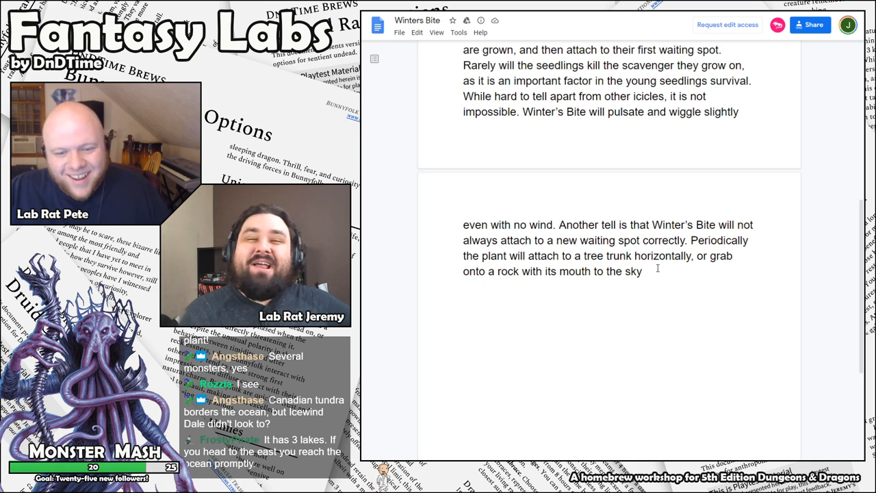
{"action": "scroll", "scroll_direction": "up", "scroll_amount": 3}
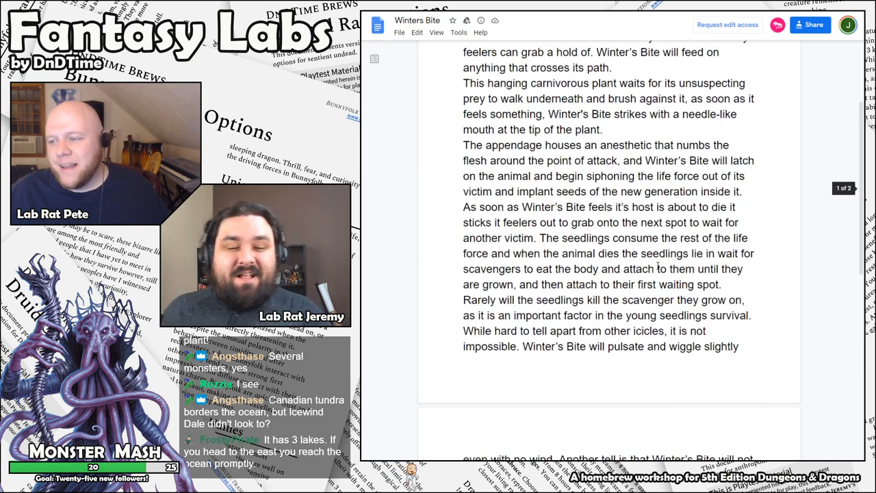
{"action": "scroll", "scroll_direction": "up", "scroll_amount": 3}
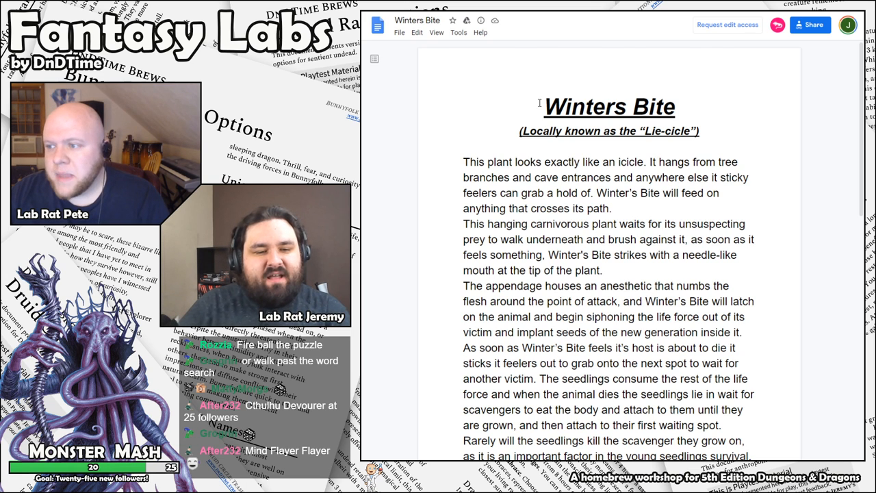
- Scroll Winters Bite down to its second page, then back up to the title
{"action": "scroll", "scroll_direction": "down", "scroll_amount": 3}
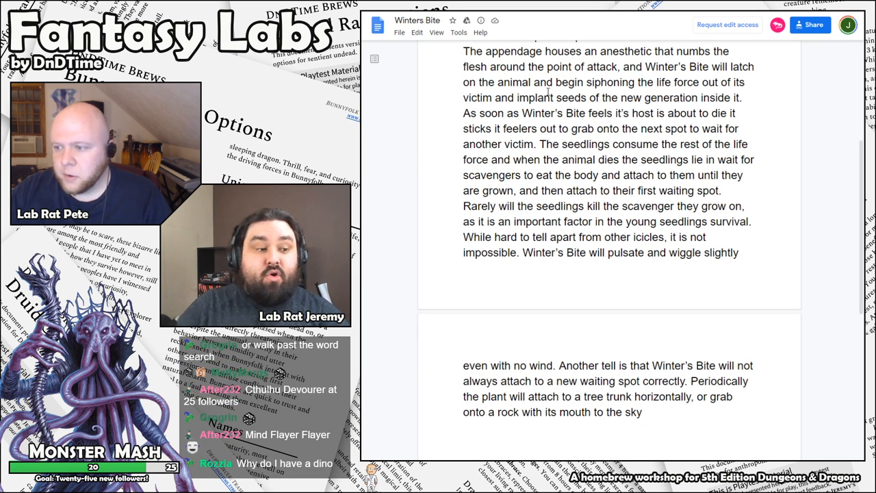
{"action": "scroll", "scroll_direction": "up", "scroll_amount": 3}
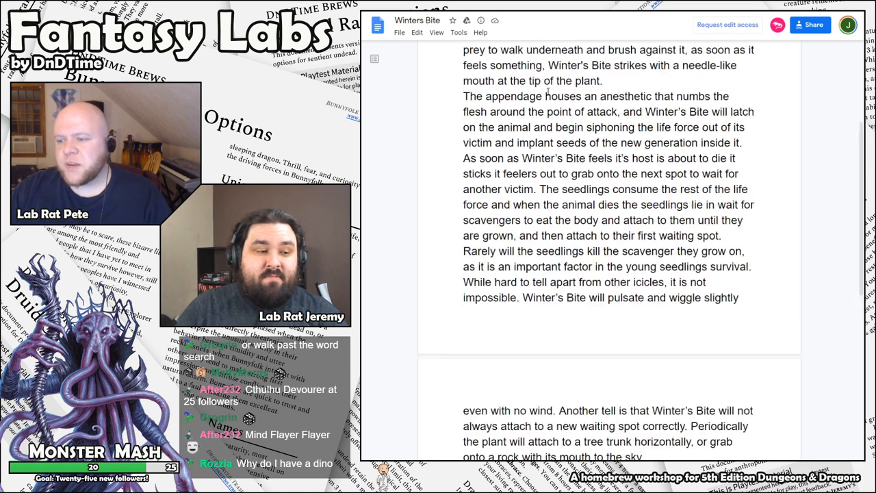
{"action": "scroll", "scroll_direction": "up", "scroll_amount": 3}
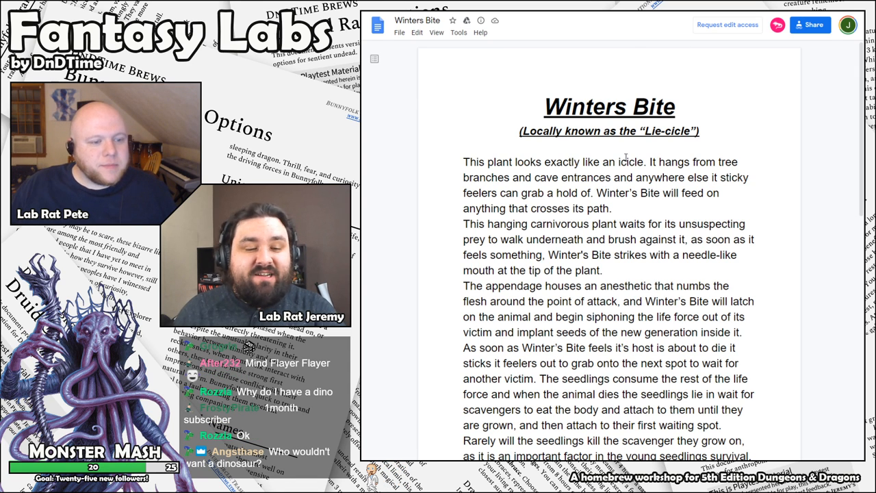
{"action": "mouse_move", "coordinate": [618, 147]}
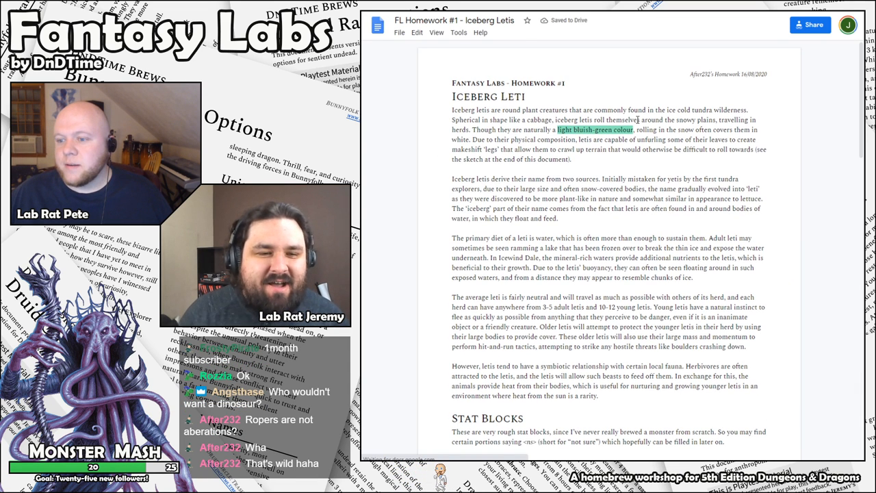
{"action": "left_click", "coordinate": [435, 33]}
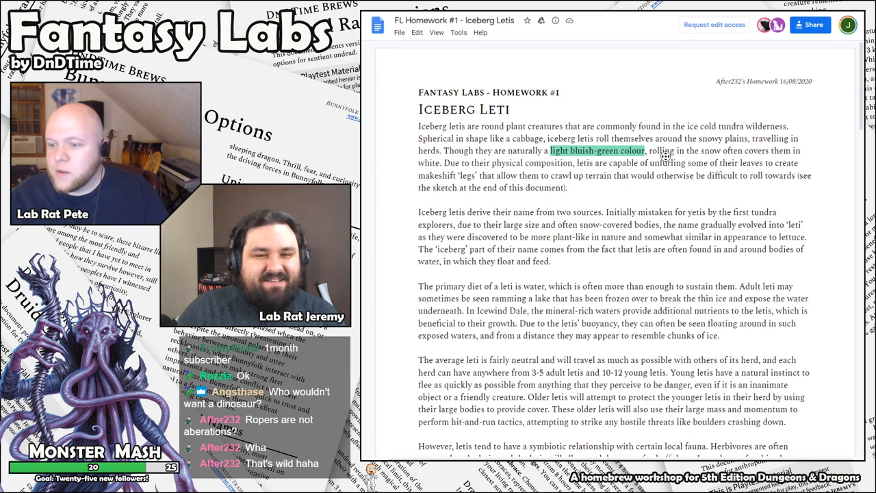
{"action": "left_click", "coordinate": [435, 33]}
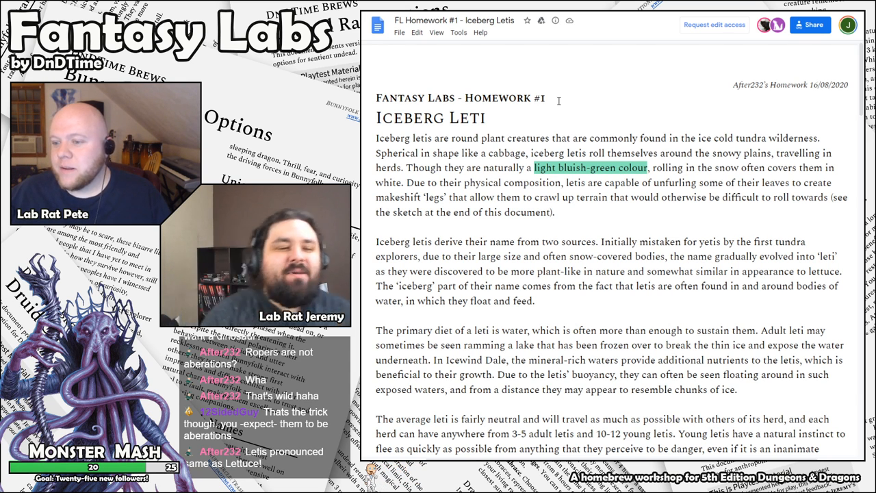
{"action": "scroll", "scroll_direction": "down", "scroll_amount": 3}
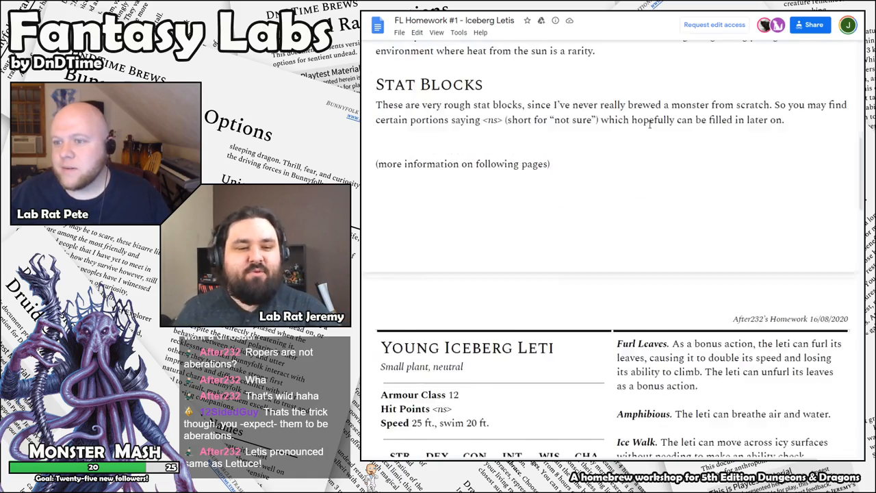
{"action": "scroll", "scroll_direction": "down", "scroll_amount": 3}
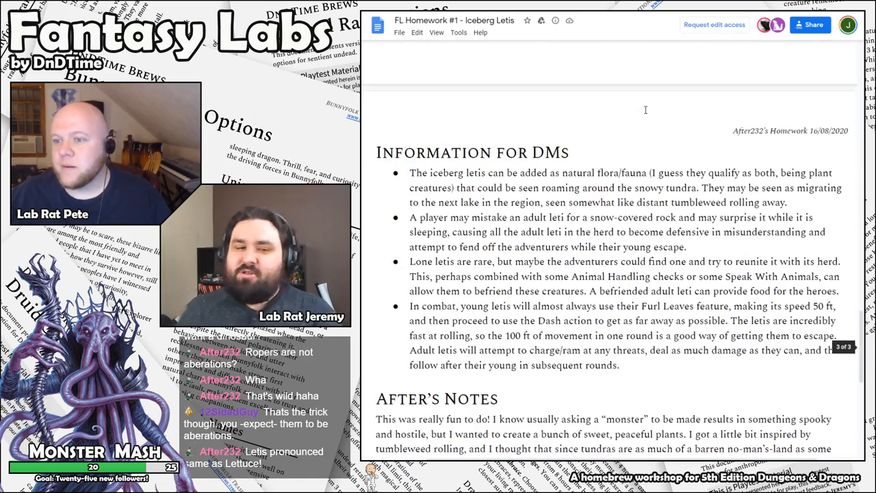
{"action": "scroll", "scroll_direction": "down", "scroll_amount": 3}
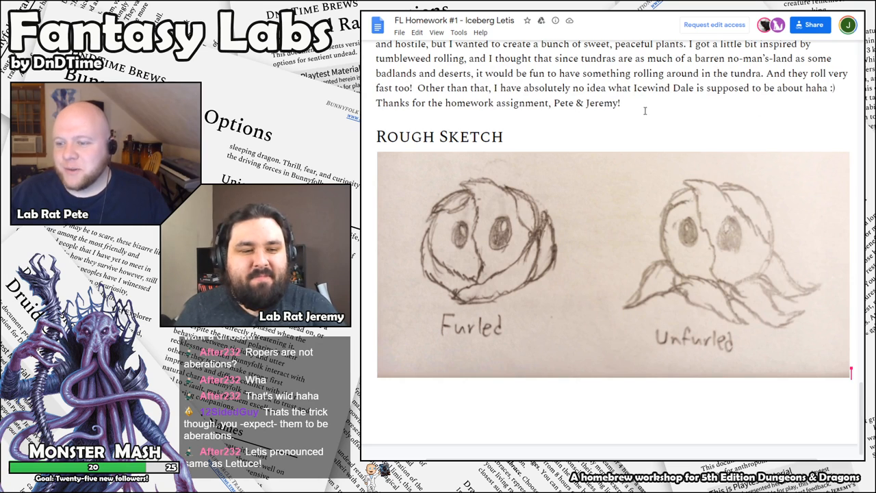
{"action": "mouse_move", "coordinate": [736, 257]}
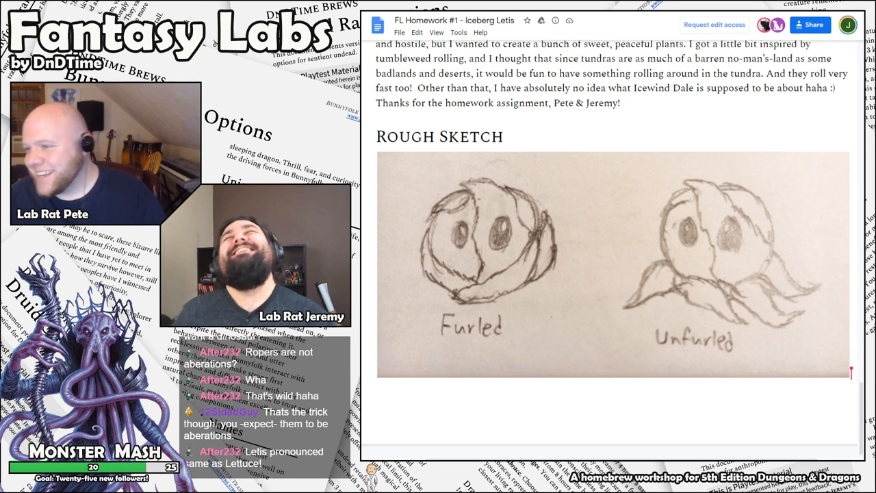
{"action": "scroll", "scroll_direction": "down", "scroll_amount": 3}
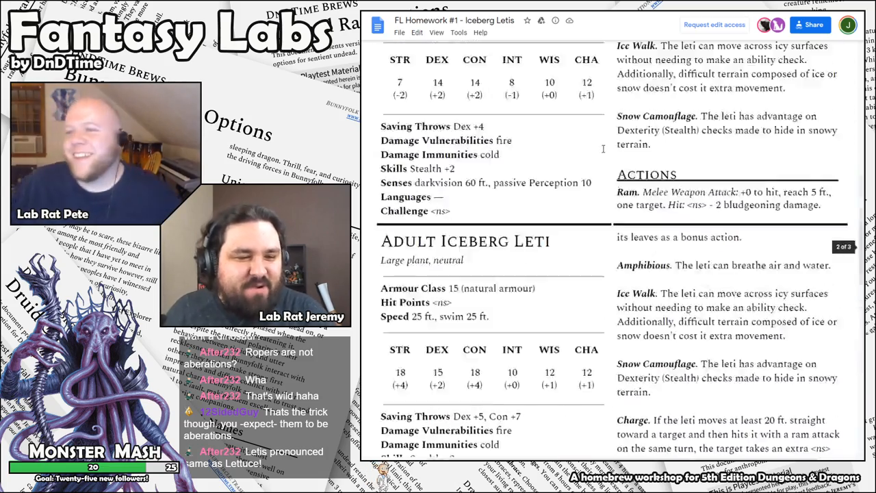
{"action": "scroll", "scroll_direction": "up", "scroll_amount": 3}
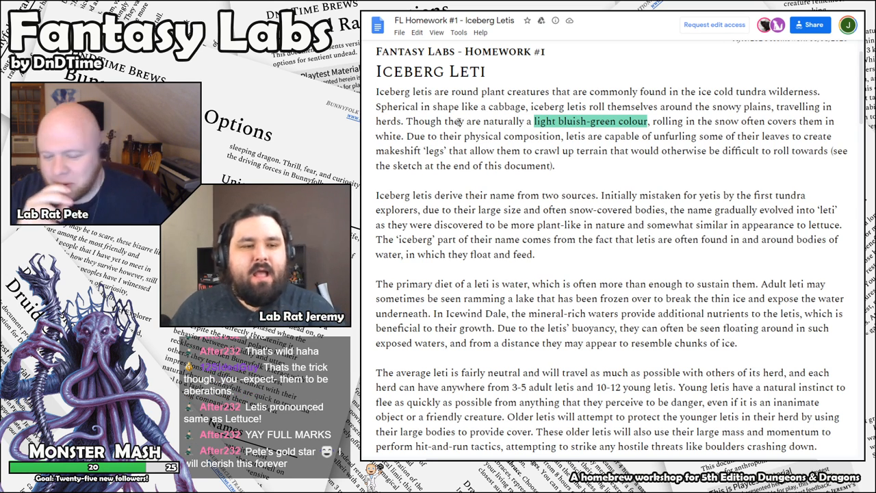
- Skim the Iceberg Leti notes and adult stat block, then return to the title and first paragraph
{"action": "scroll", "scroll_direction": "down", "scroll_amount": 3}
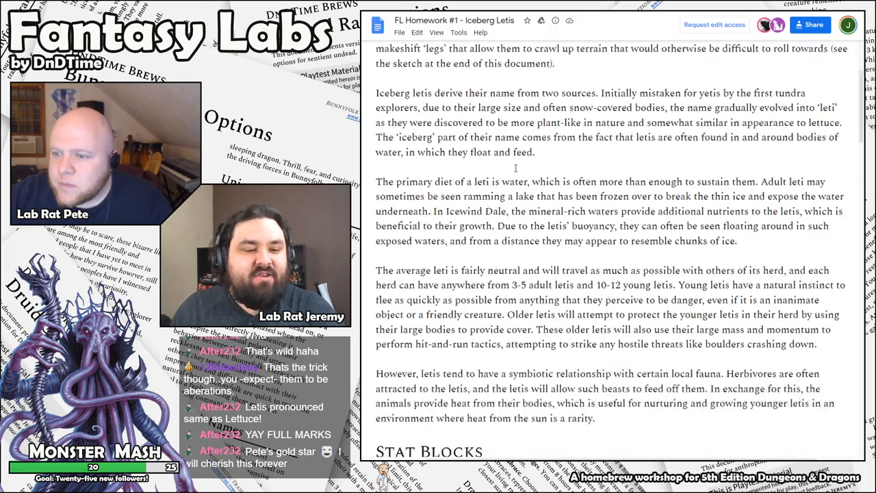
{"action": "scroll", "scroll_direction": "down", "scroll_amount": 3}
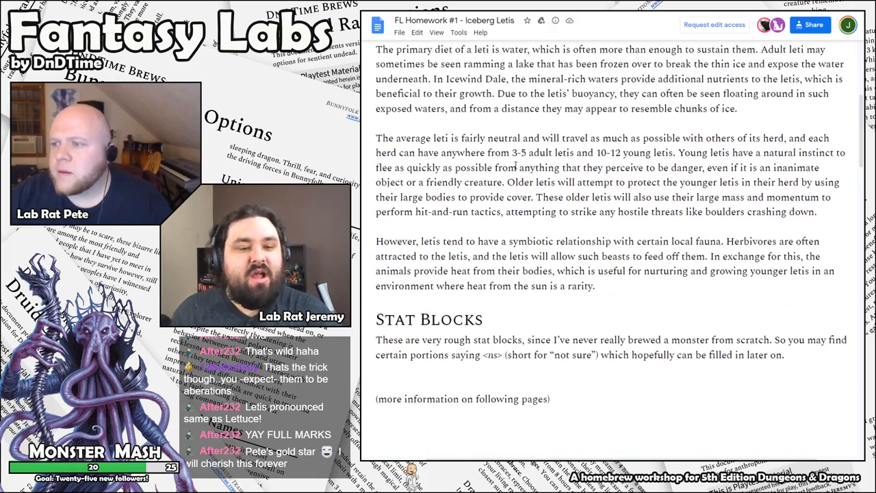
{"action": "scroll", "scroll_direction": "up", "scroll_amount": 3}
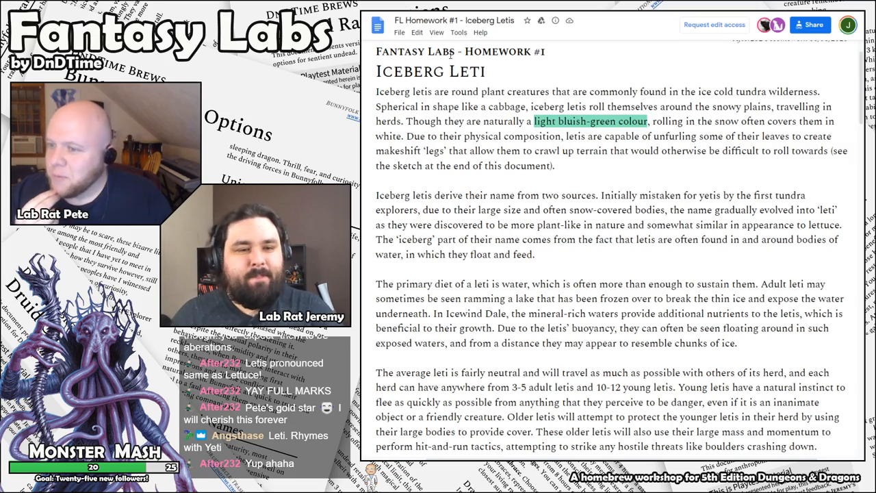
{"action": "scroll", "scroll_direction": "down", "scroll_amount": 3}
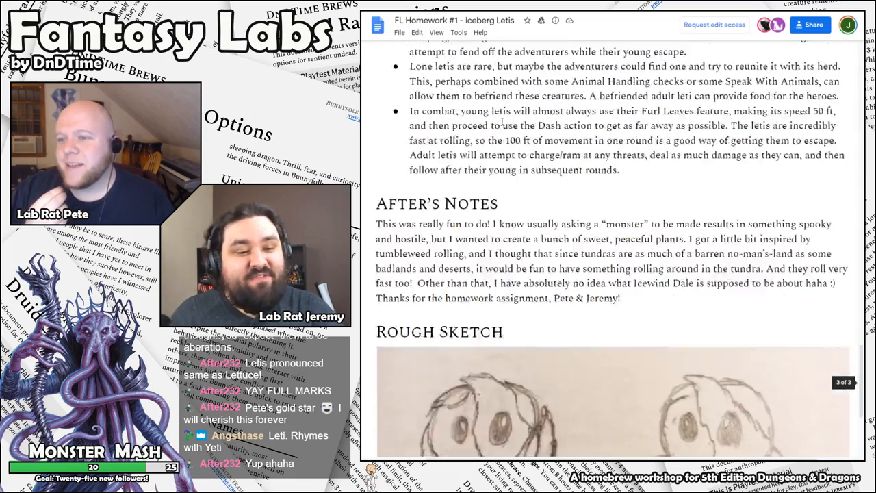
{"action": "scroll", "scroll_direction": "up", "scroll_amount": 3}
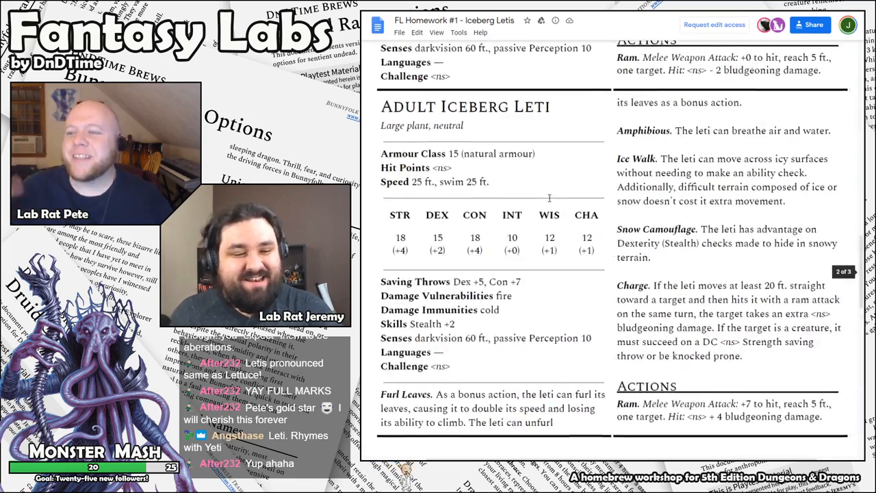
{"action": "scroll", "scroll_direction": "up", "scroll_amount": 3}
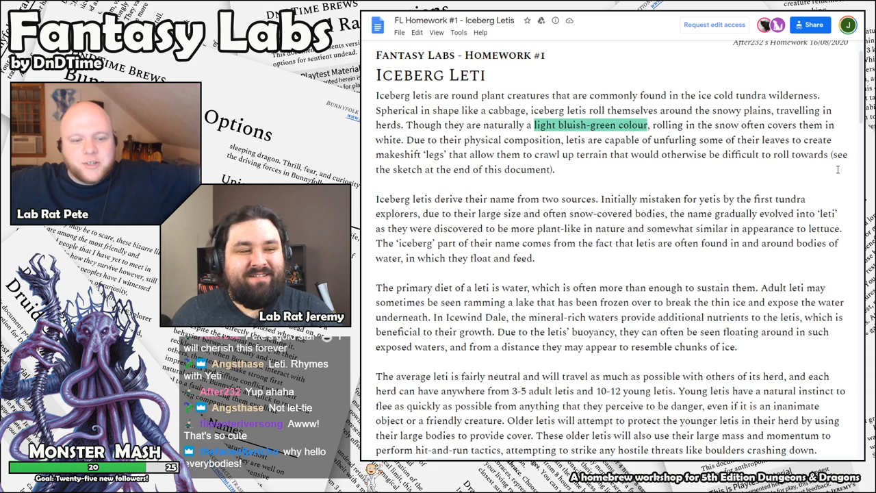
- Scroll down through the leti lore paragraphs until the Stat Blocks heading appears
{"action": "scroll", "scroll_direction": "down", "scroll_amount": 3}
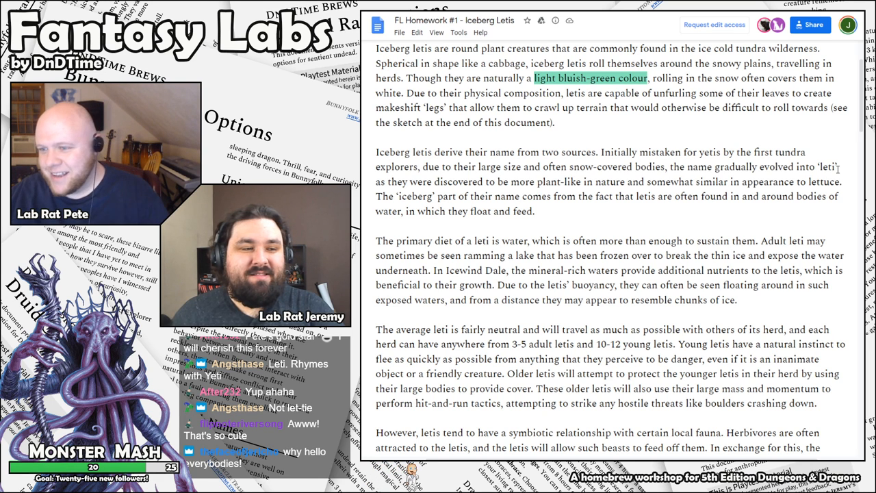
{"action": "scroll", "scroll_direction": "down", "scroll_amount": 3}
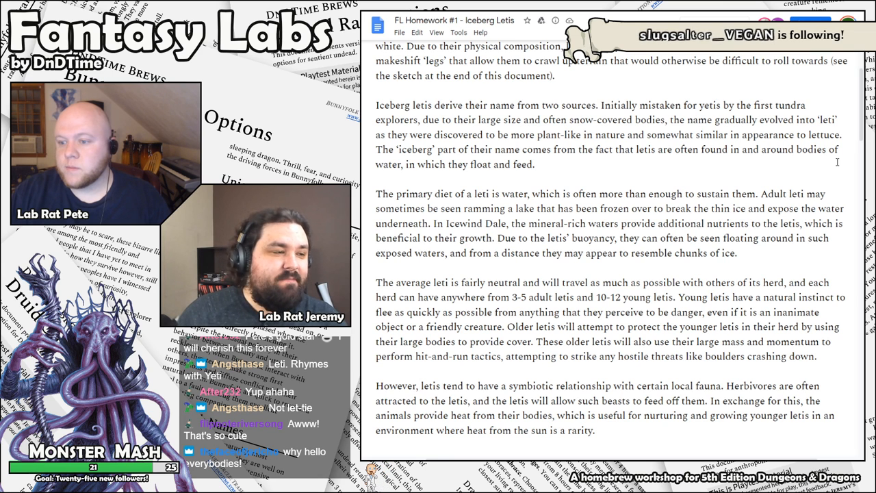
{"action": "scroll", "scroll_direction": "down", "scroll_amount": 3}
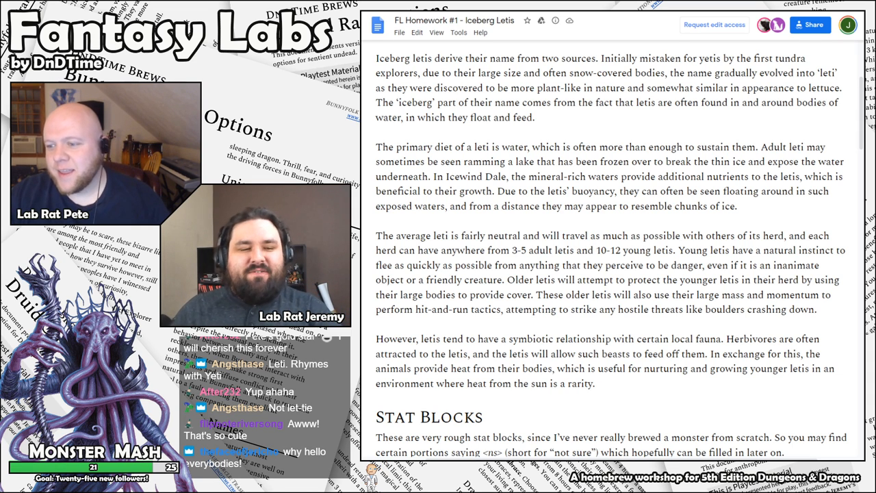
- Scroll past the Stat Blocks introduction into the Young Iceberg Leti stat block, rereading lines
{"action": "scroll", "scroll_direction": "down", "scroll_amount": 3}
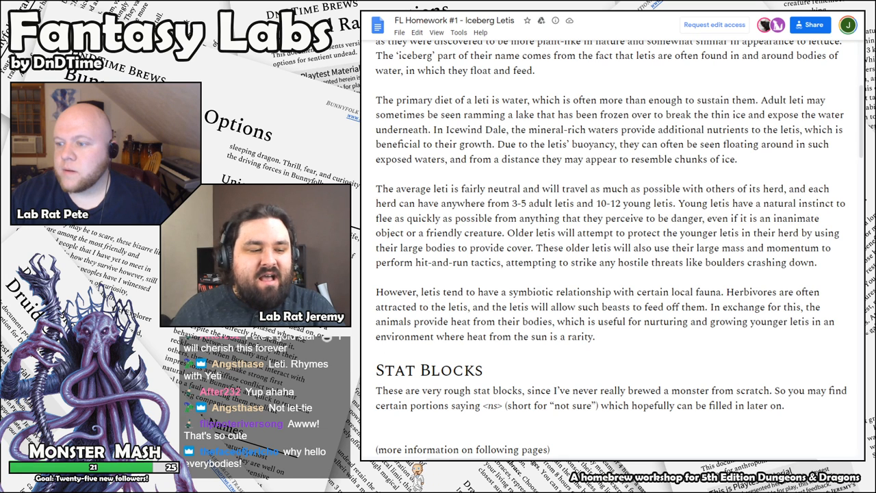
{"action": "scroll", "scroll_direction": "down", "scroll_amount": 3}
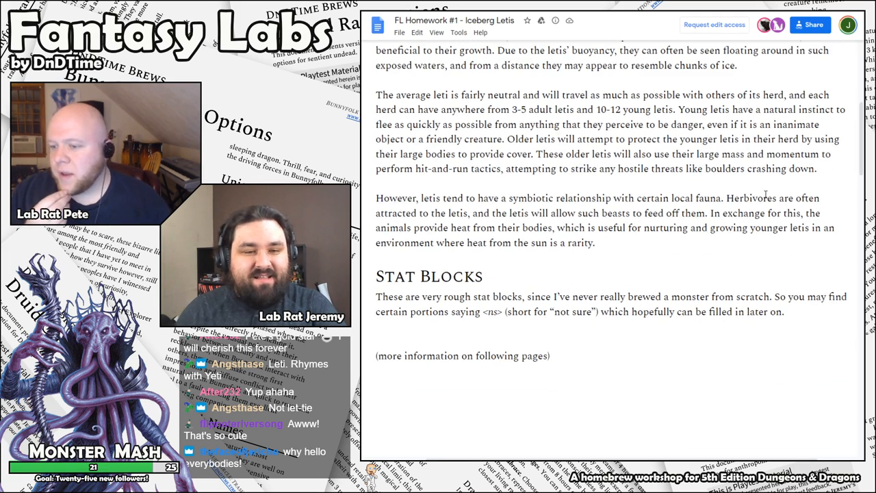
{"action": "scroll", "scroll_direction": "down", "scroll_amount": 3}
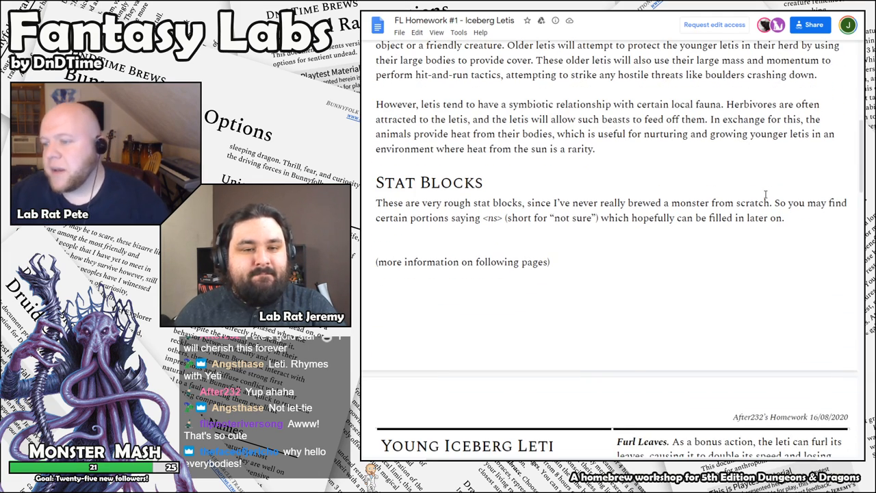
{"action": "scroll", "scroll_direction": "up", "scroll_amount": 3}
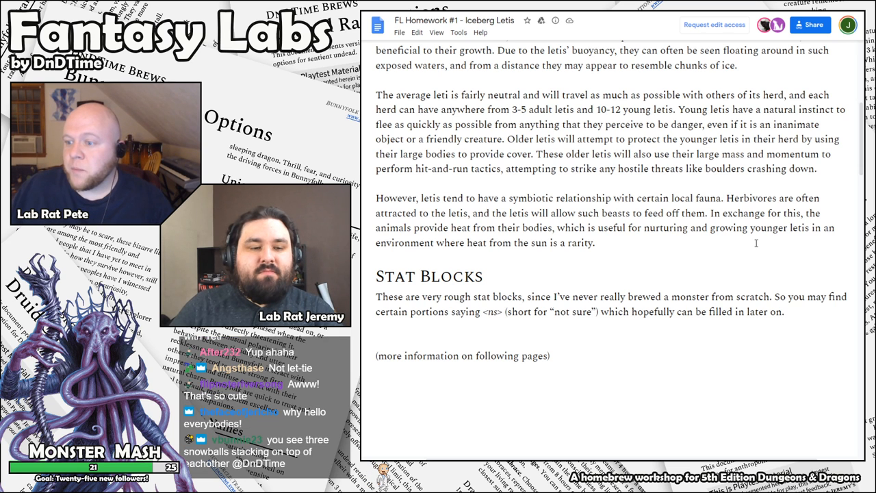
{"action": "scroll", "scroll_direction": "down", "scroll_amount": 3}
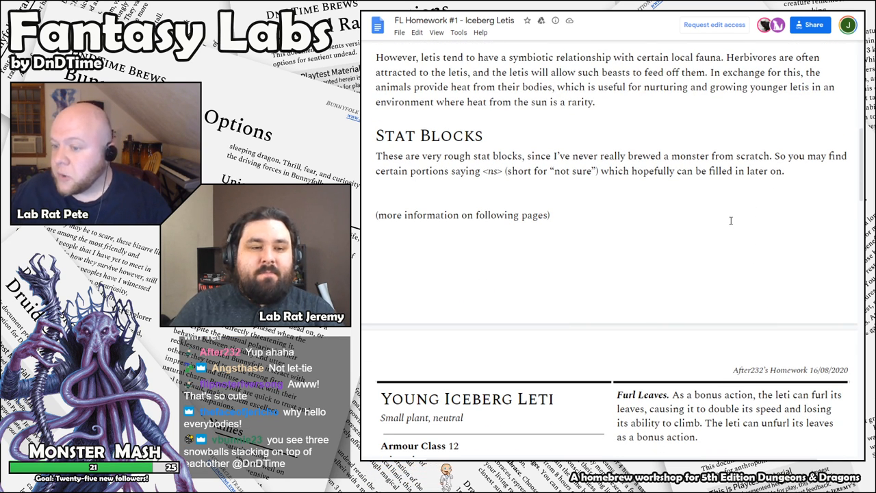
{"action": "scroll", "scroll_direction": "up", "scroll_amount": 3}
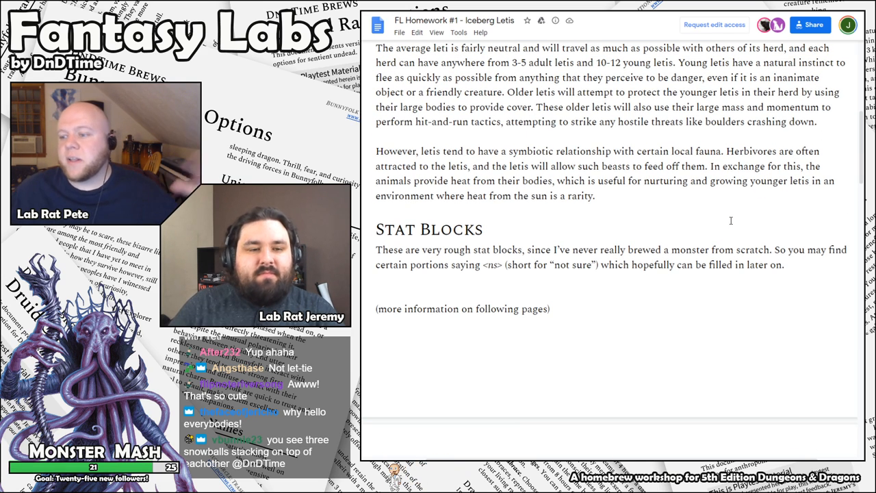
{"action": "scroll", "scroll_direction": "down", "scroll_amount": 3}
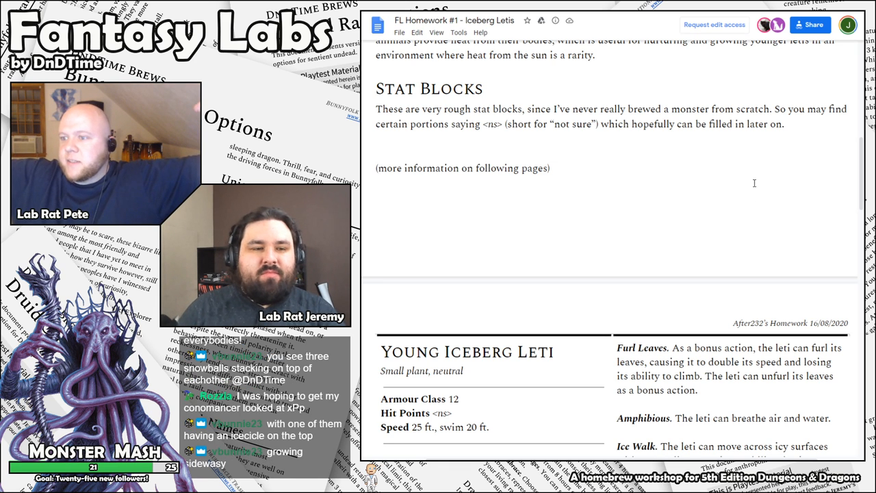
{"action": "mouse_move", "coordinate": [740, 177]}
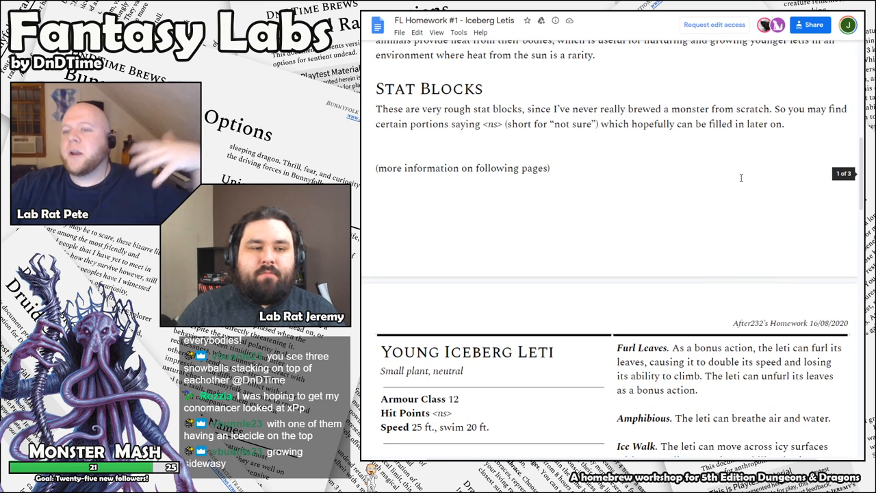
- Continue down from the Young stat block into the Adult Iceberg Leti stat block
{"action": "scroll", "scroll_direction": "down", "scroll_amount": 3}
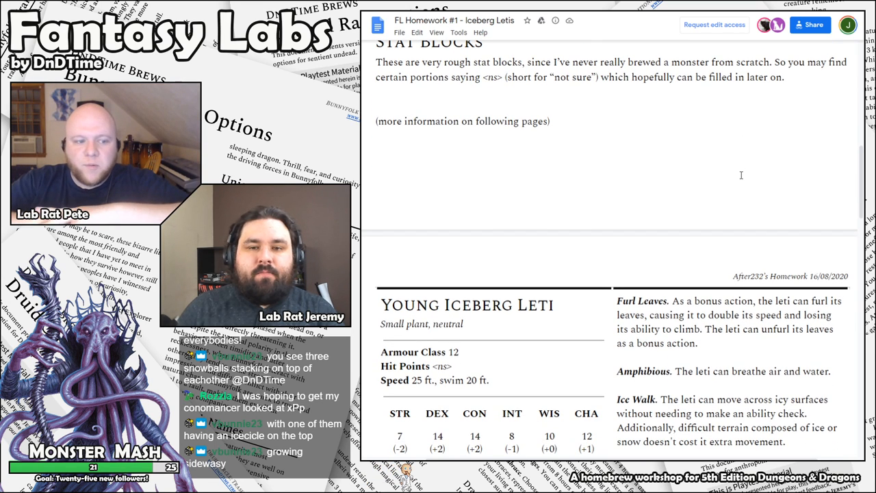
{"action": "scroll", "scroll_direction": "up", "scroll_amount": 3}
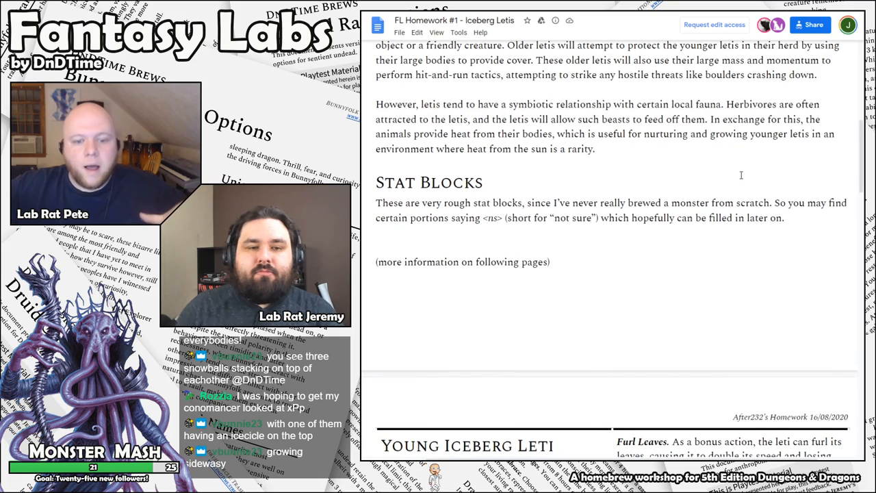
{"action": "scroll", "scroll_direction": "up", "scroll_amount": 3}
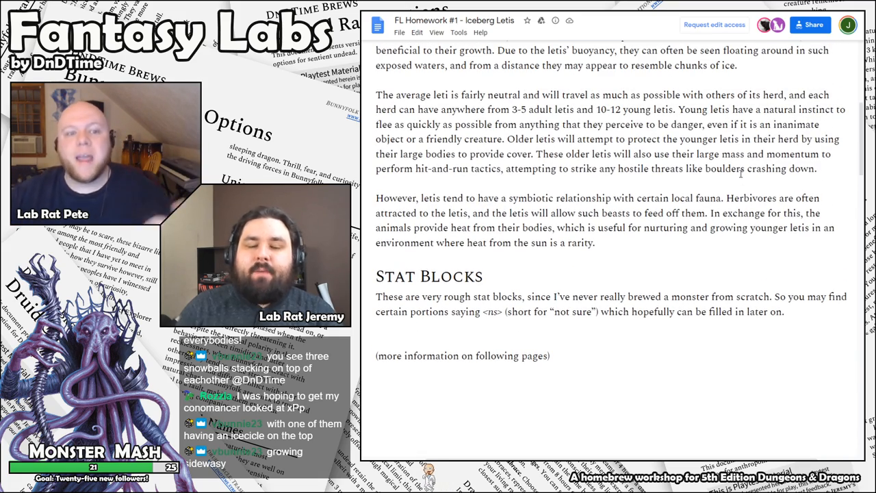
{"action": "scroll", "scroll_direction": "down", "scroll_amount": 3}
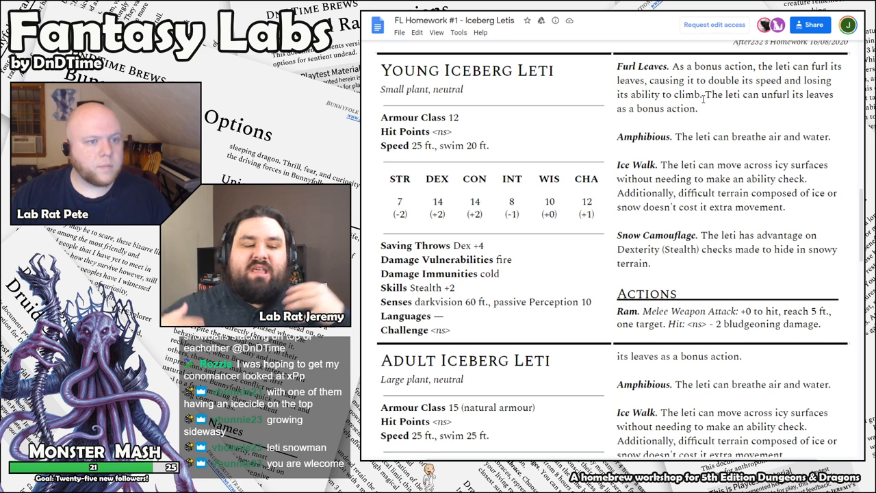
{"action": "scroll", "scroll_direction": "down", "scroll_amount": 3}
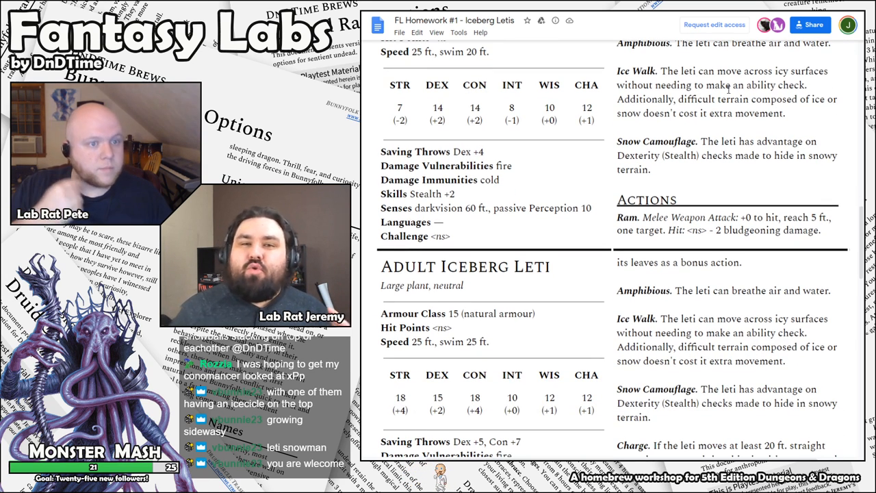
{"action": "scroll", "scroll_direction": "down", "scroll_amount": 3}
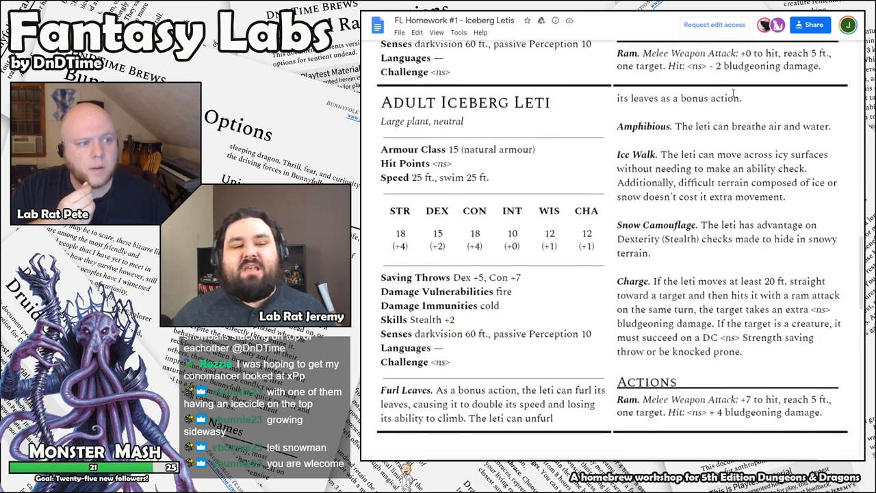